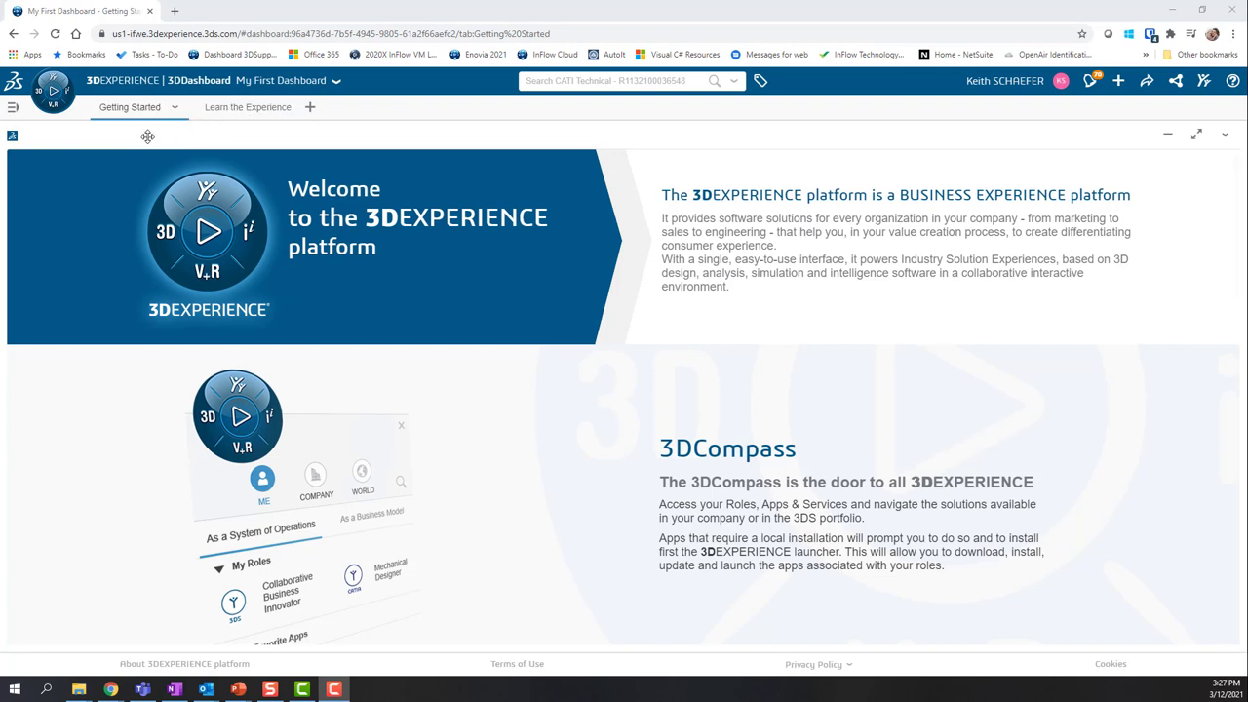
{"action": "mouse_move", "coordinate": [13, 107]}
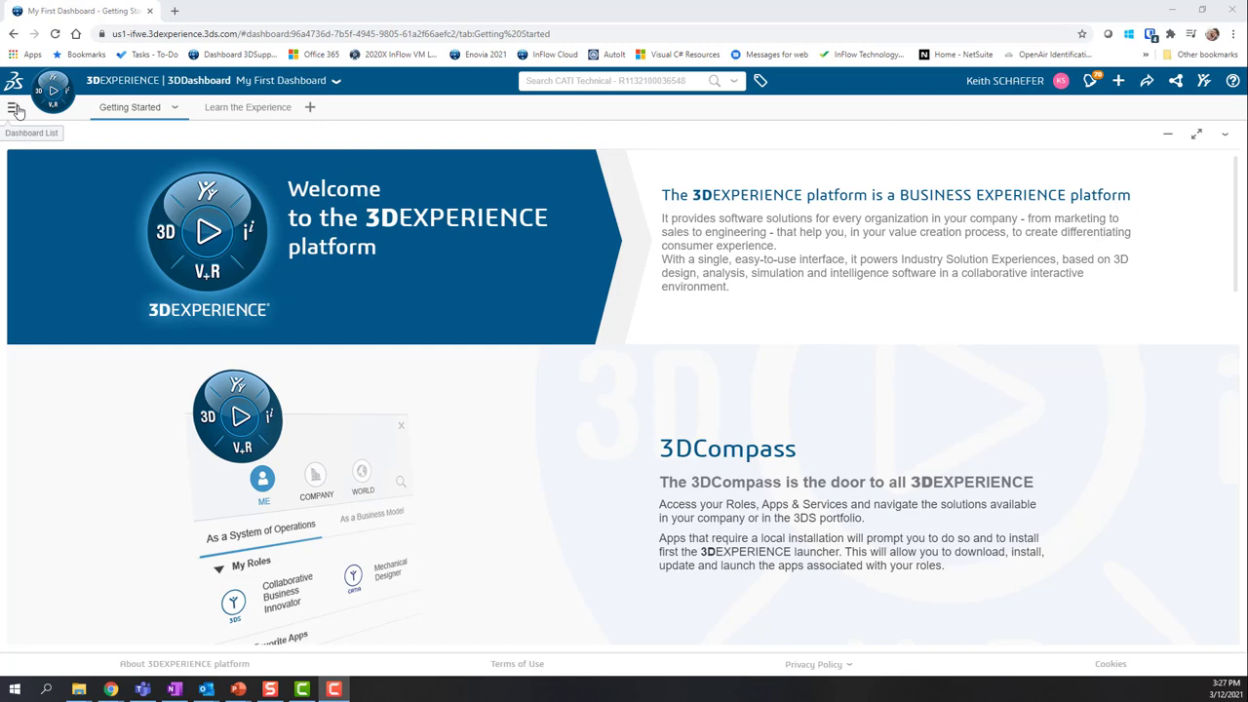
Step: Show the dashboards panel listing favourite, administration and personal dashboards
{"action": "left_click", "coordinate": [15, 107]}
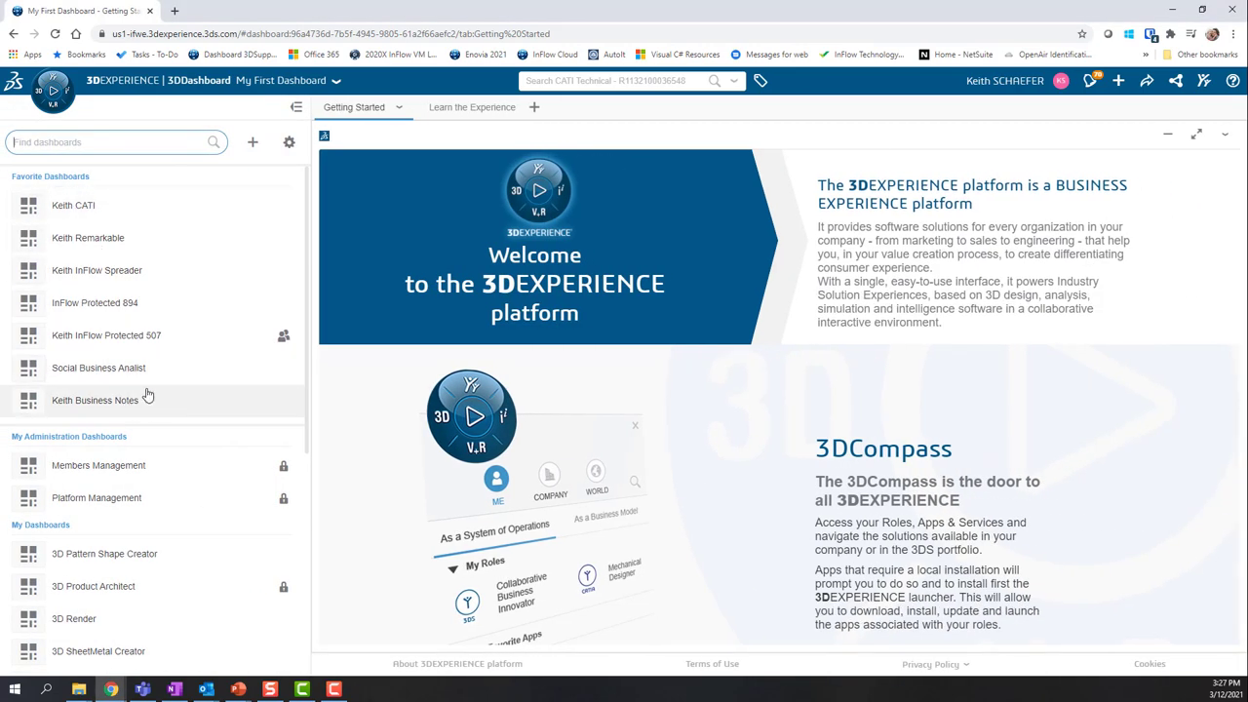
{"action": "mouse_move", "coordinate": [140, 427]}
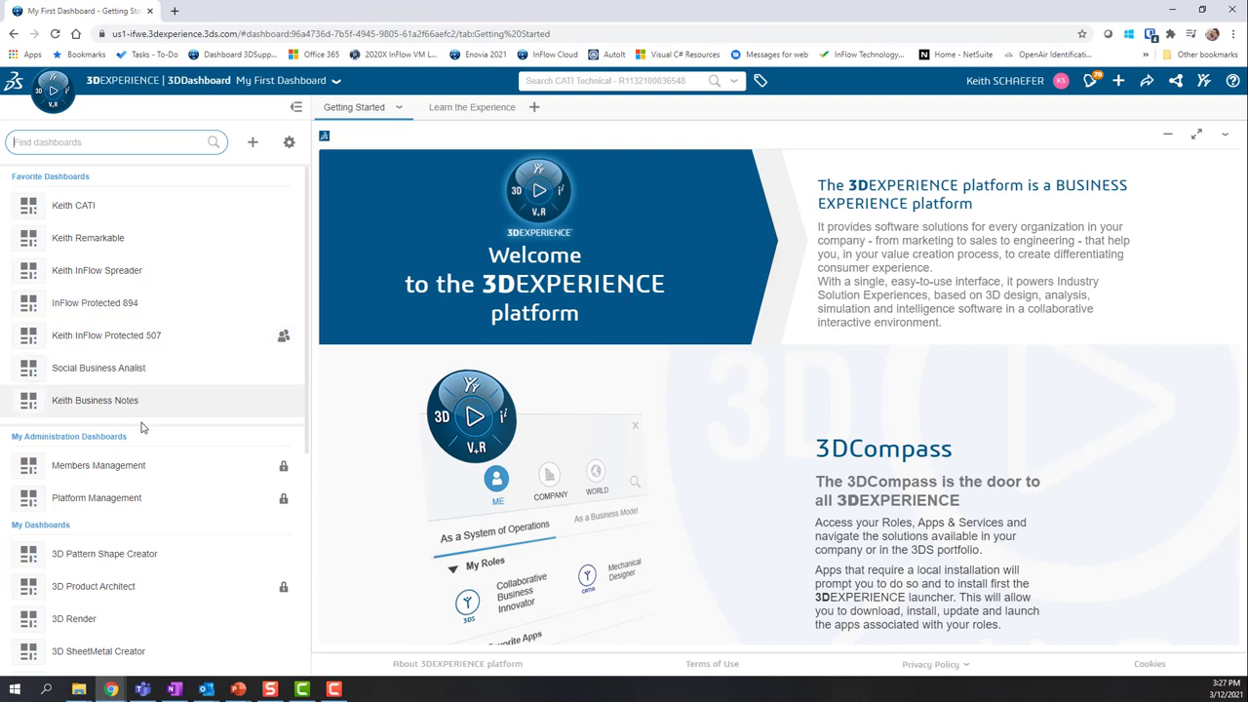
{"action": "mouse_move", "coordinate": [144, 464]}
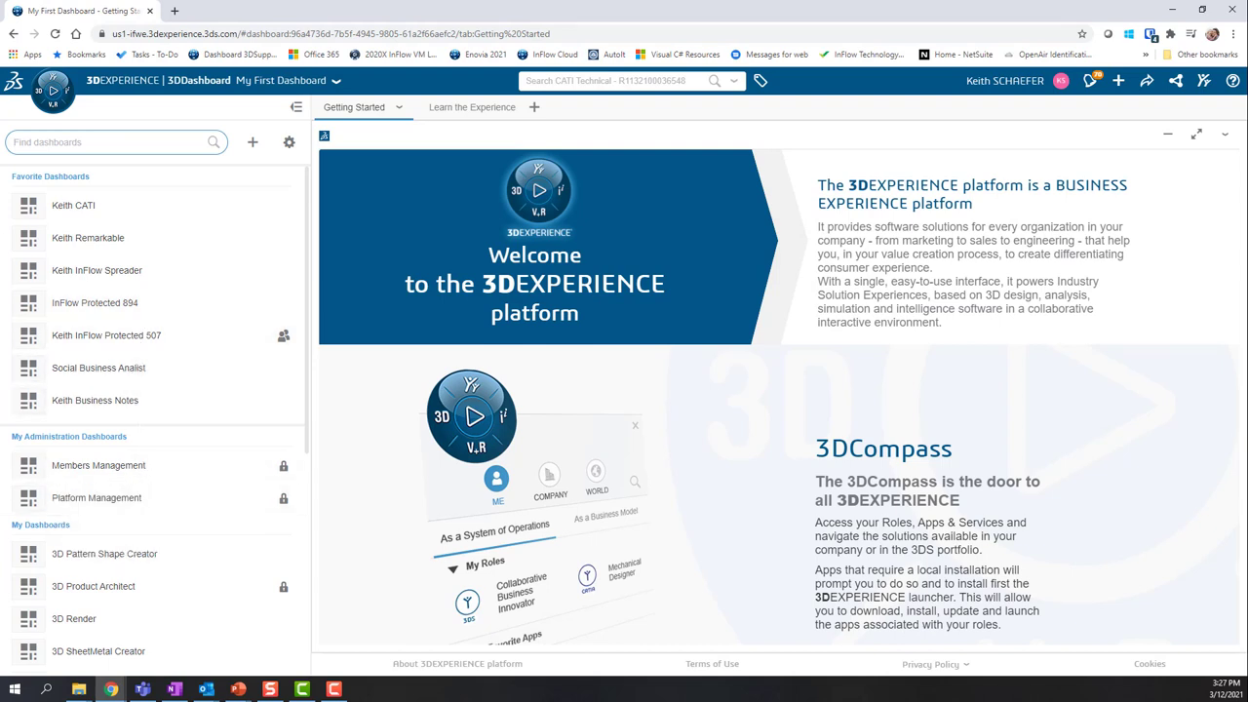
{"action": "mouse_move", "coordinate": [160, 367]}
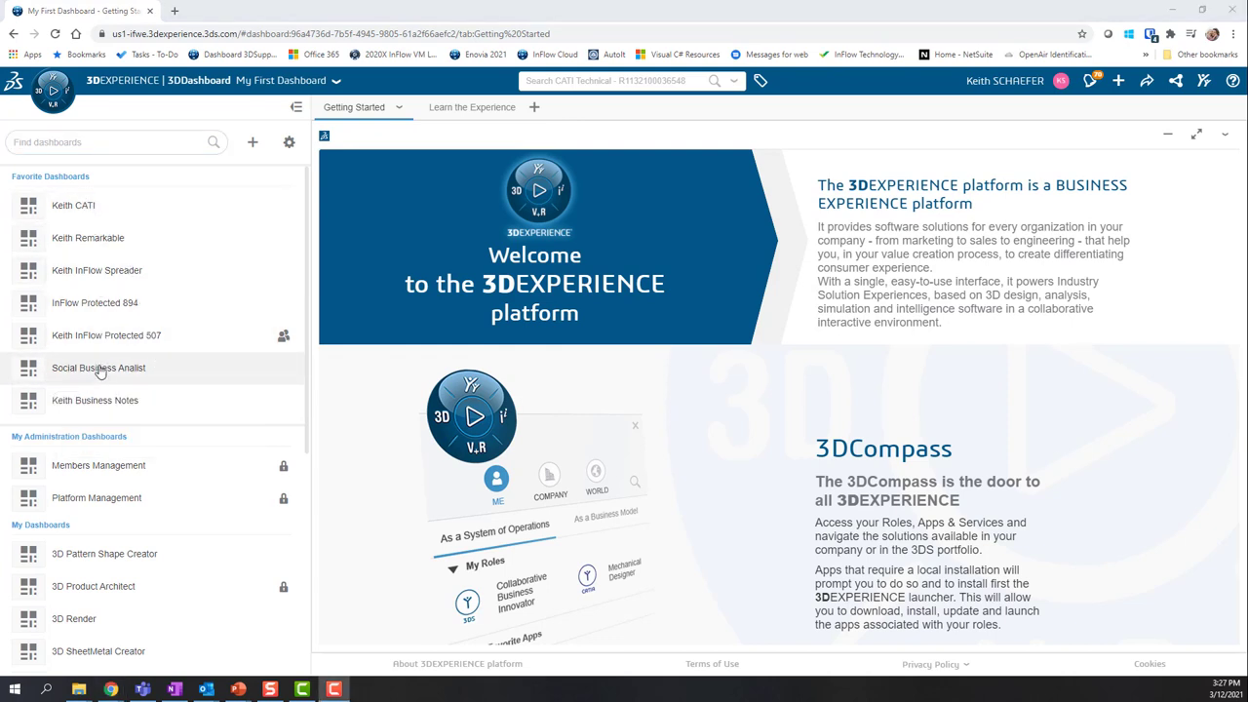
{"action": "mouse_move", "coordinate": [94, 400]}
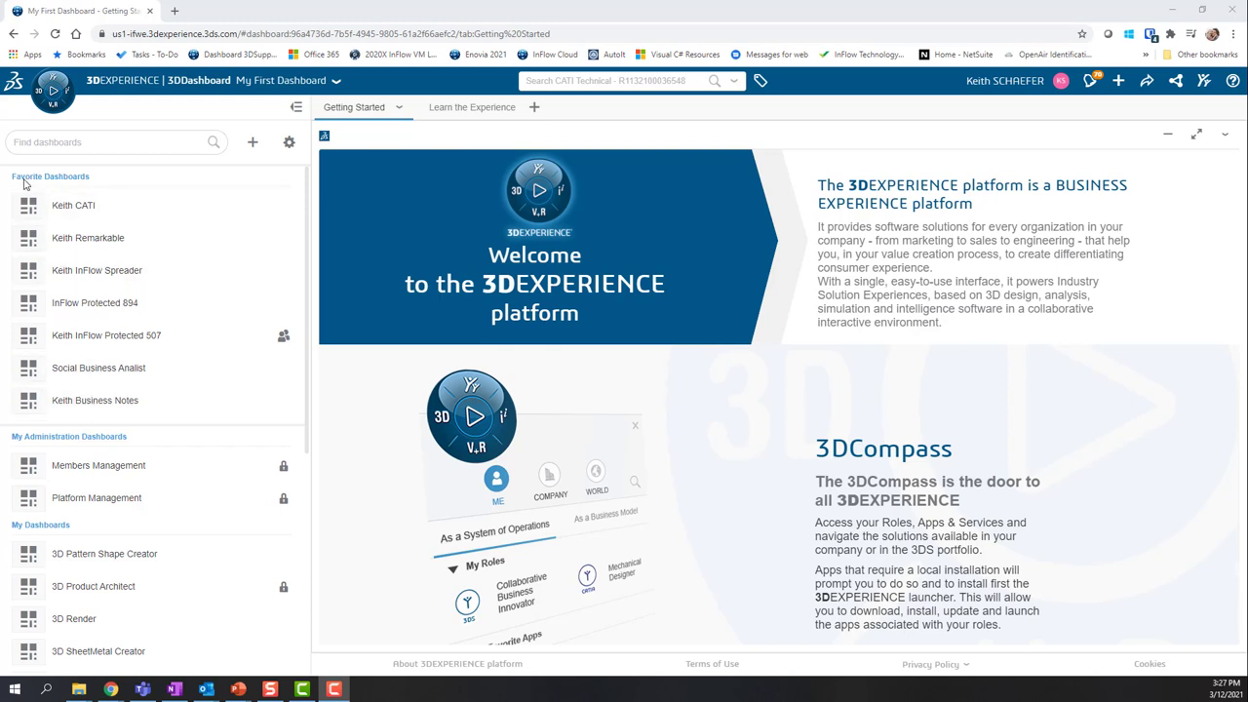
{"action": "mouse_move", "coordinate": [51, 380]}
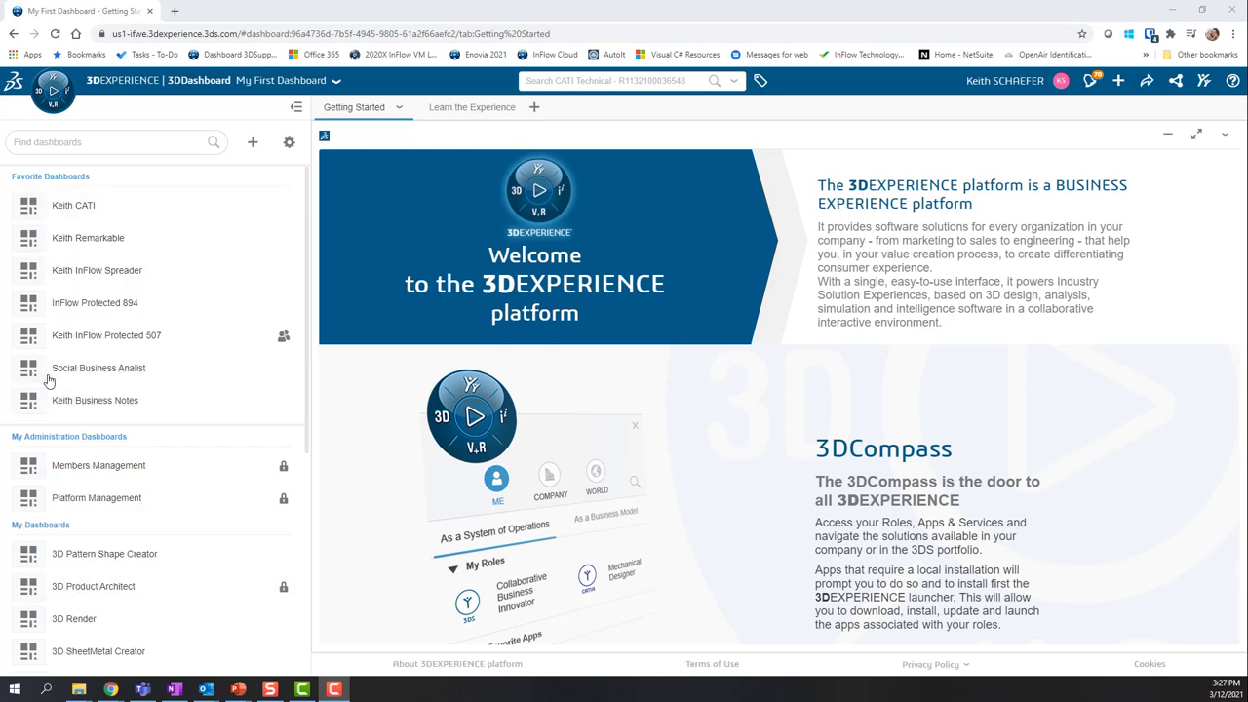
{"action": "mouse_move", "coordinate": [101, 404]}
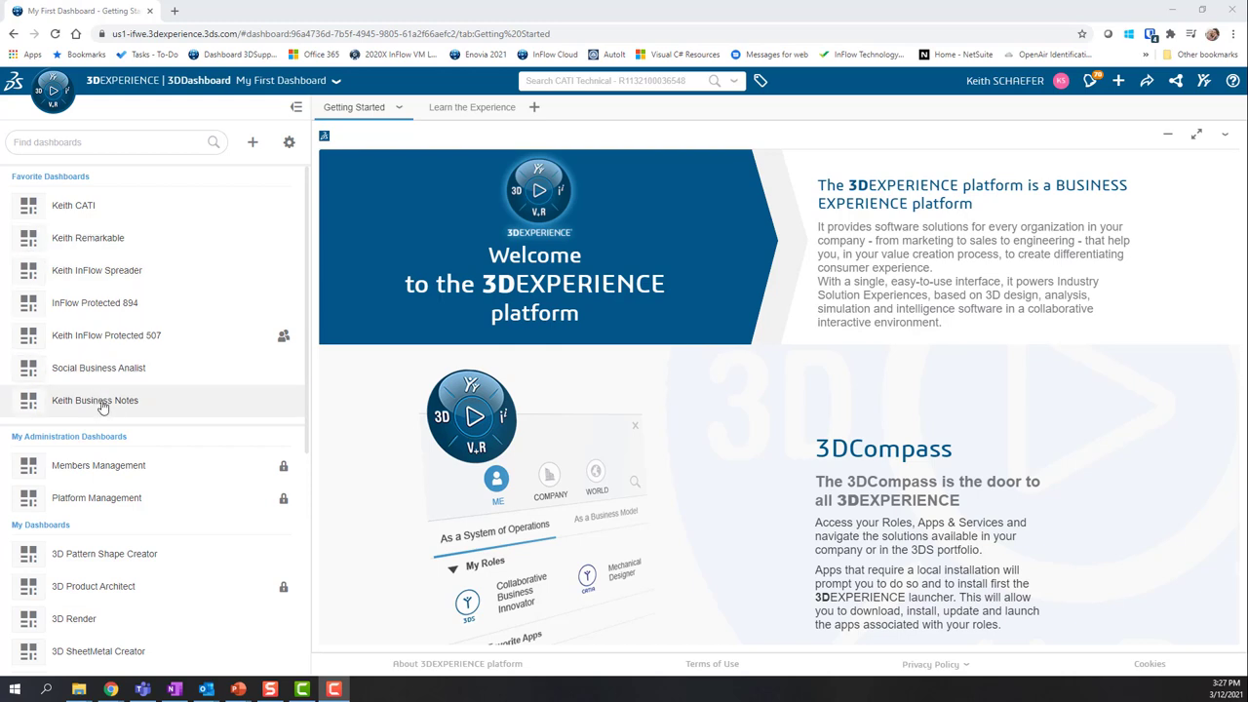
{"action": "mouse_move", "coordinate": [78, 205]}
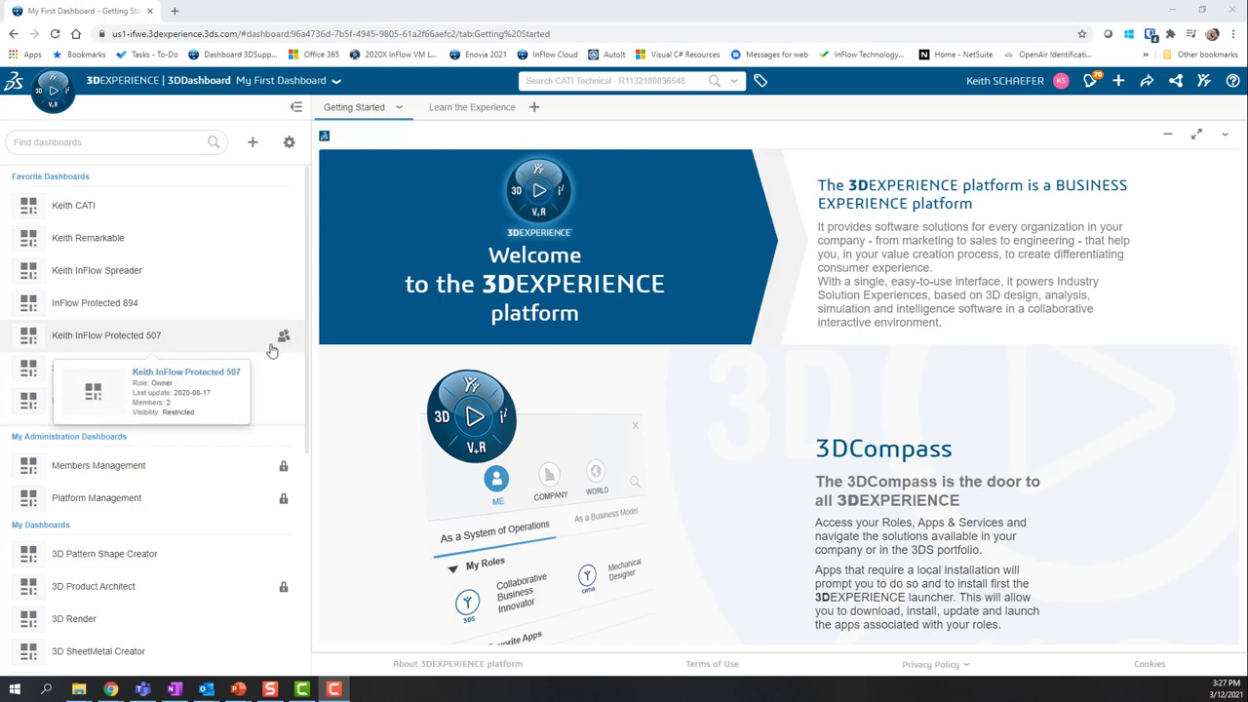
{"action": "mouse_move", "coordinate": [296, 351]}
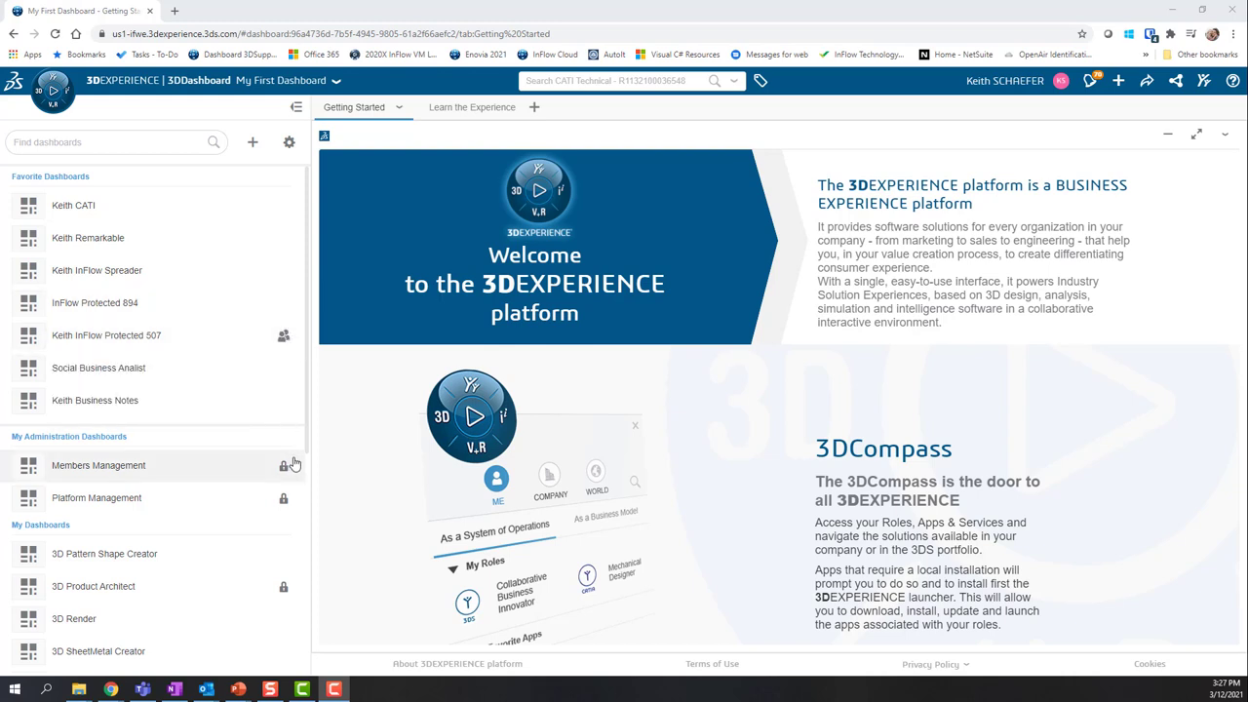
{"action": "mouse_move", "coordinate": [257, 461]}
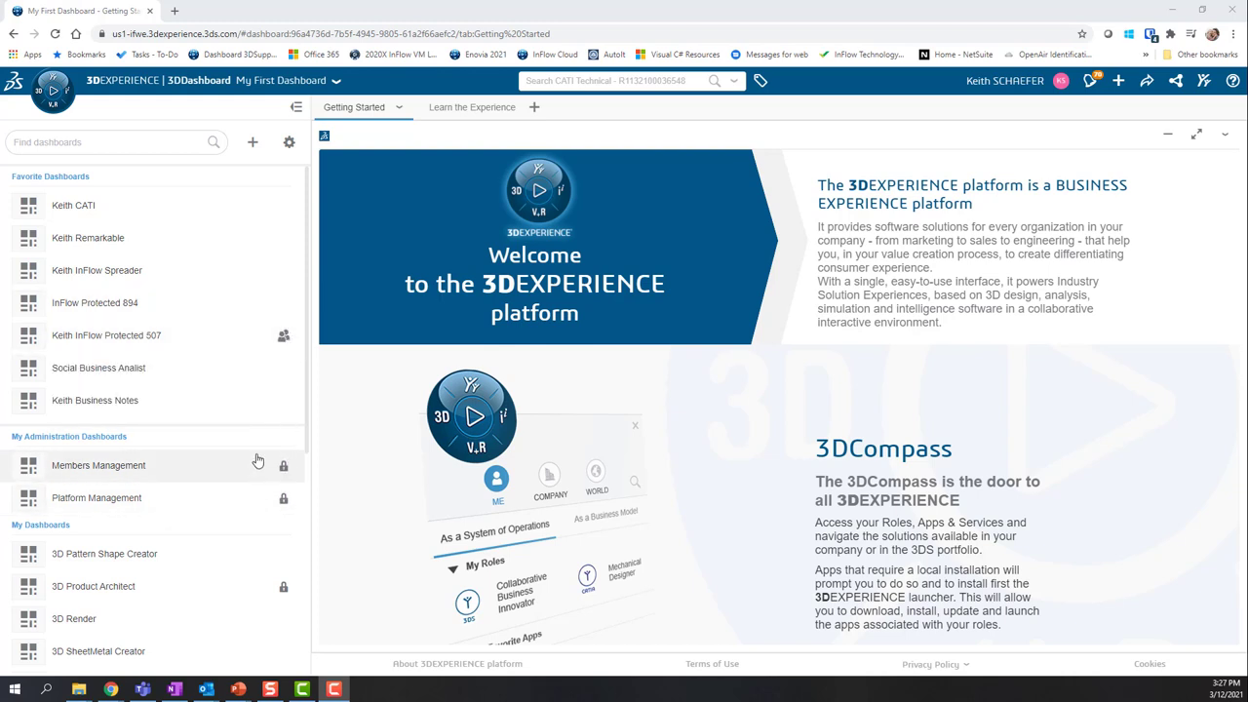
{"action": "mouse_move", "coordinate": [285, 483]}
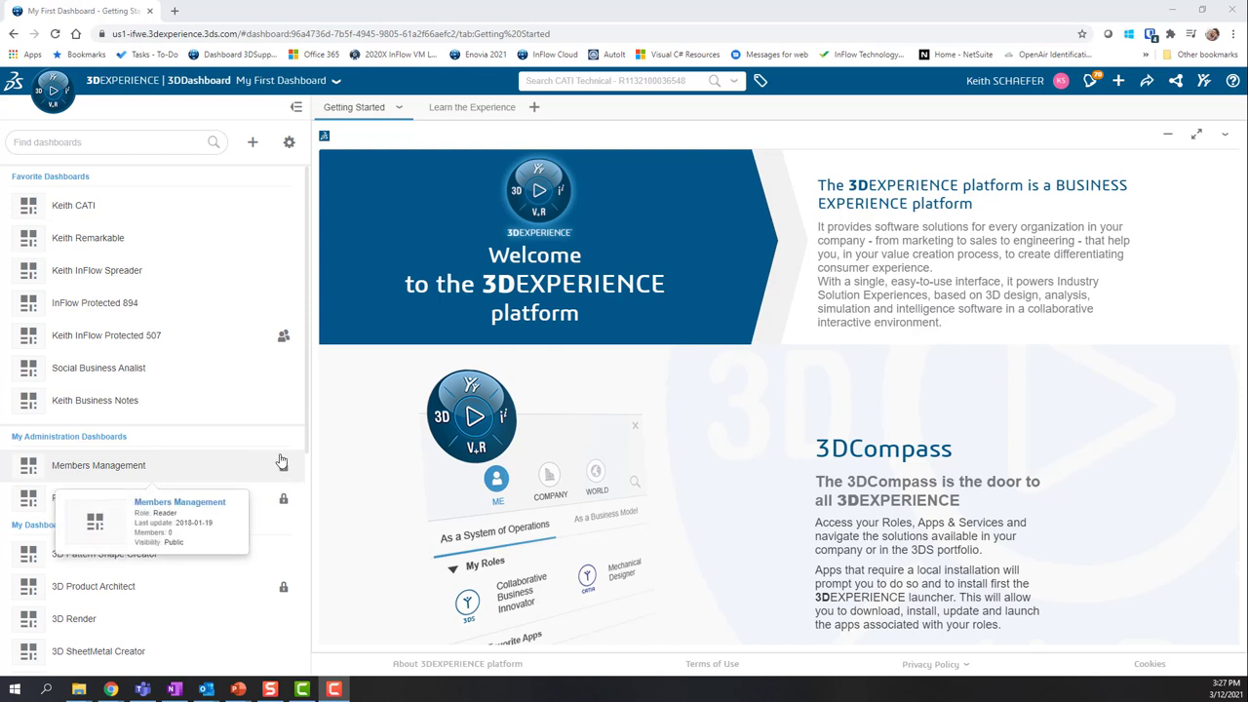
{"action": "mouse_move", "coordinate": [296, 485]}
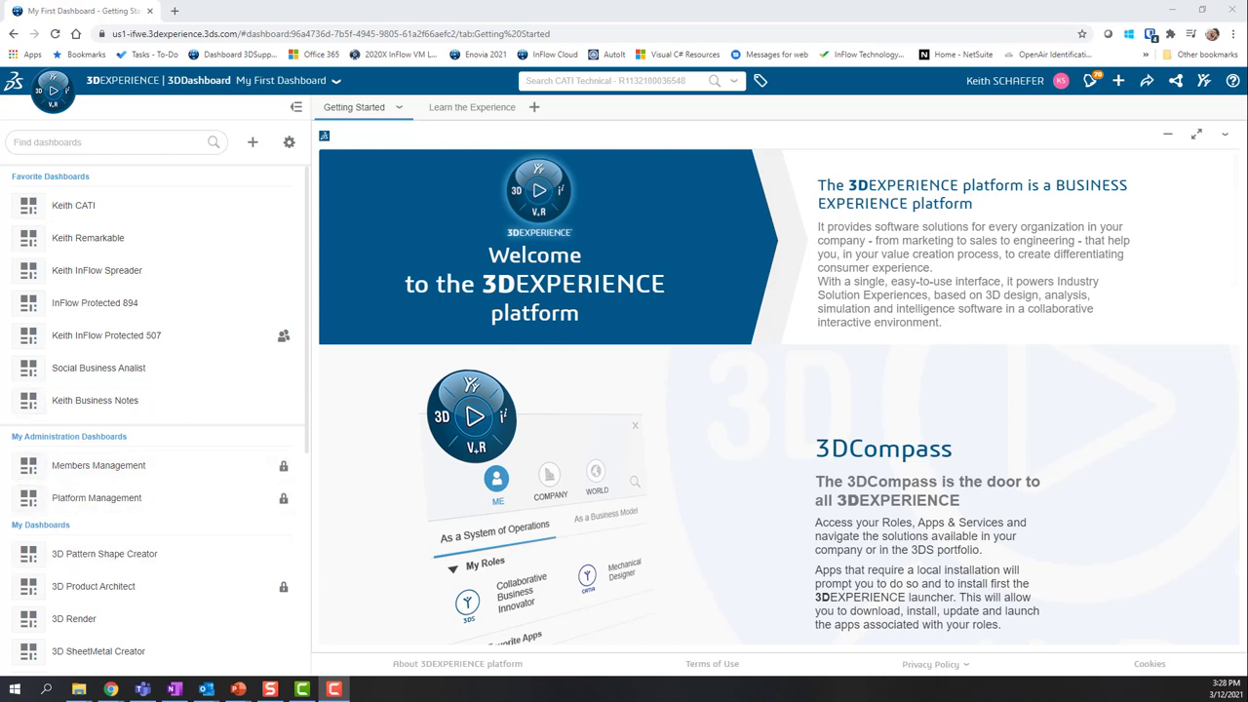
{"action": "mouse_move", "coordinate": [105, 336]}
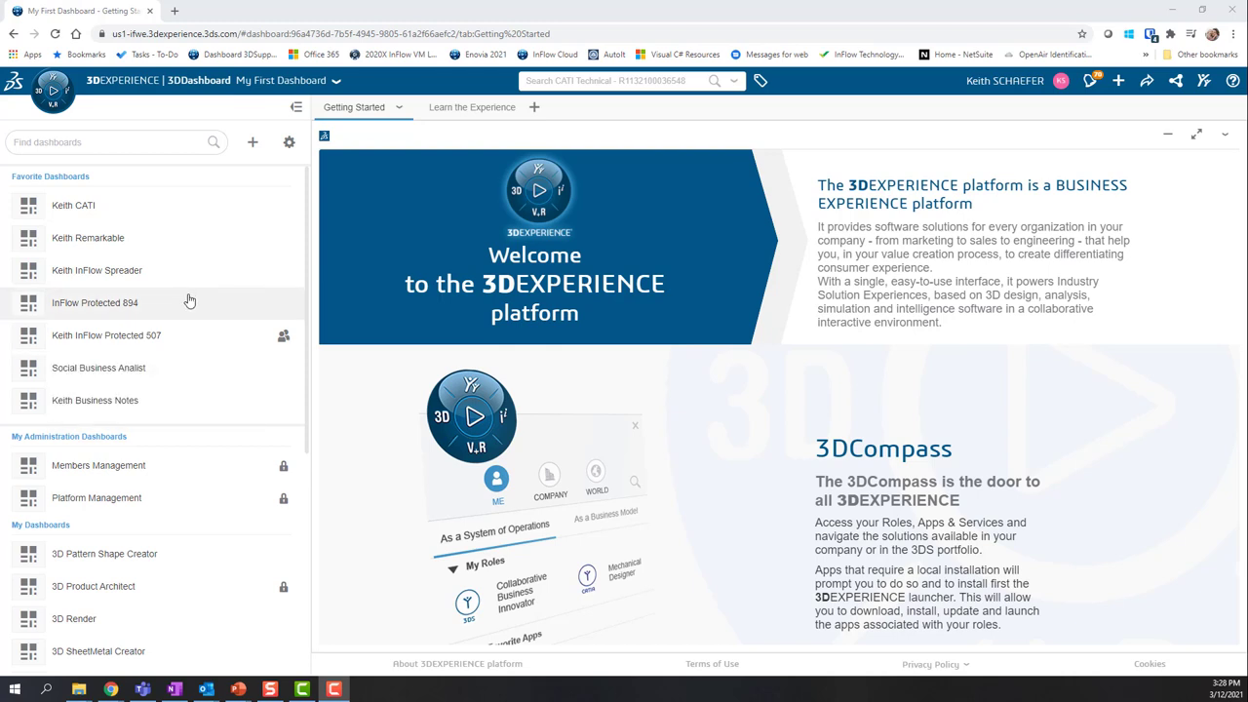
{"action": "mouse_move", "coordinate": [254, 143]}
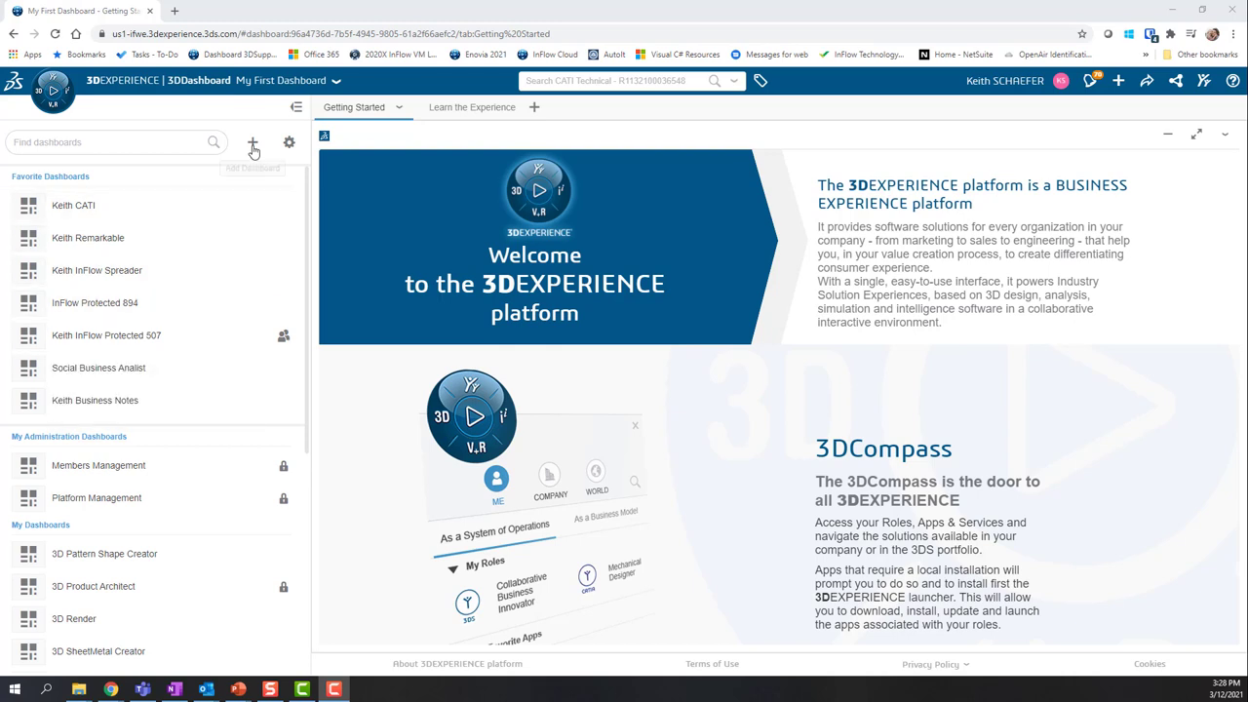
{"action": "mouse_move", "coordinate": [254, 145]}
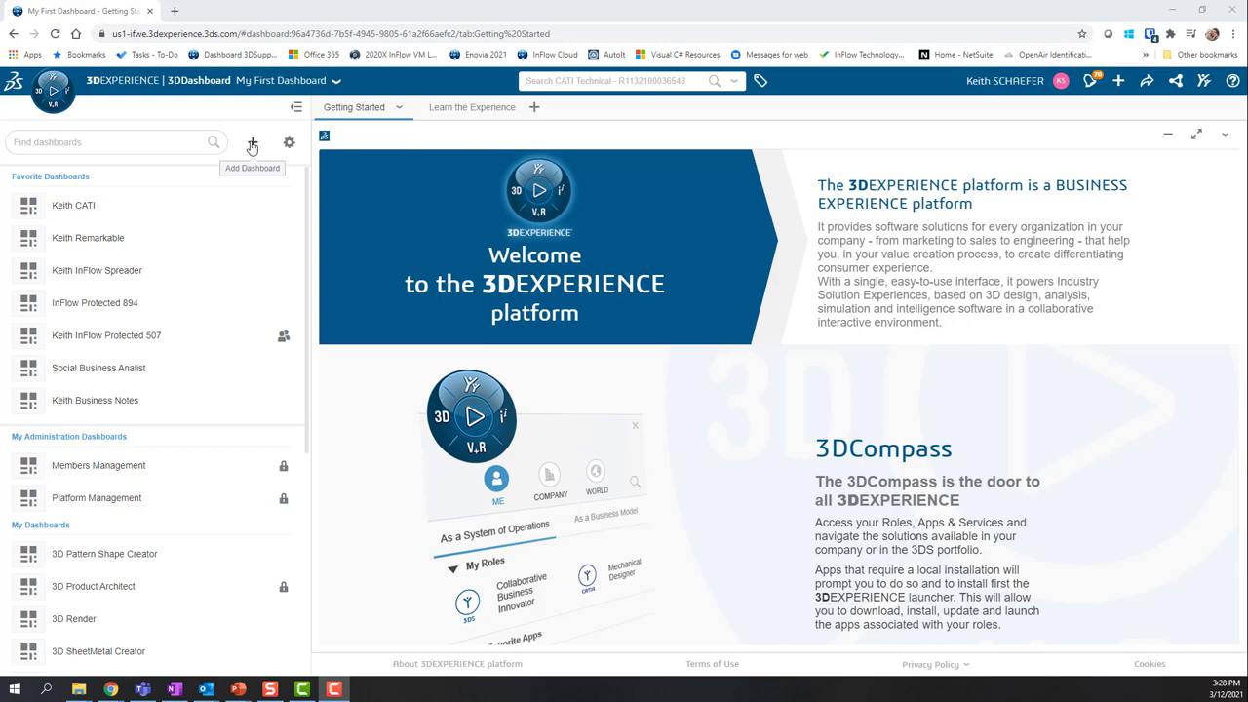
Step: Create a new empty dashboard named 'Keith 51E2', opening on a blank tab
{"action": "left_click", "coordinate": [252, 143]}
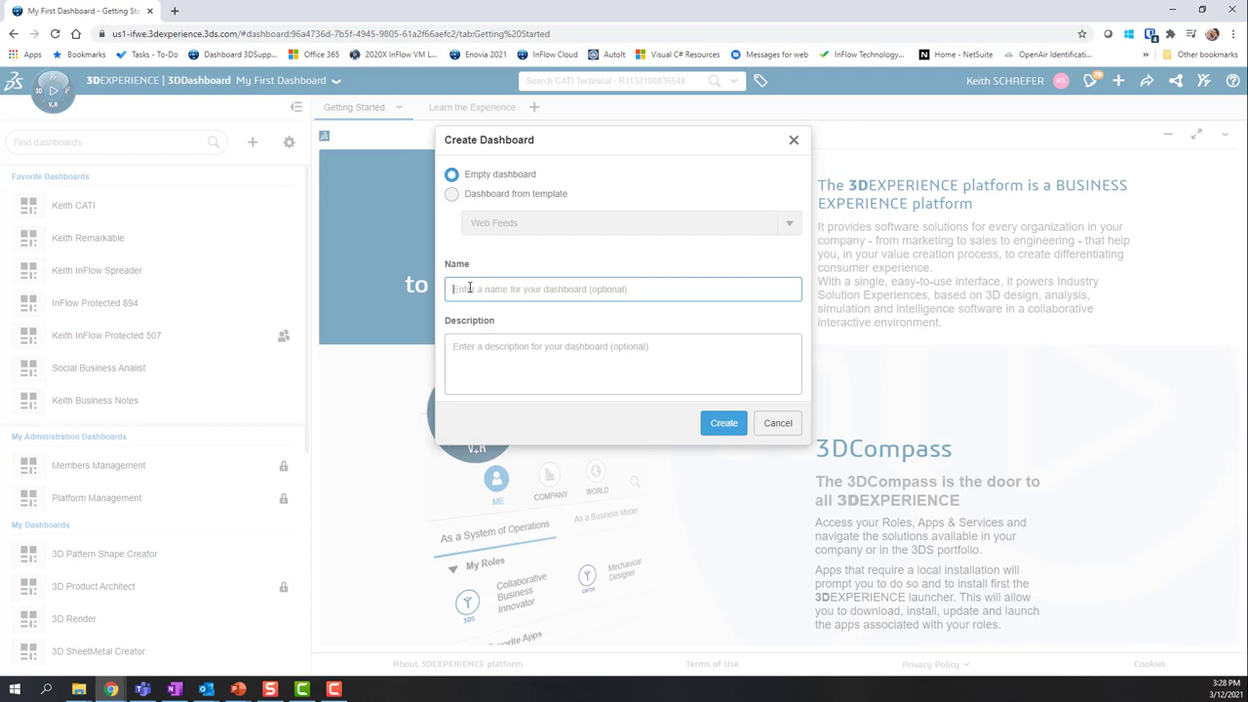
{"action": "type", "text": "Keith D"}
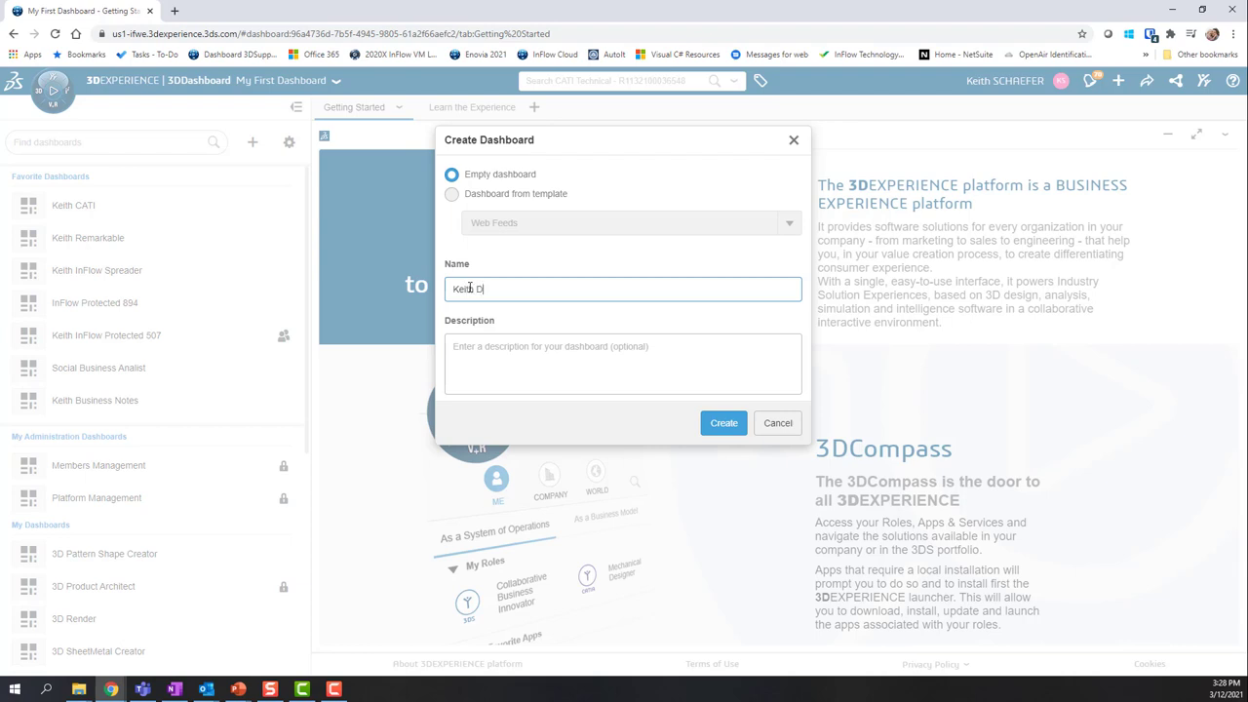
{"action": "key", "text": "Backspace"}
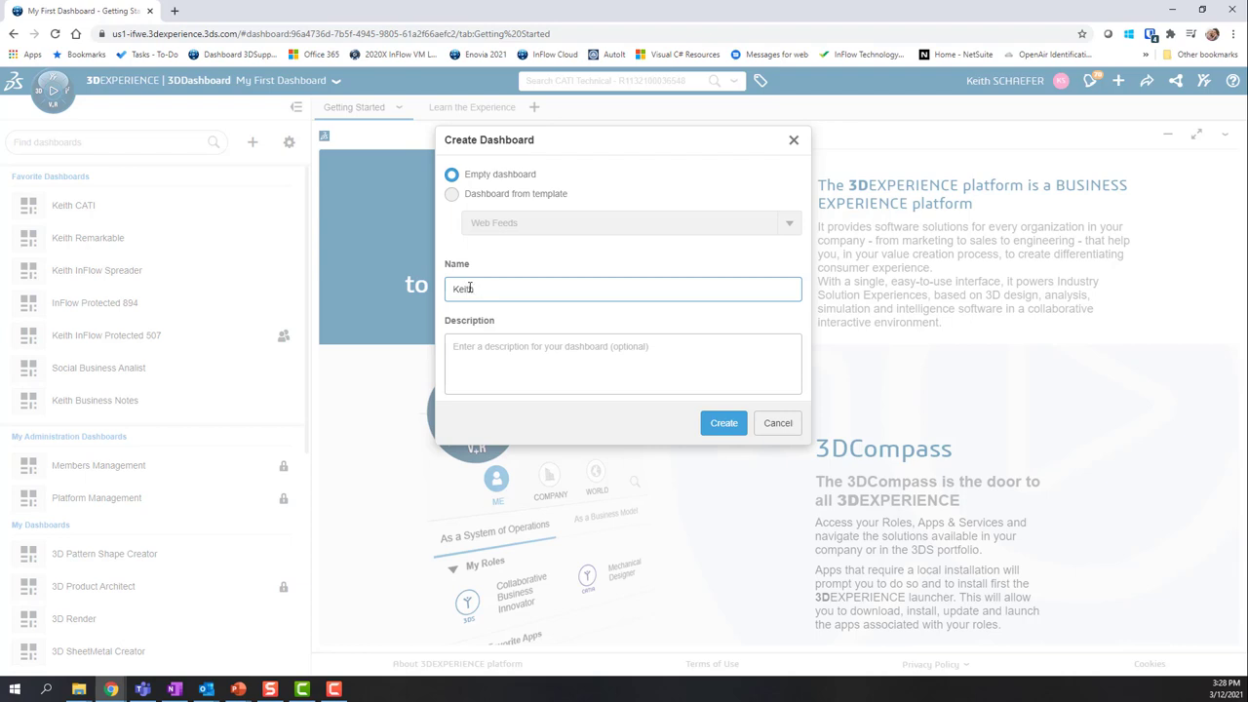
{"action": "type", "text": "S1"}
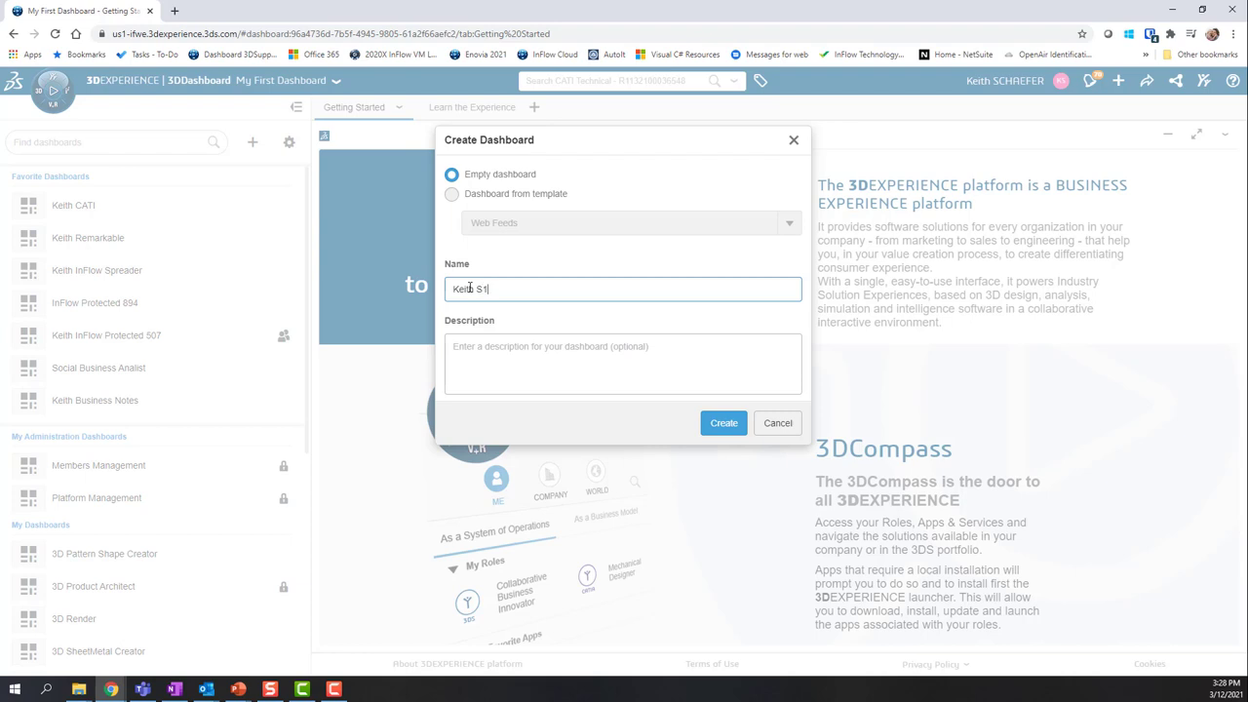
{"action": "type", "text": "E2"}
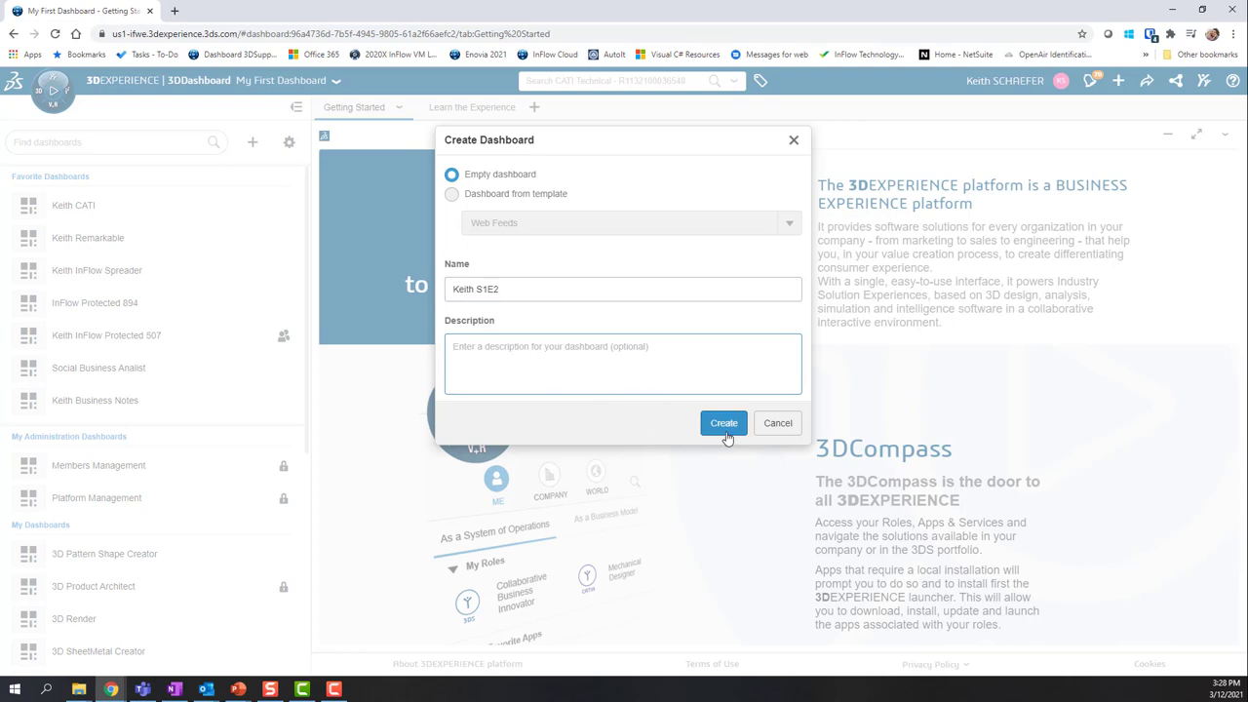
{"action": "left_click", "coordinate": [724, 421]}
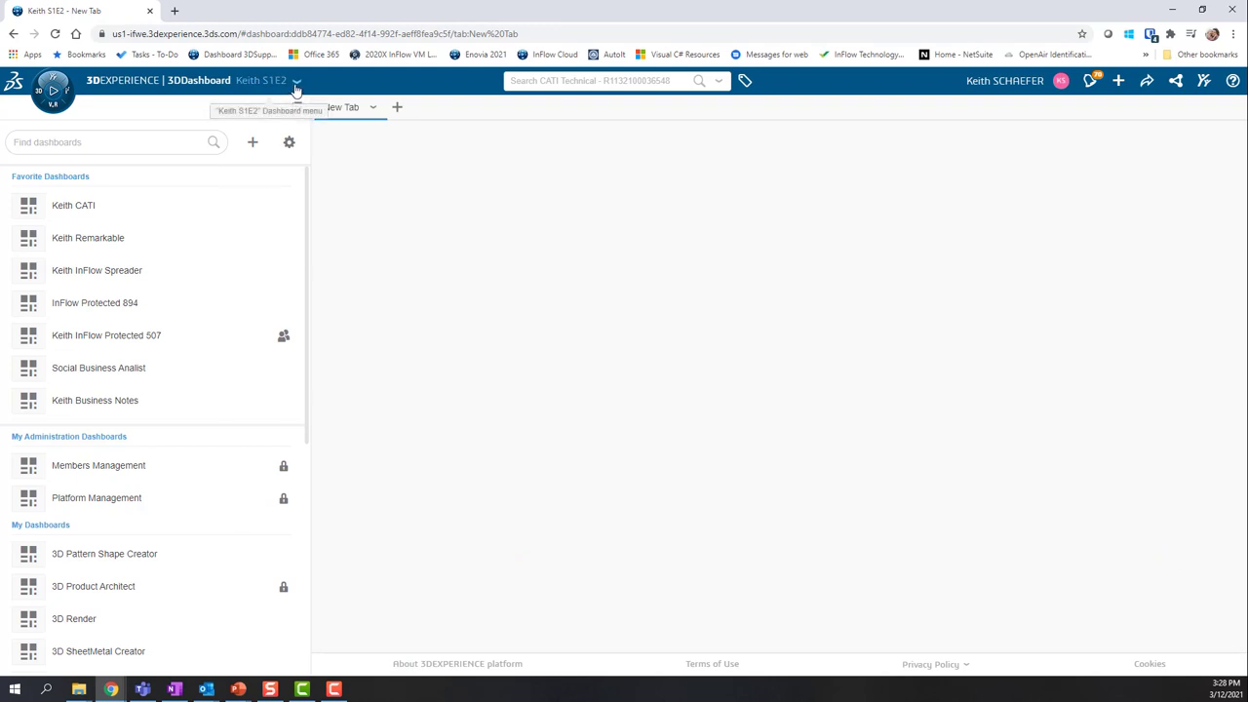
{"action": "mouse_move", "coordinate": [254, 142]}
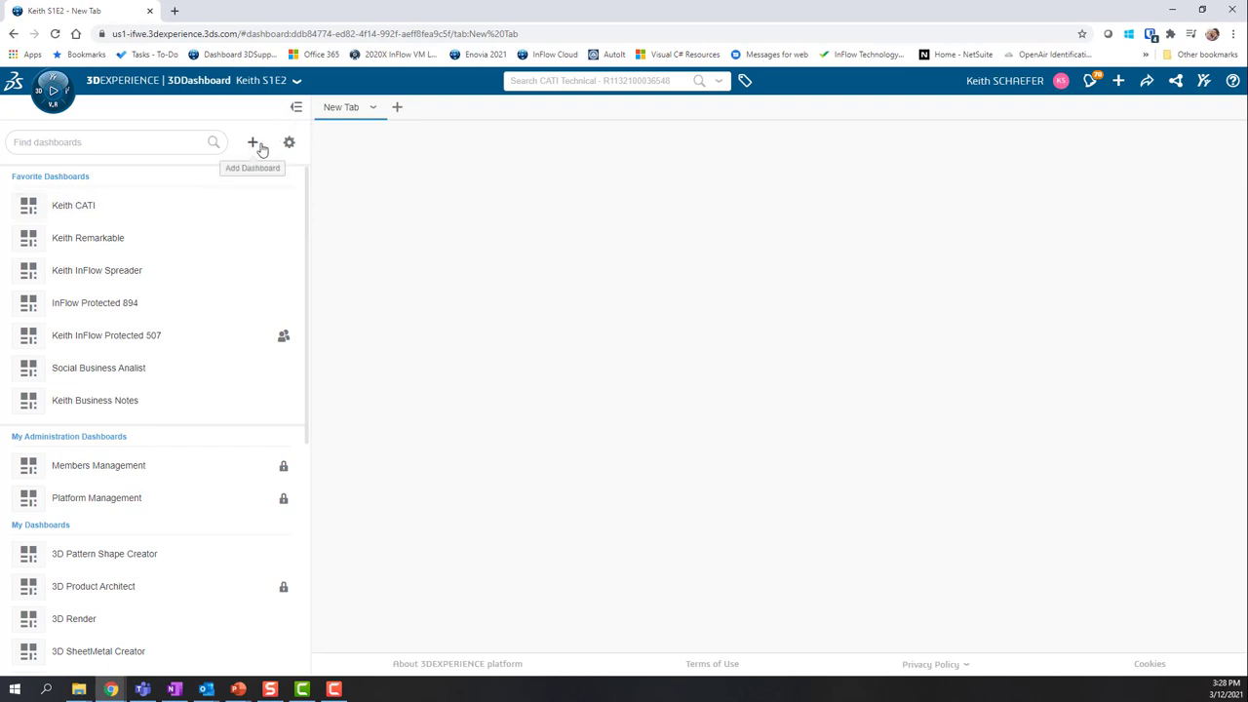
{"action": "left_click", "coordinate": [296, 107]}
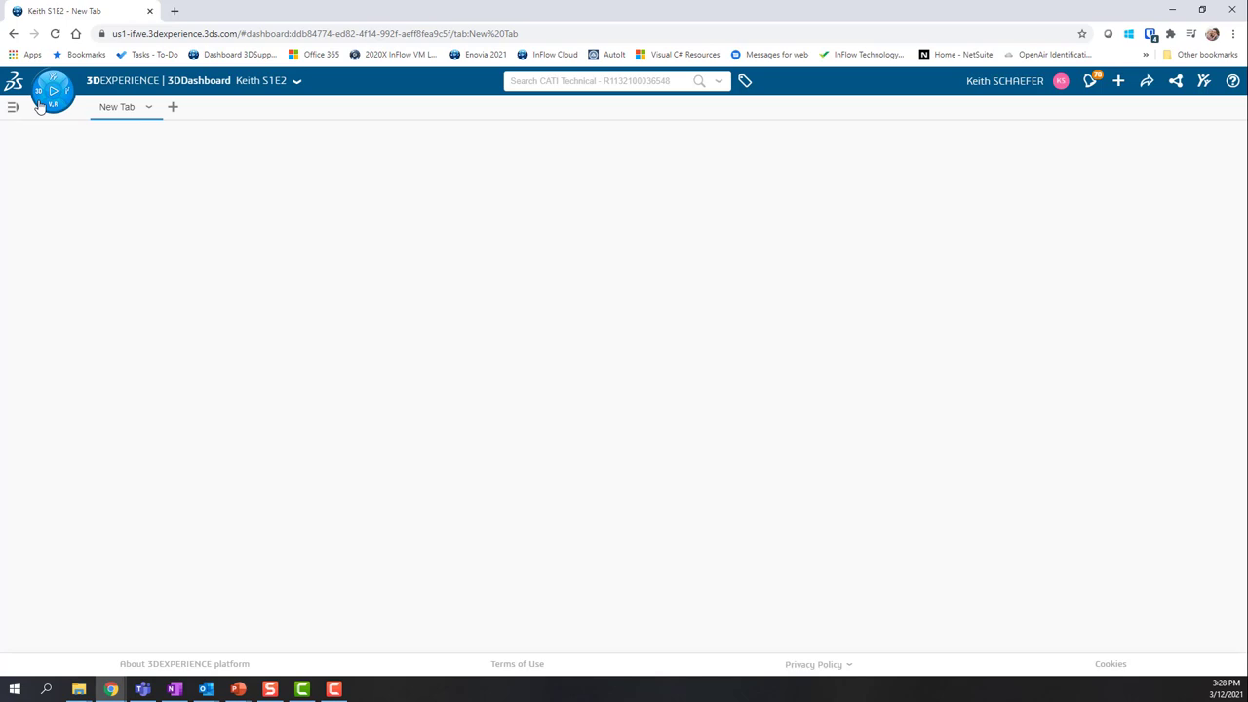
{"action": "mouse_move", "coordinate": [164, 119]}
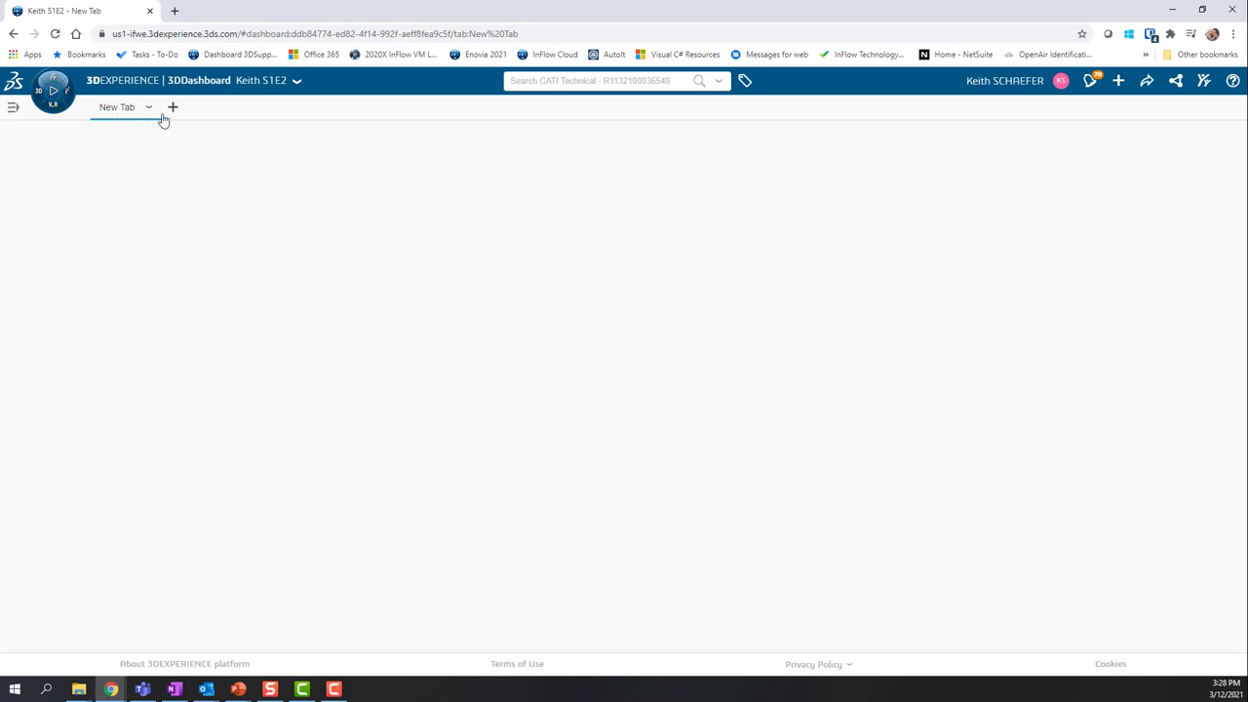
{"action": "mouse_move", "coordinate": [205, 109]}
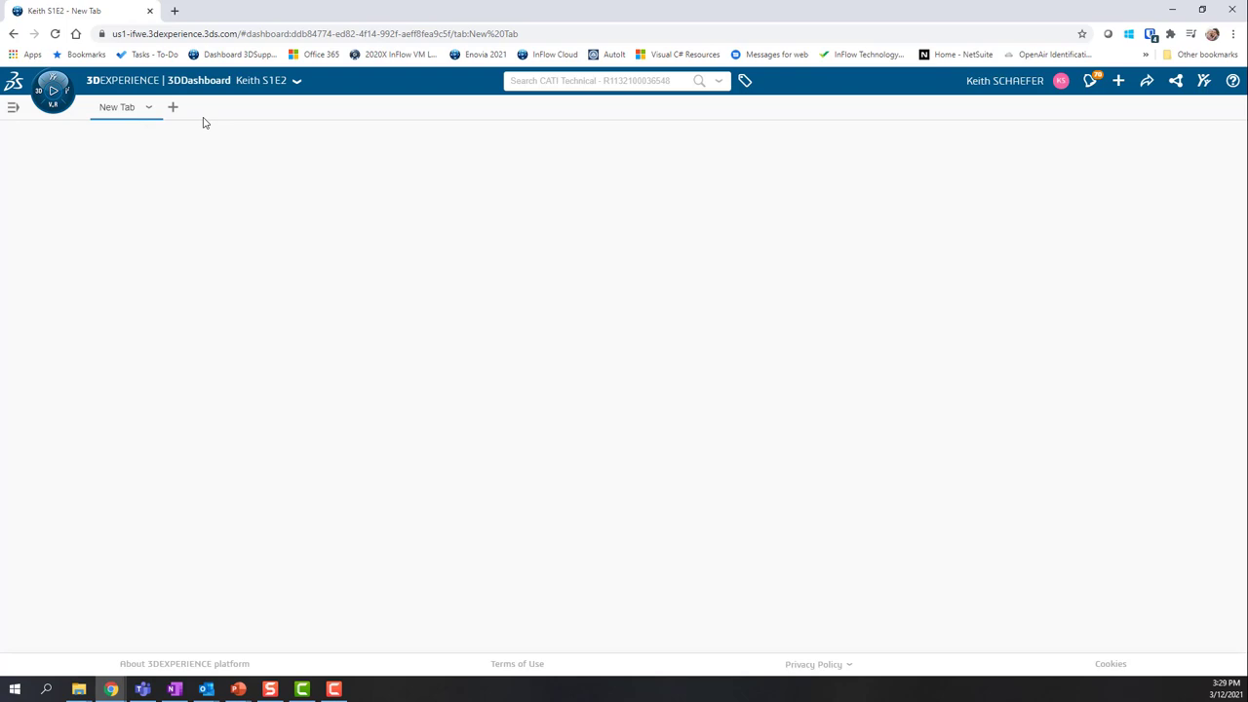
{"action": "left_click", "coordinate": [149, 107]}
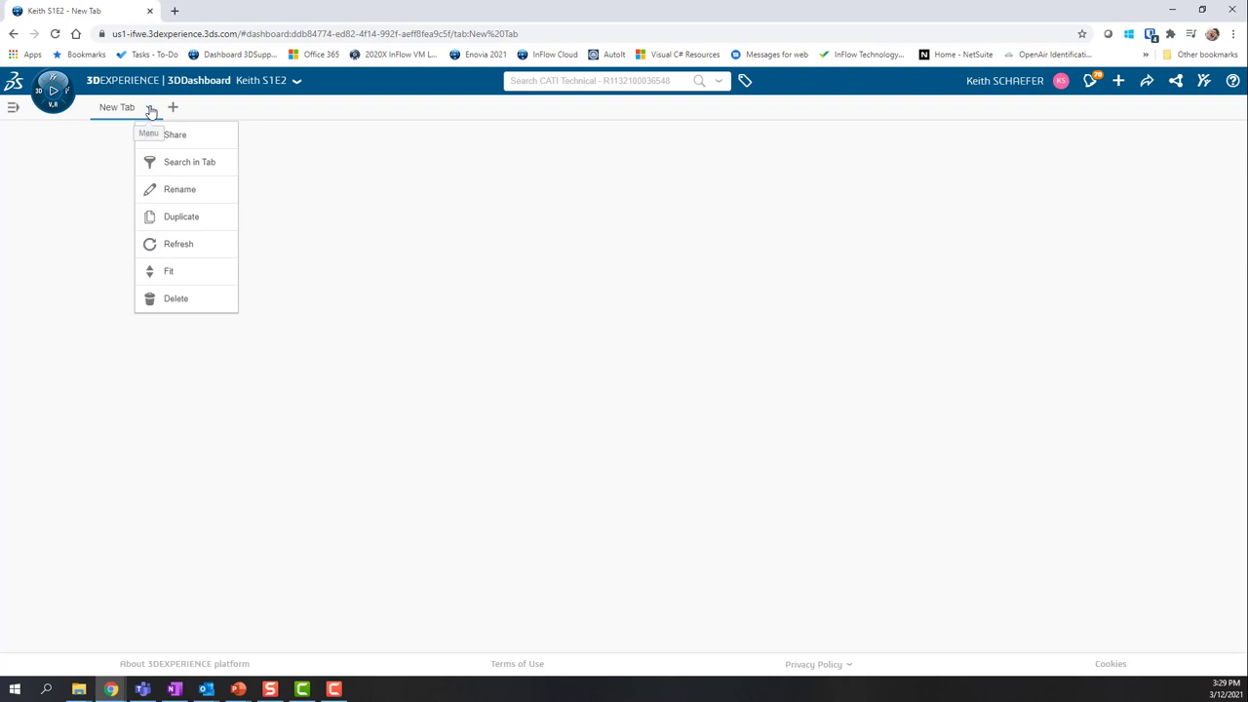
{"action": "mouse_move", "coordinate": [173, 193]}
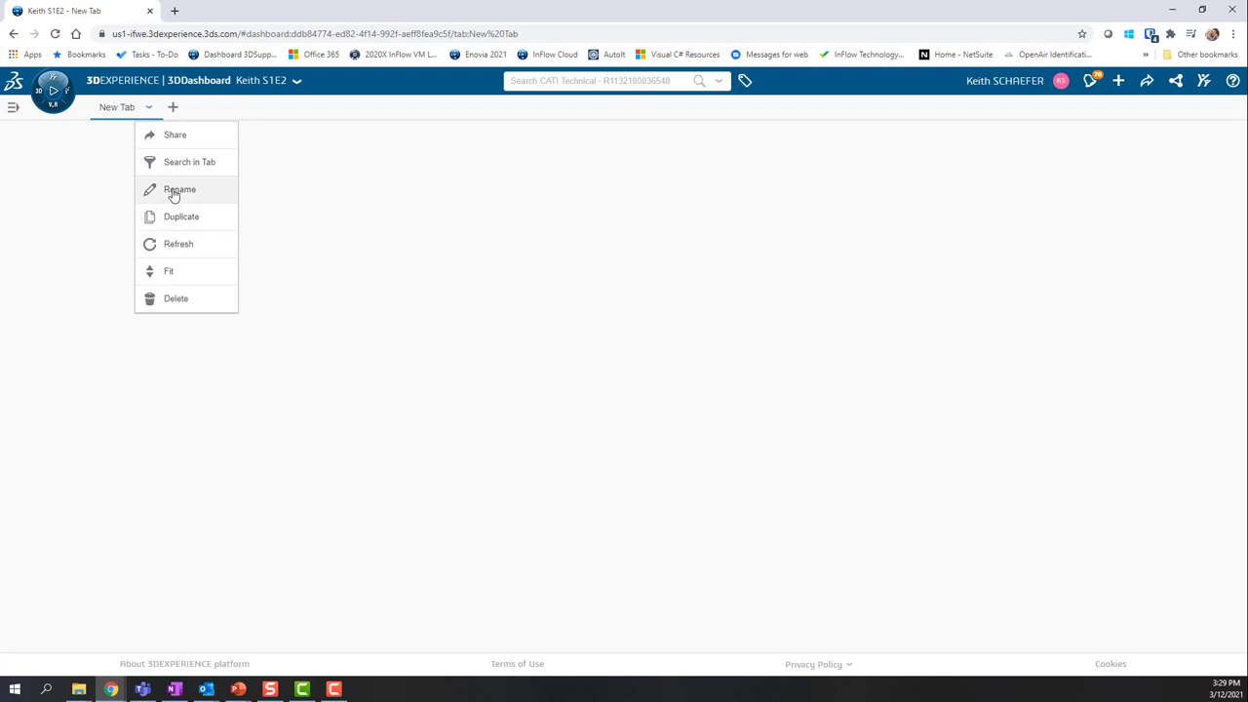
{"action": "left_click", "coordinate": [179, 189]}
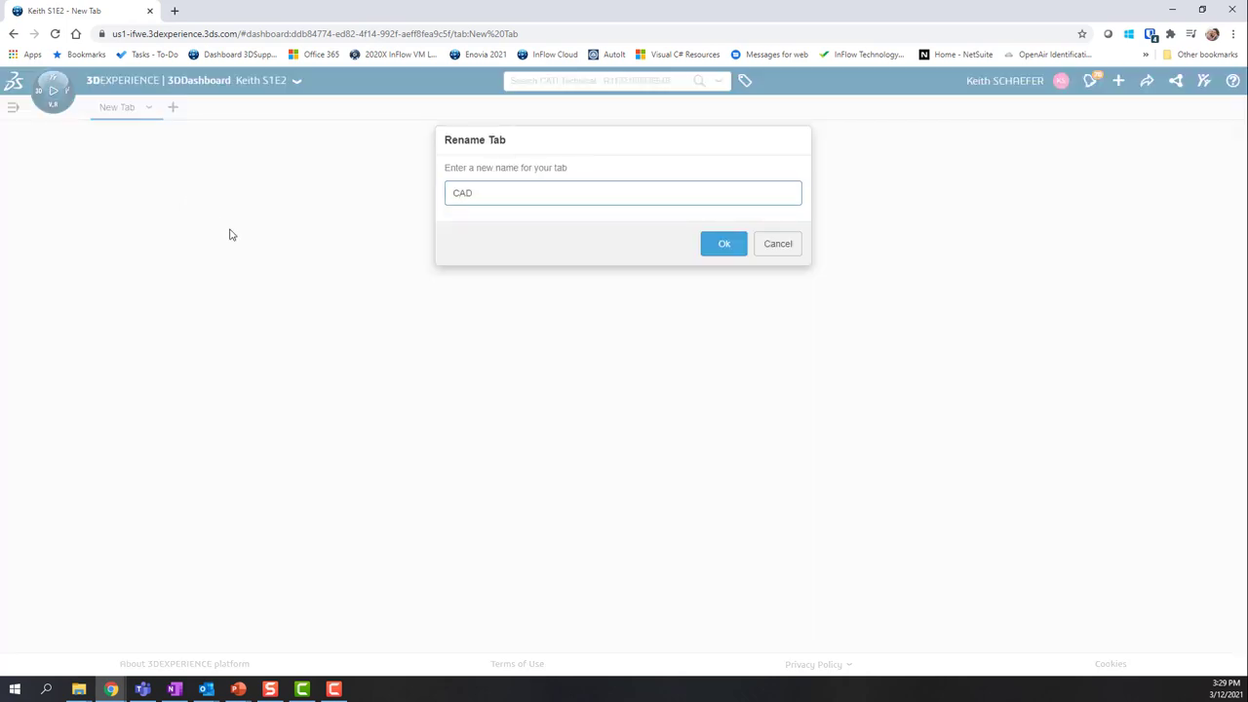
{"action": "left_click", "coordinate": [724, 242]}
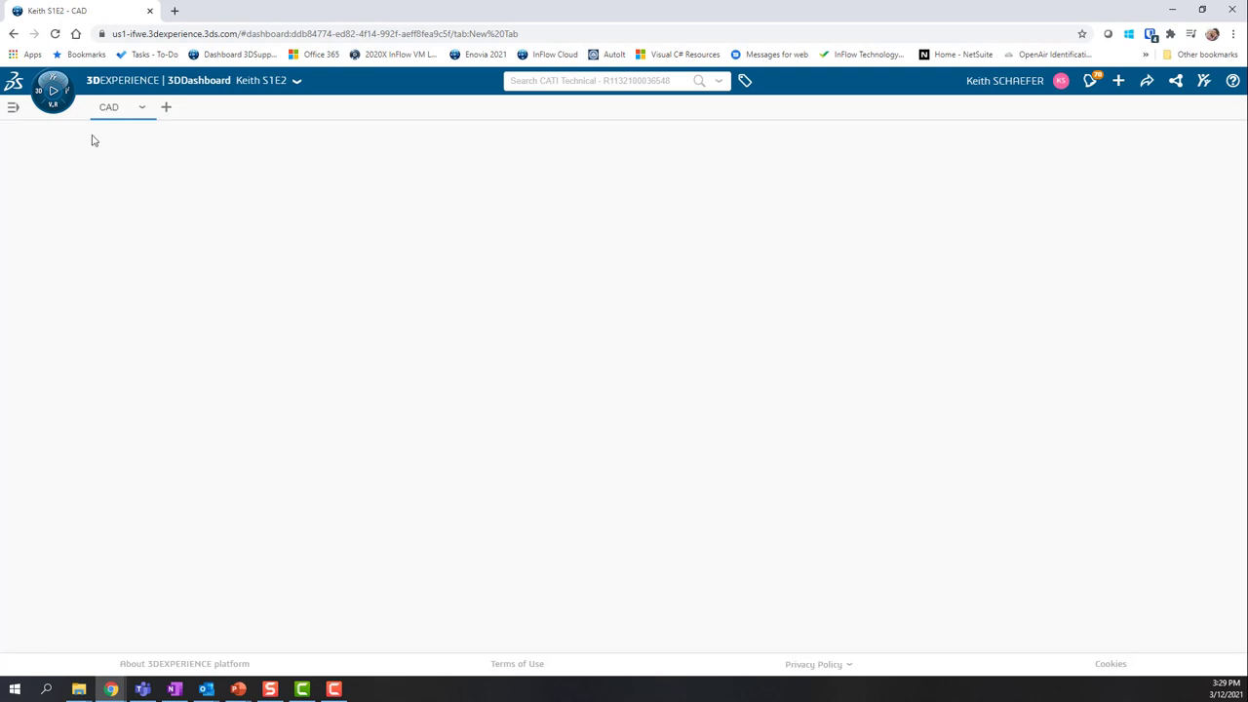
{"action": "mouse_move", "coordinate": [82, 356]}
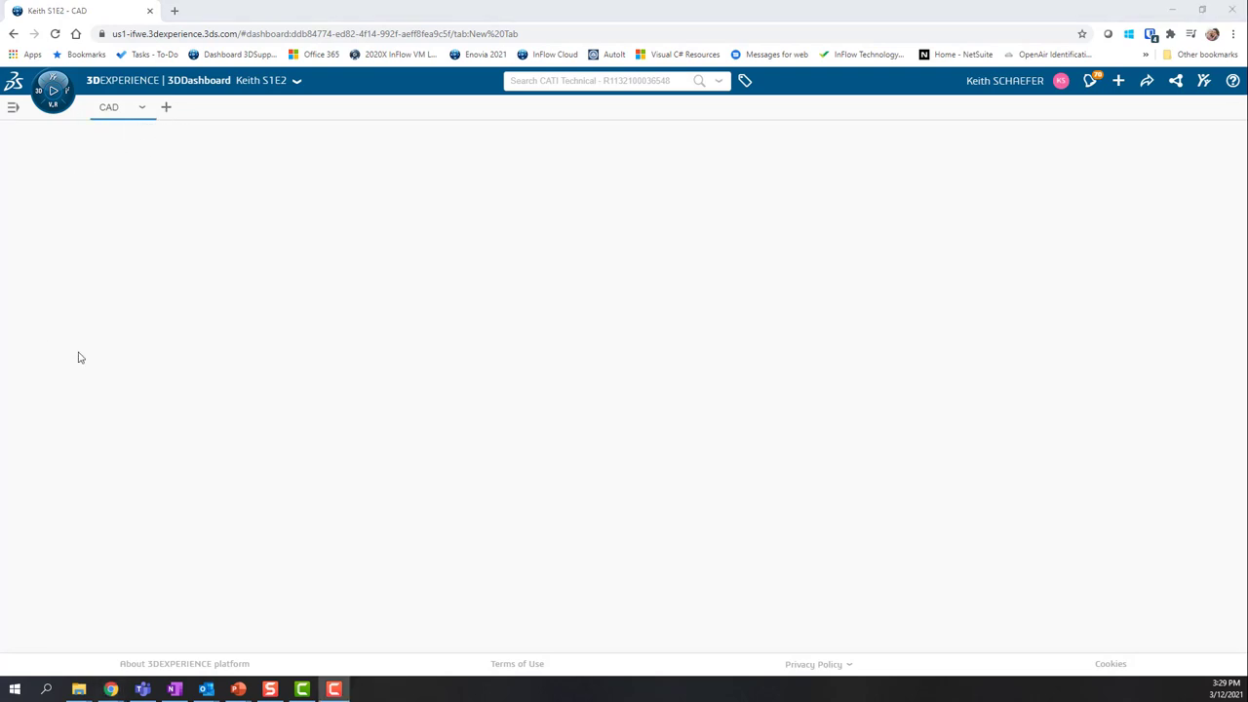
{"action": "mouse_move", "coordinate": [93, 160]}
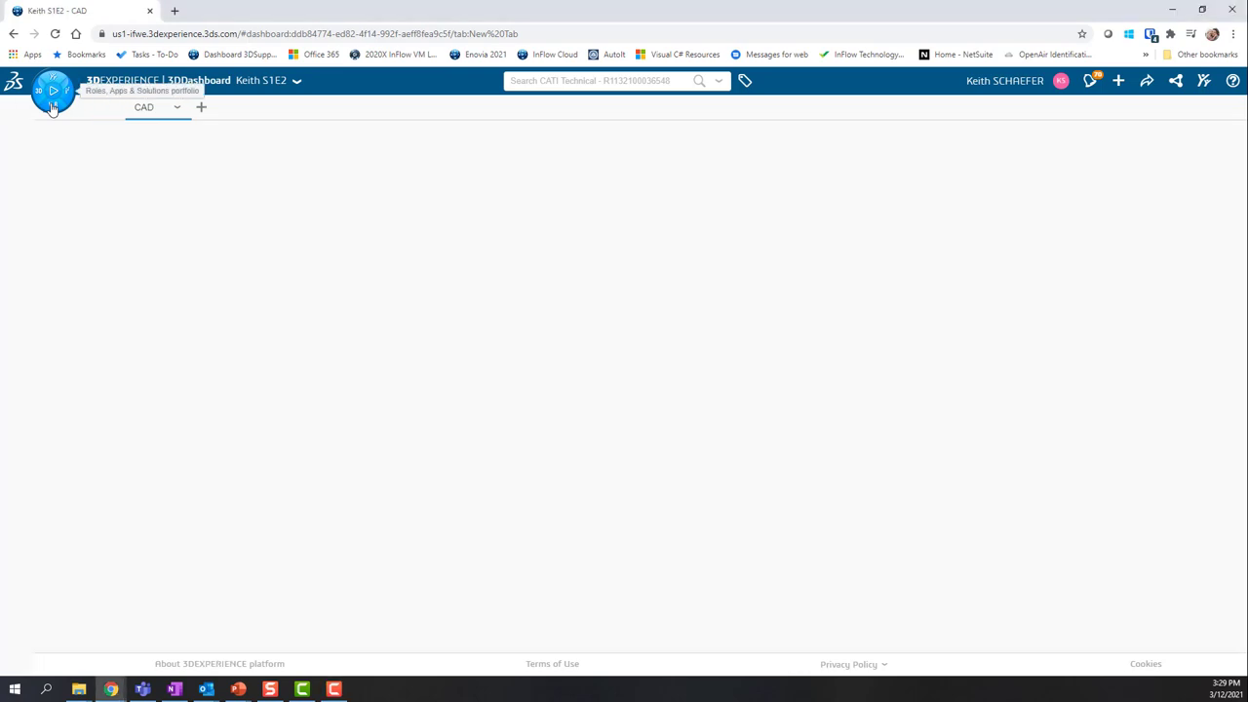
Step: Show the Compass apps list with My Roles collapsed, scrolled to Product Explorer
{"action": "left_click", "coordinate": [53, 89]}
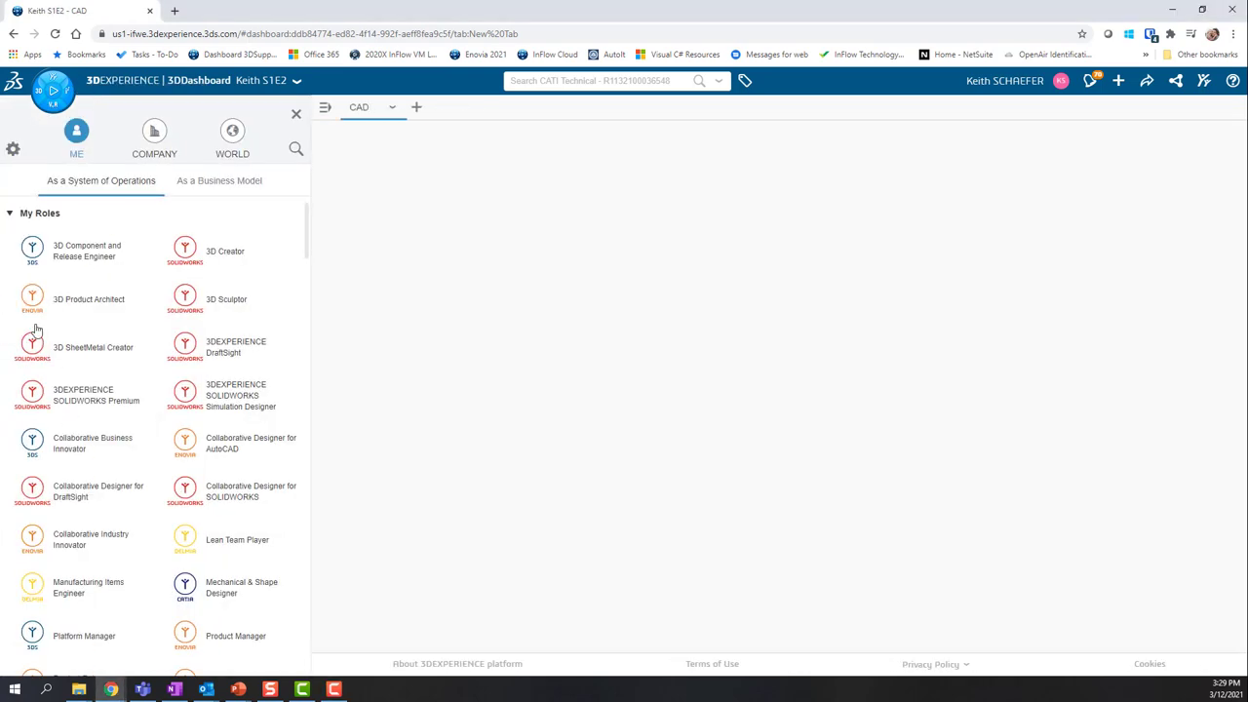
{"action": "mouse_move", "coordinate": [186, 585]}
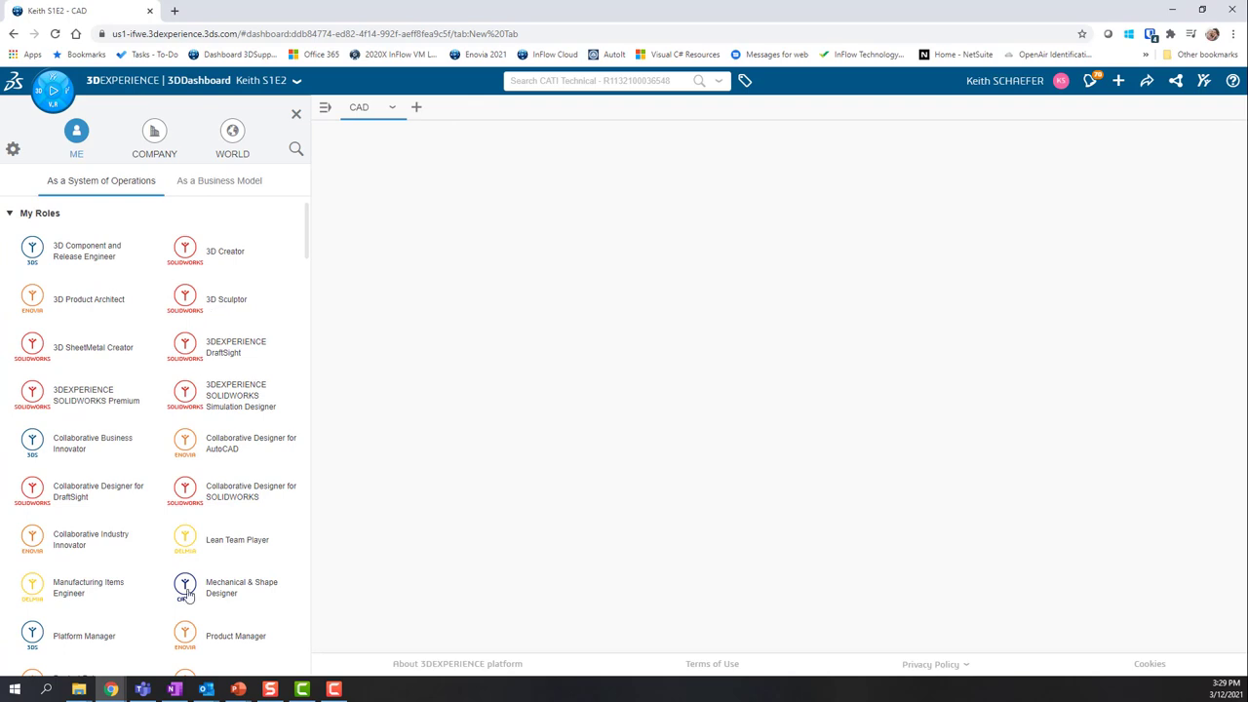
{"action": "mouse_move", "coordinate": [137, 421]}
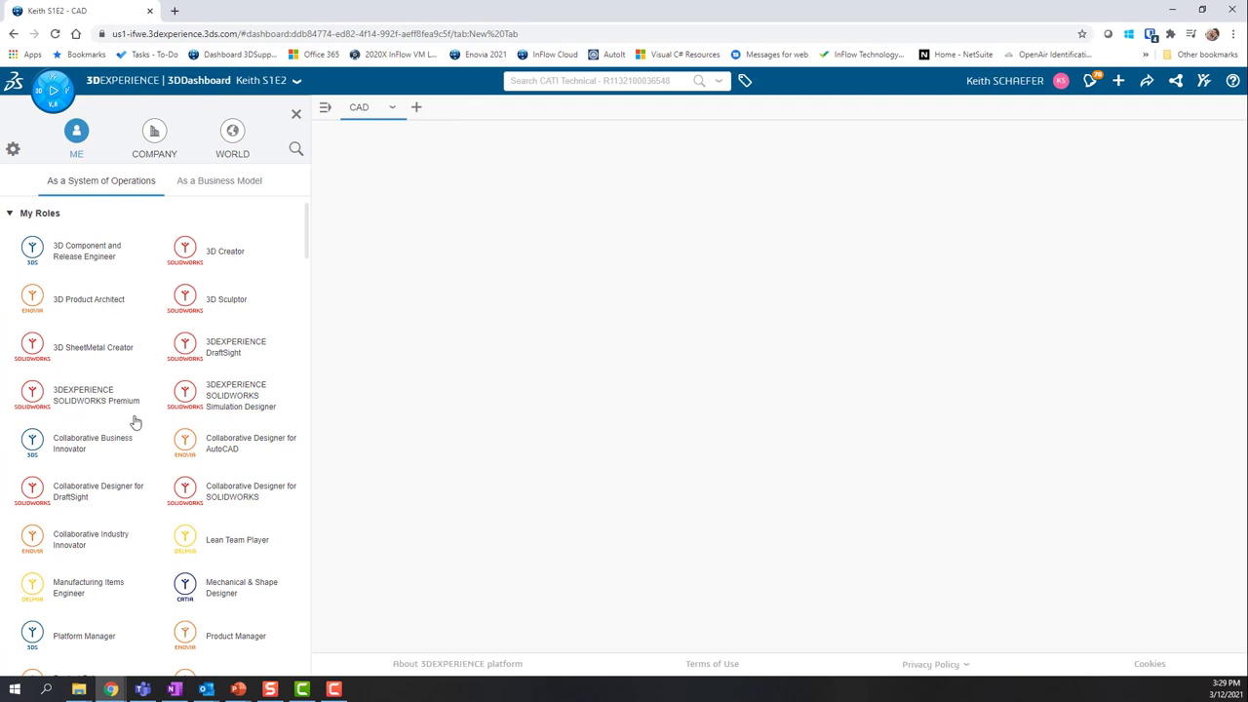
{"action": "mouse_move", "coordinate": [154, 288]}
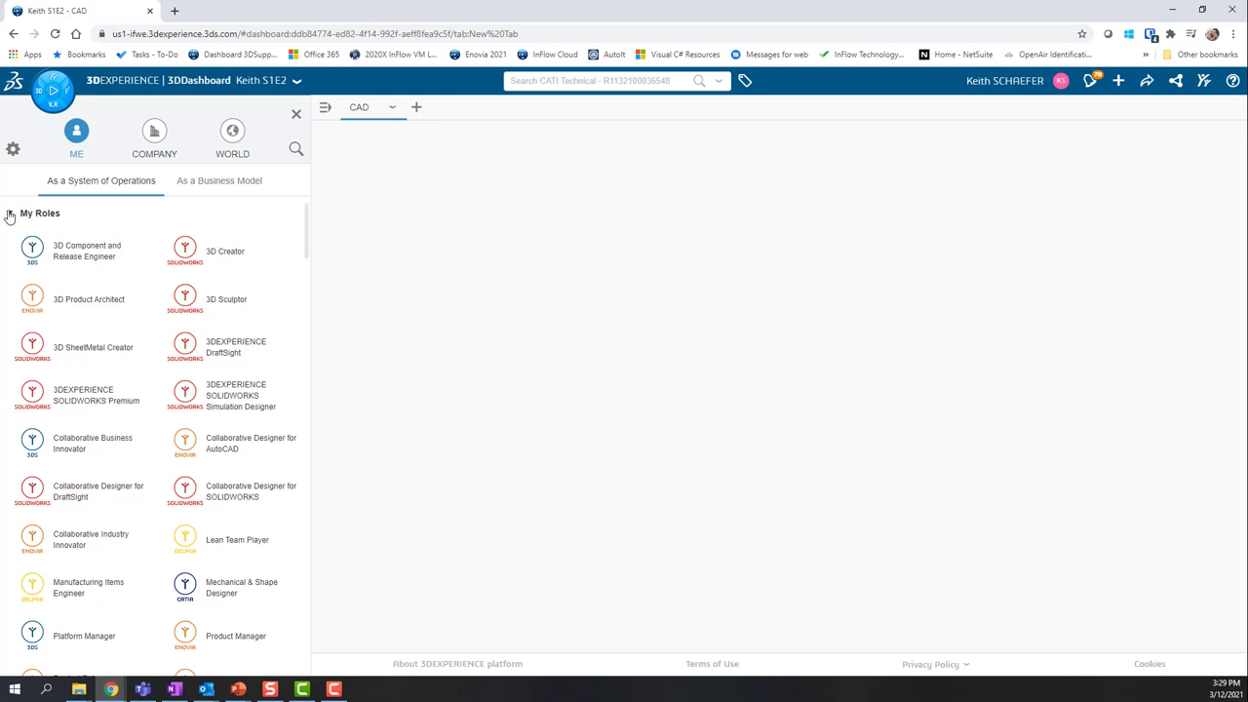
{"action": "left_click", "coordinate": [9, 213]}
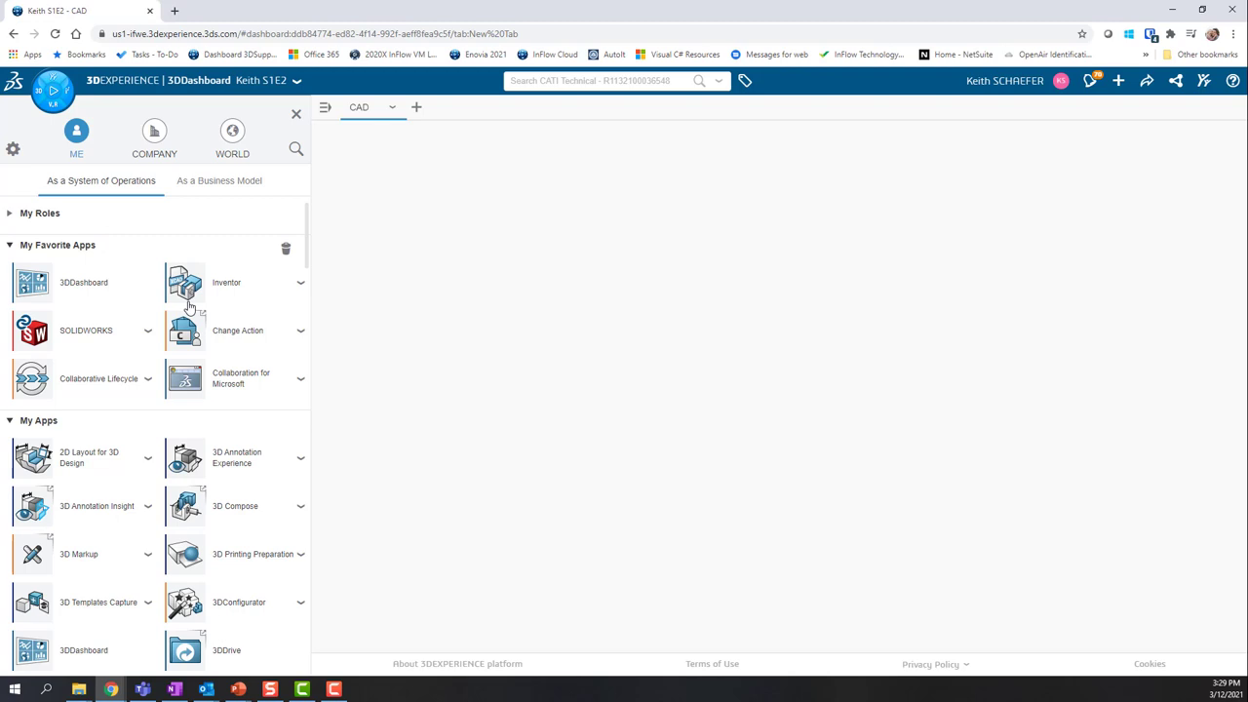
{"action": "mouse_move", "coordinate": [205, 422]}
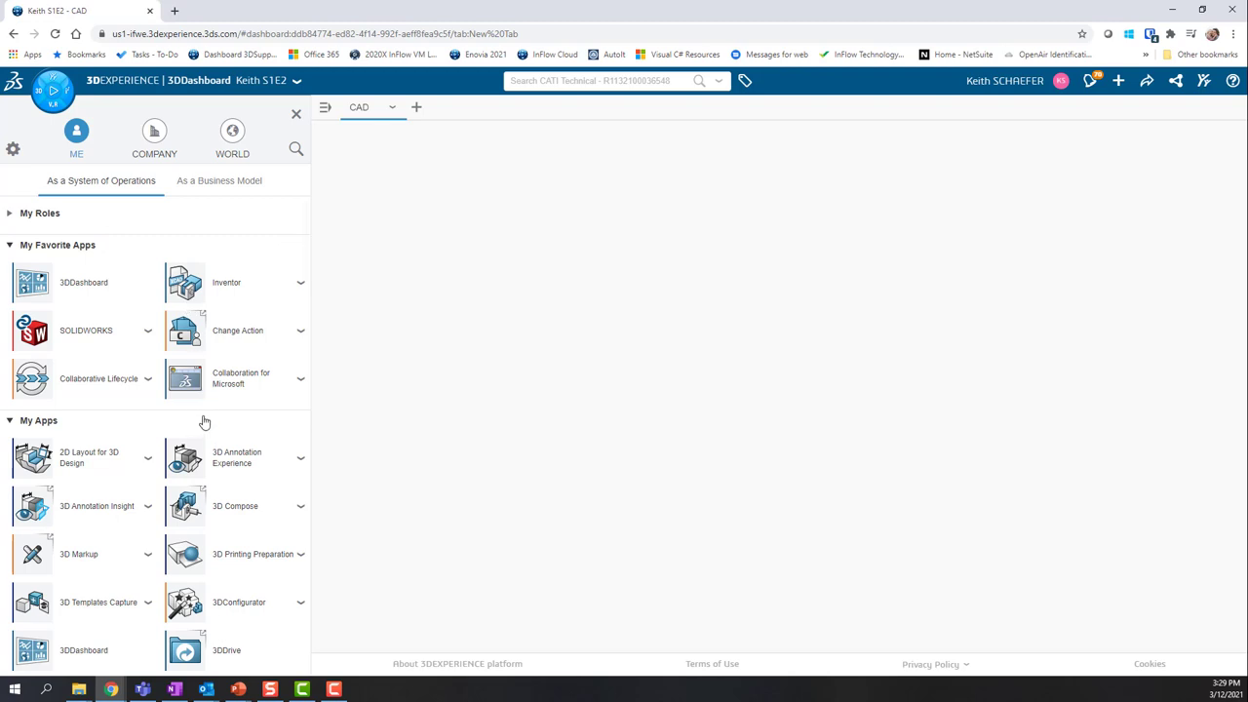
{"action": "mouse_move", "coordinate": [246, 474]}
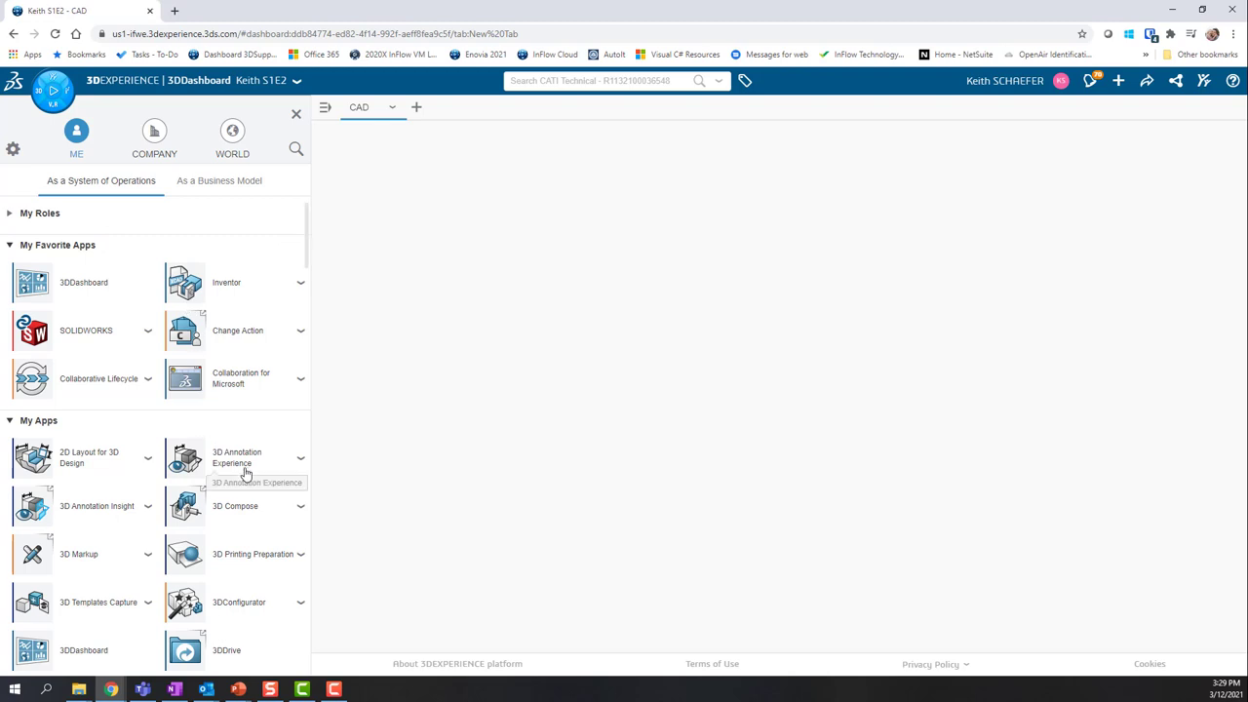
{"action": "mouse_move", "coordinate": [66, 367]}
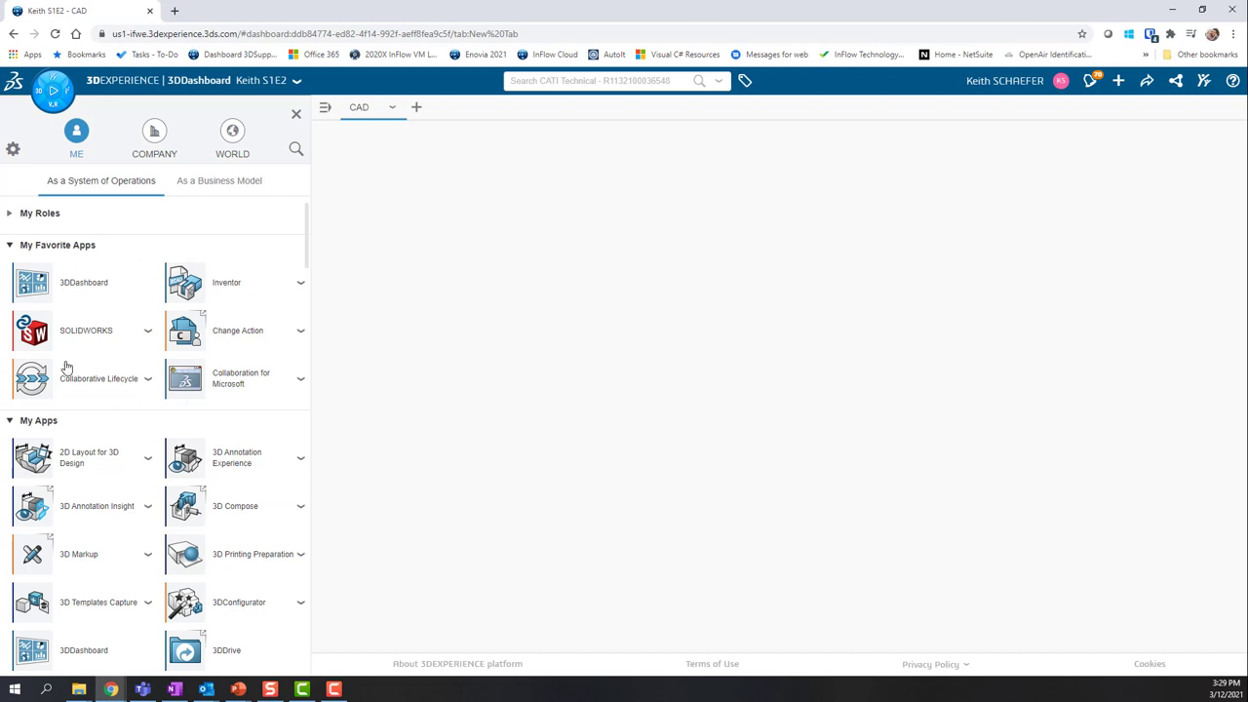
{"action": "mouse_move", "coordinate": [203, 296]}
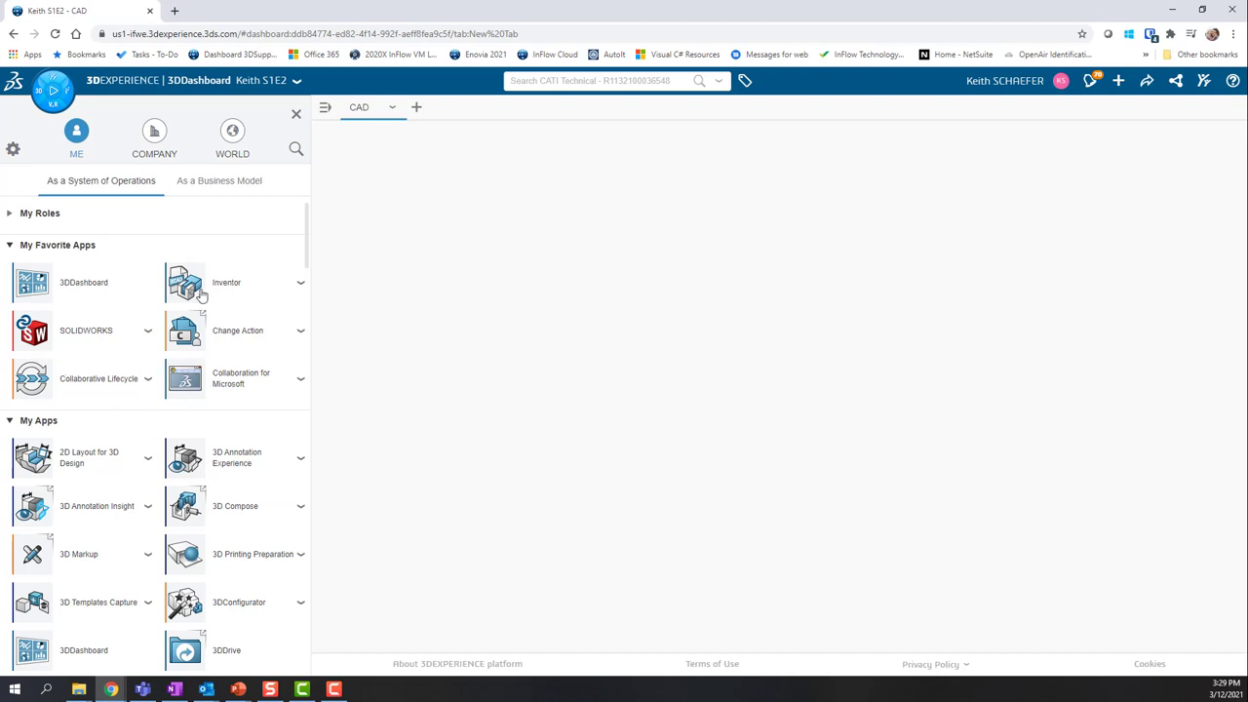
{"action": "mouse_move", "coordinate": [132, 367]}
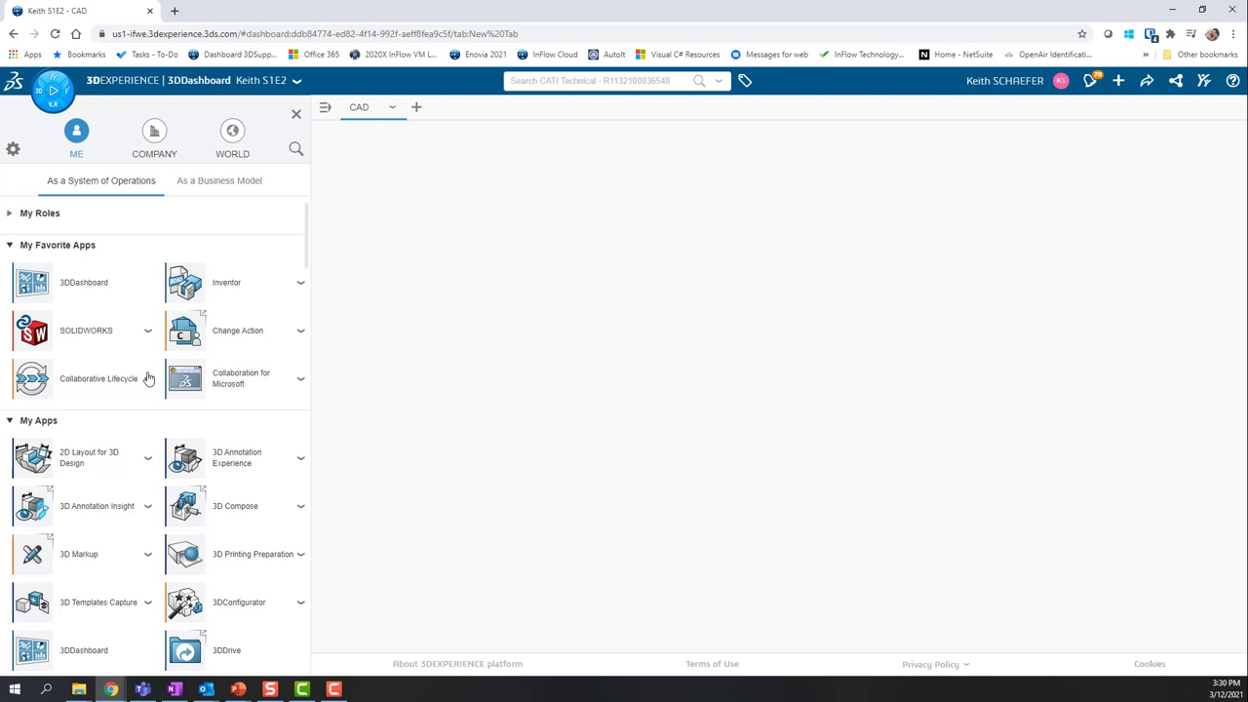
{"action": "scroll", "scroll_direction": "down", "scroll_amount": 3}
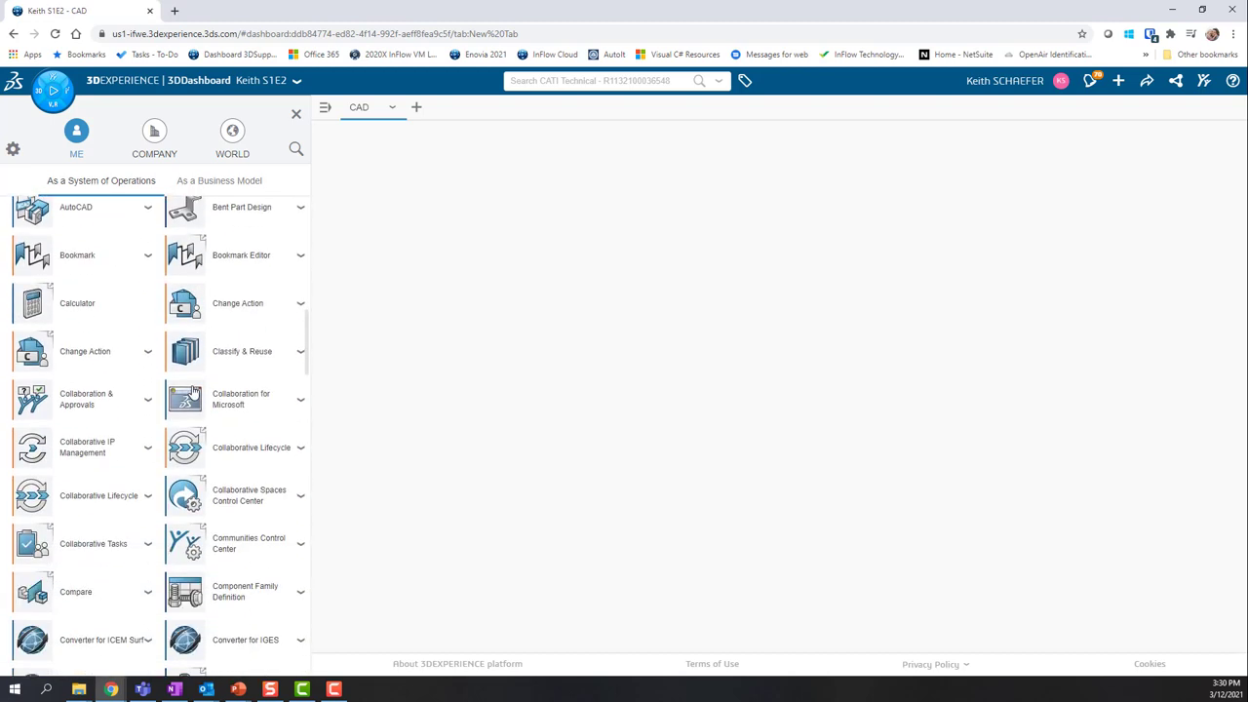
{"action": "scroll", "scroll_direction": "down", "scroll_amount": 3}
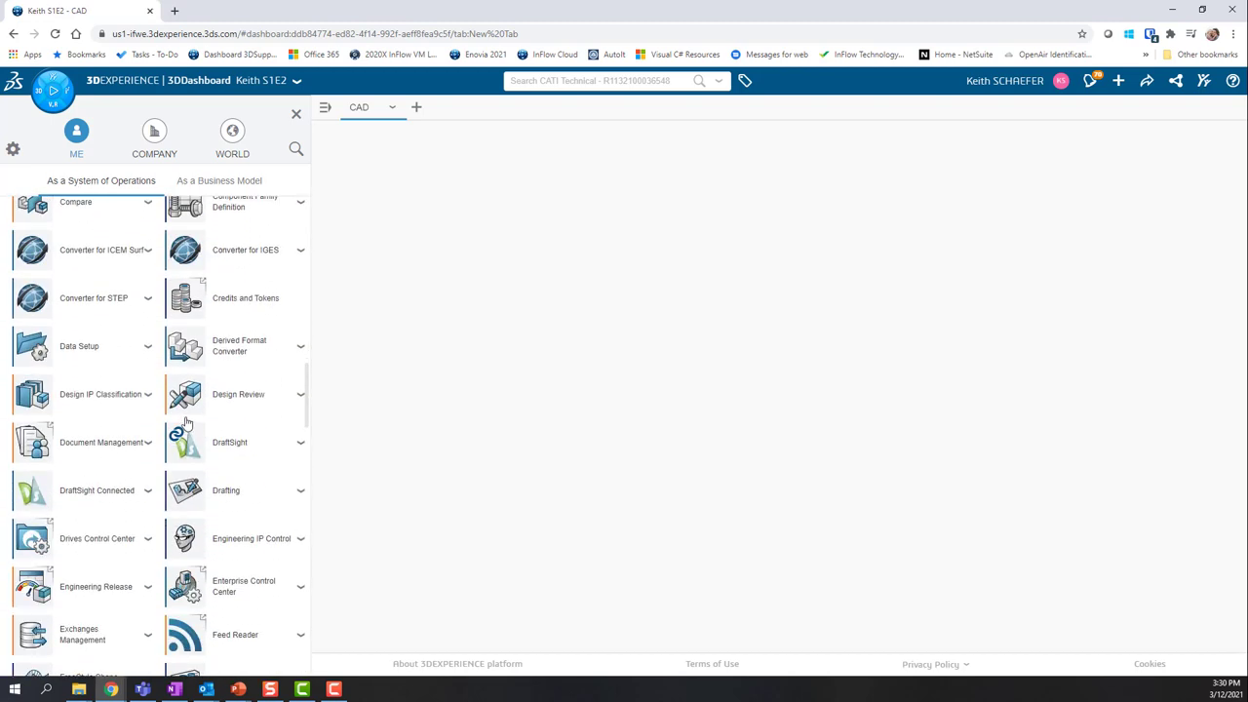
{"action": "scroll", "scroll_direction": "down", "scroll_amount": 3}
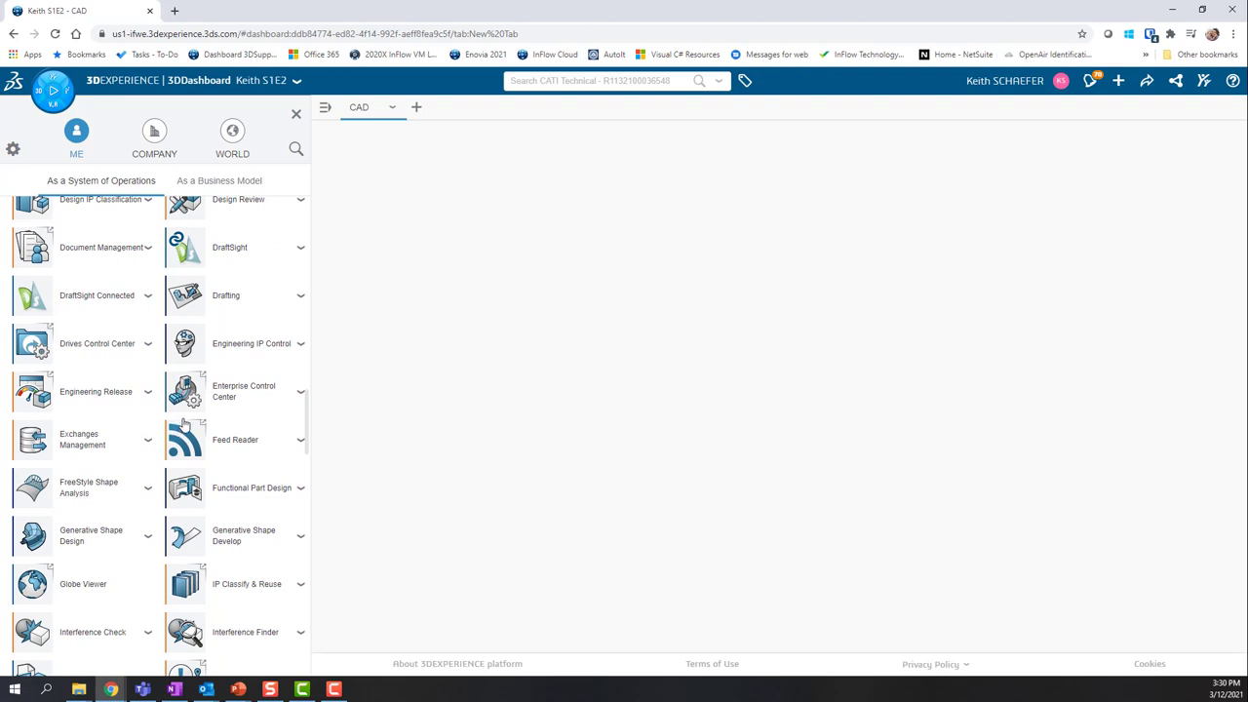
{"action": "scroll", "scroll_direction": "down", "scroll_amount": 3}
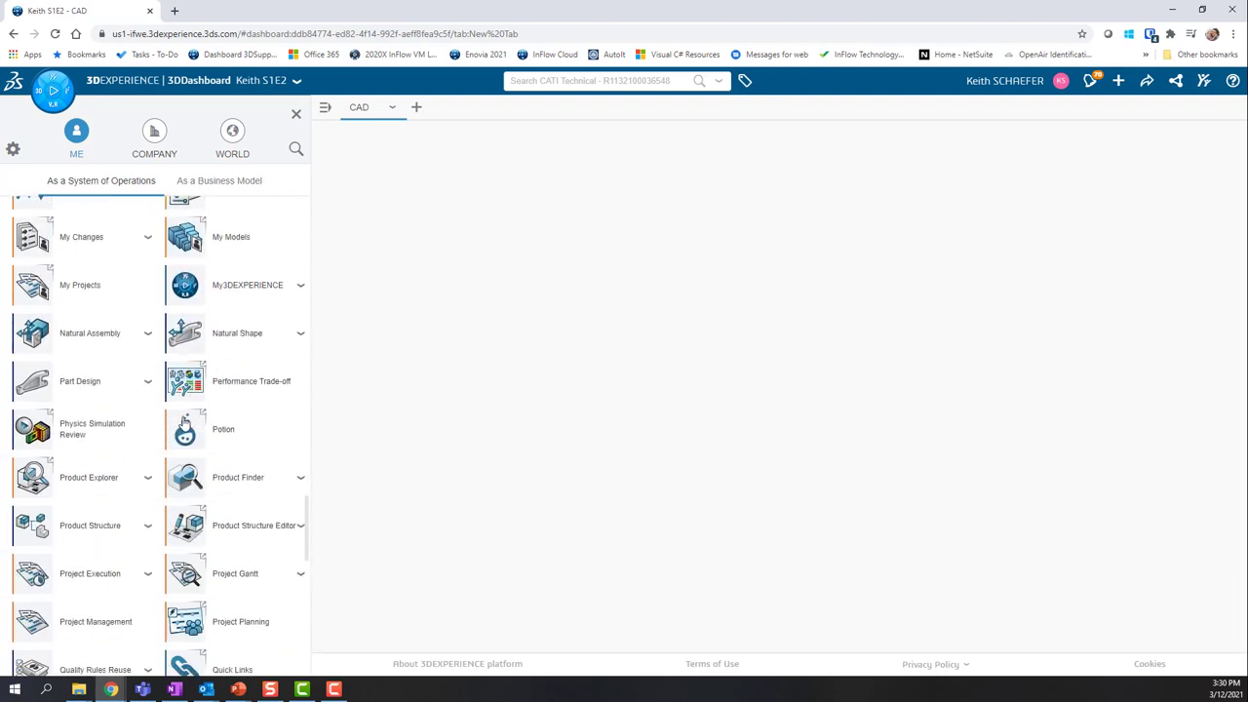
{"action": "scroll", "scroll_direction": "down", "scroll_amount": 3}
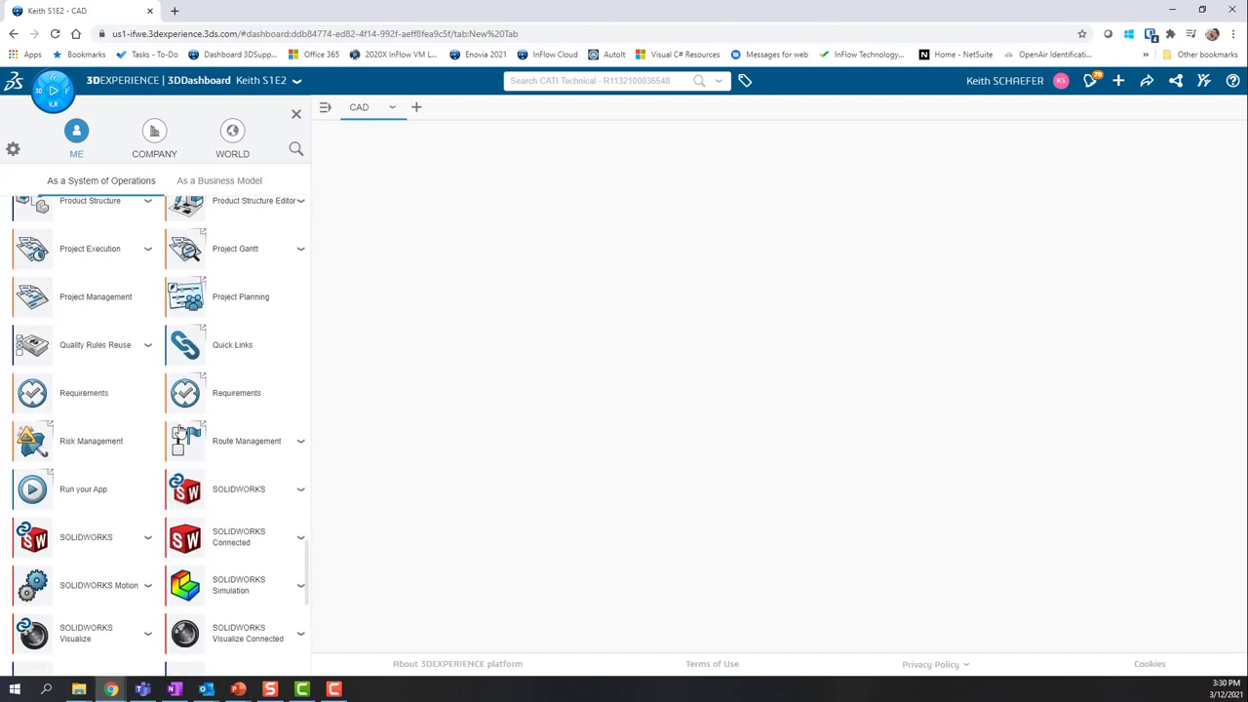
{"action": "scroll", "scroll_direction": "down", "scroll_amount": 3}
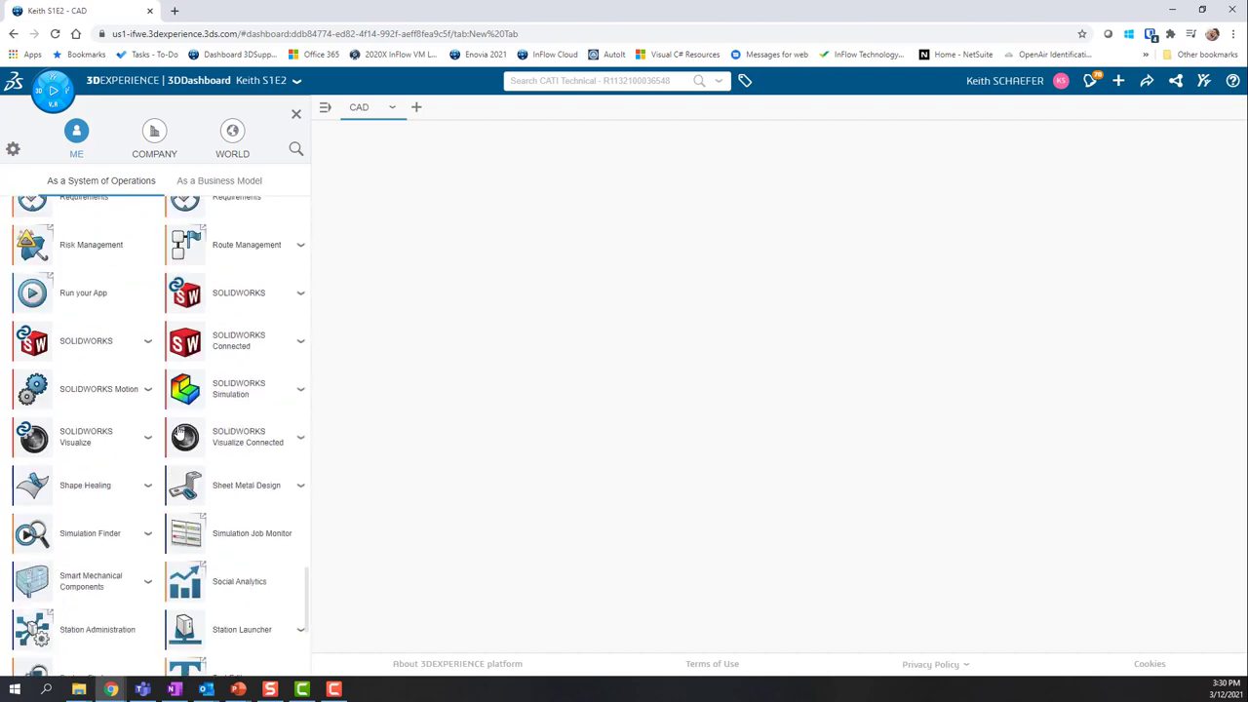
{"action": "scroll", "scroll_direction": "up", "scroll_amount": 3}
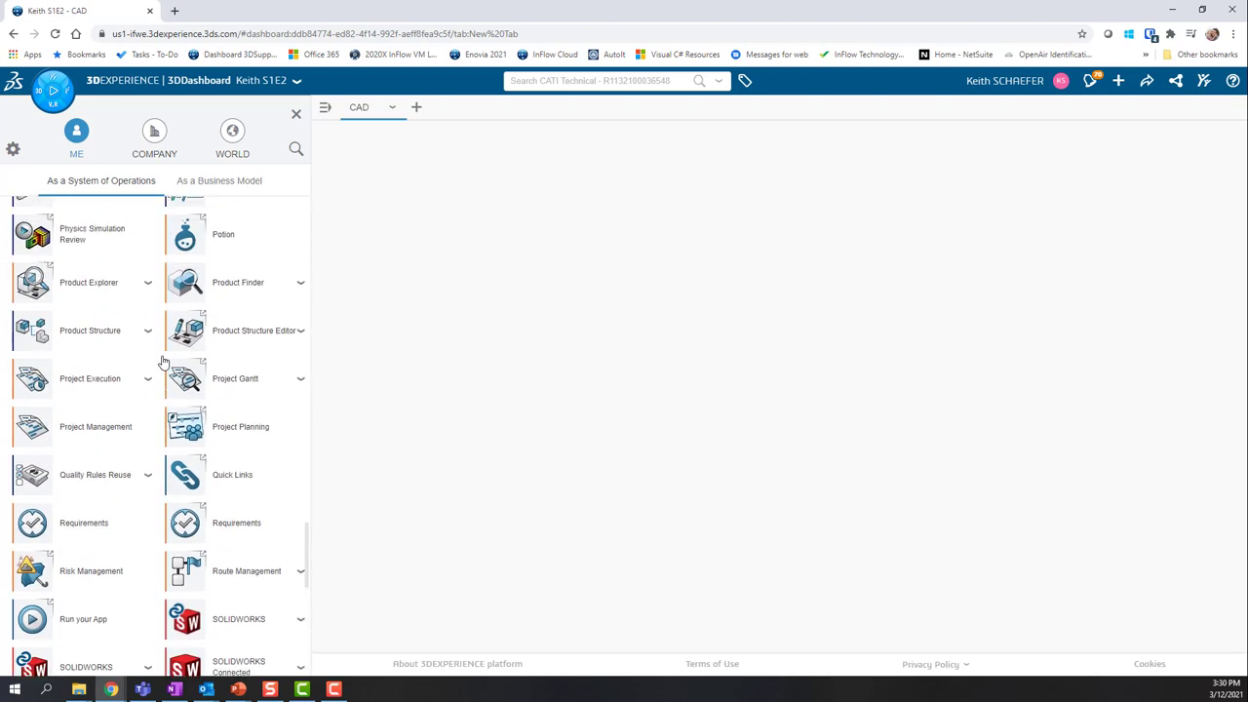
{"action": "scroll", "scroll_direction": "up", "scroll_amount": 3}
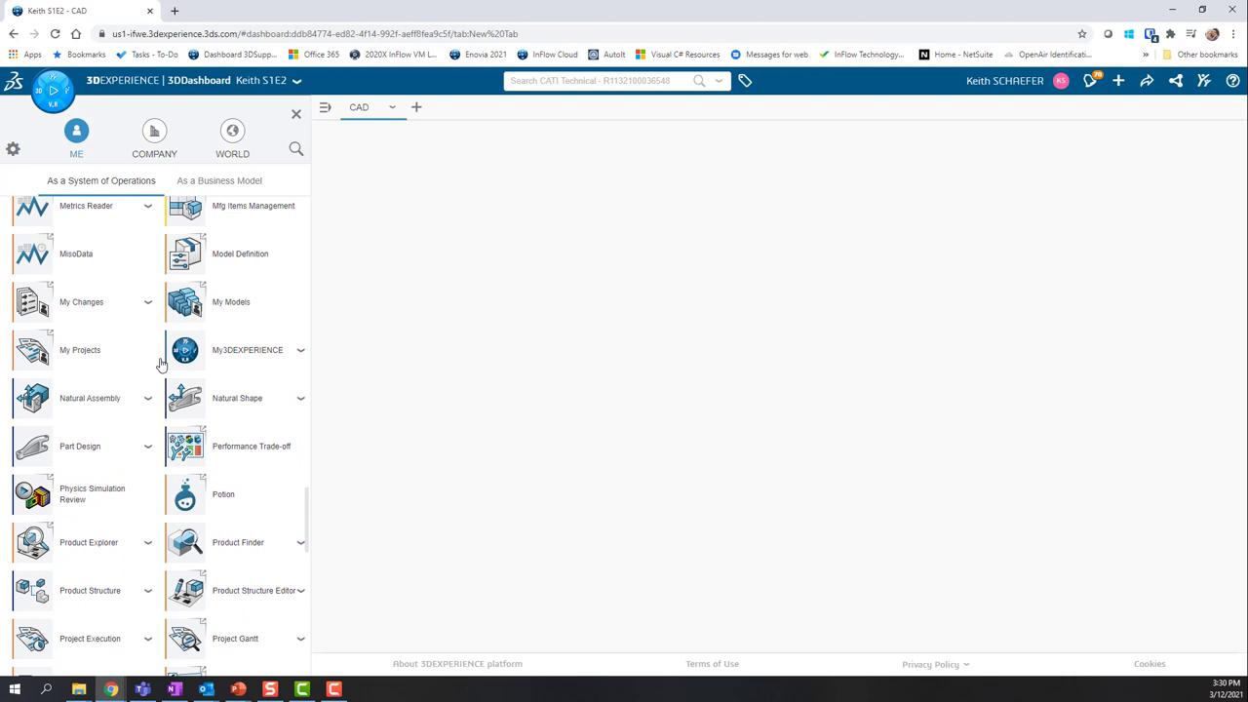
{"action": "scroll", "scroll_direction": "down", "scroll_amount": 3}
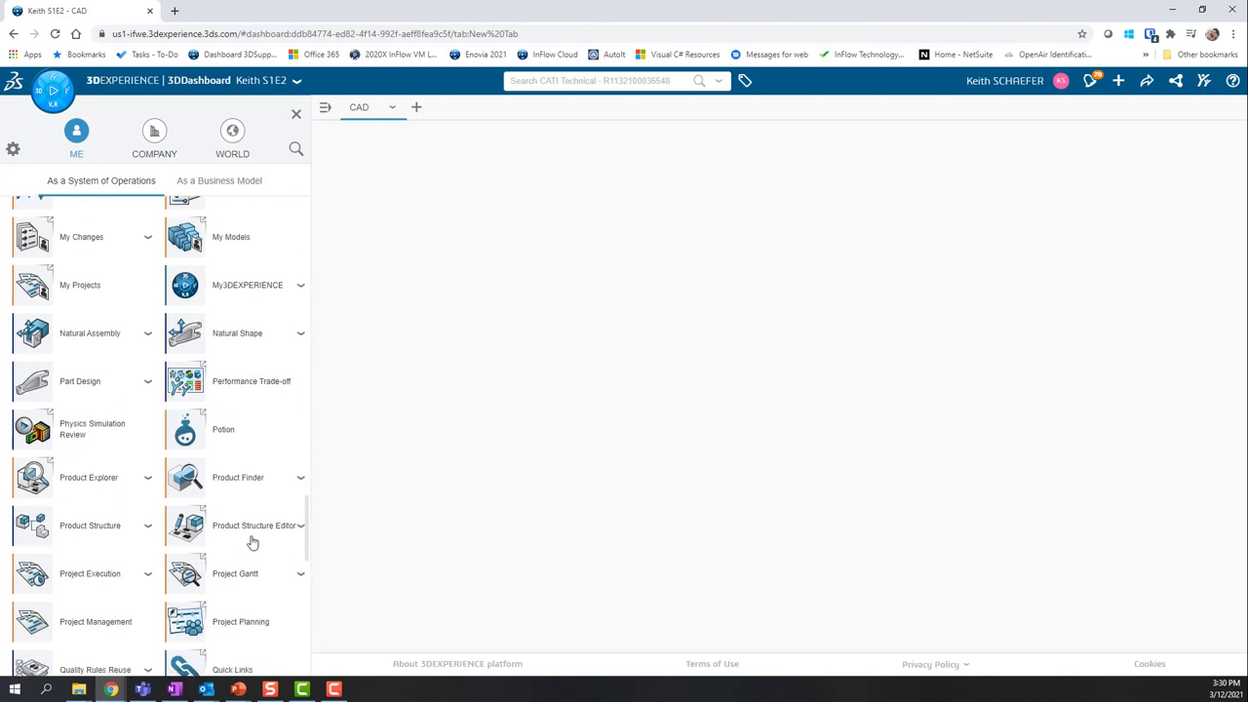
{"action": "mouse_move", "coordinate": [205, 527]}
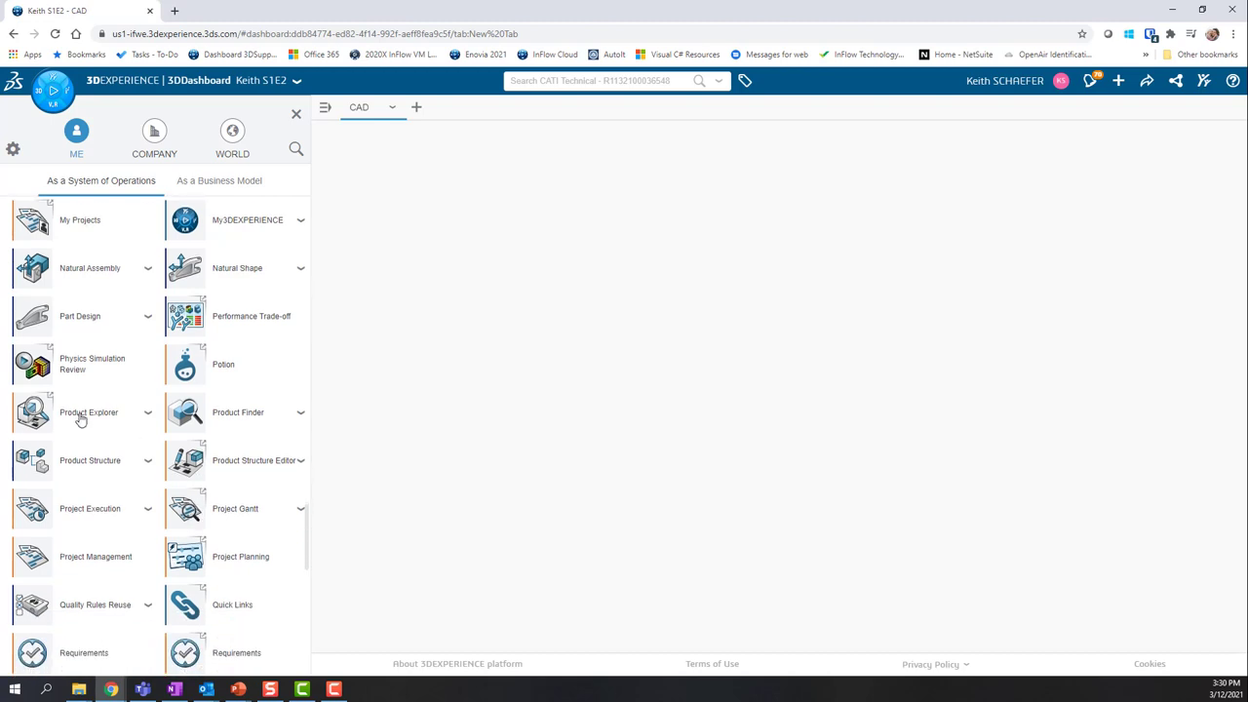
{"action": "mouse_move", "coordinate": [88, 413]}
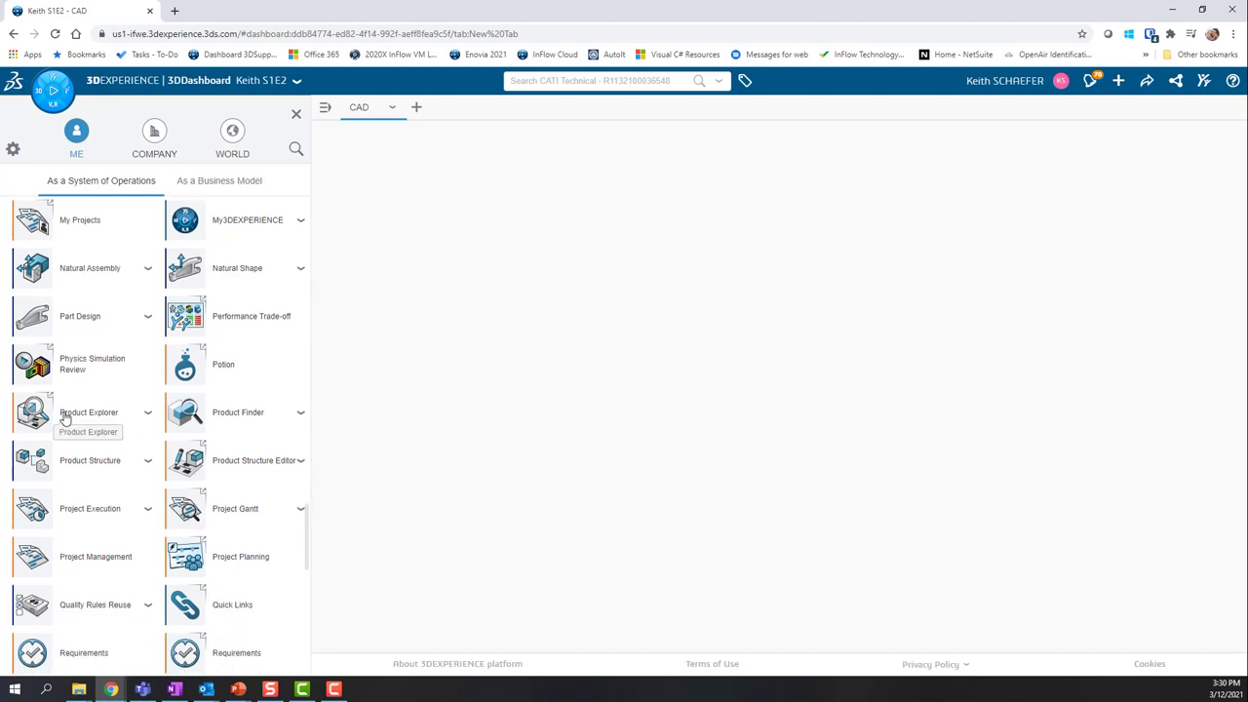
{"action": "mouse_move", "coordinate": [56, 400]}
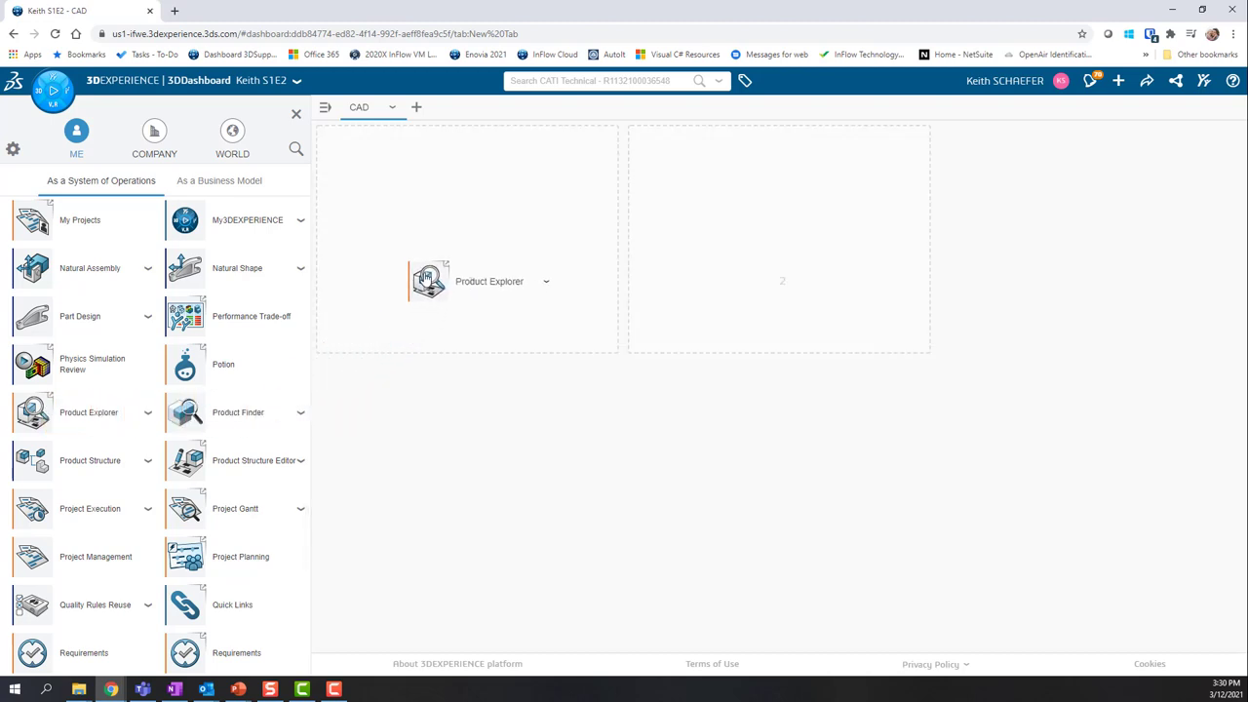
Step: Place Product Structure Explore and 3D Navigate side by side on the CAD tab and enlarge them
{"action": "left_click", "coordinate": [429, 281]}
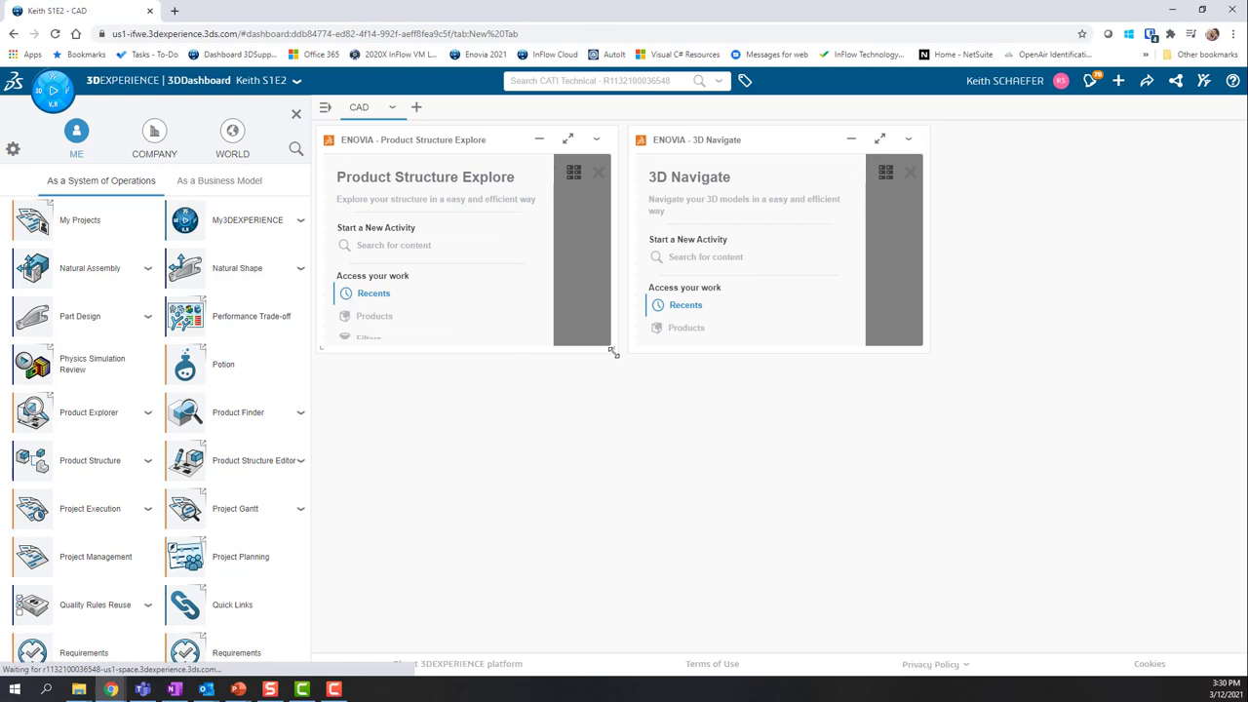
{"action": "left_click_drag", "start_coordinate": [613, 351], "coordinate": [790, 491]}
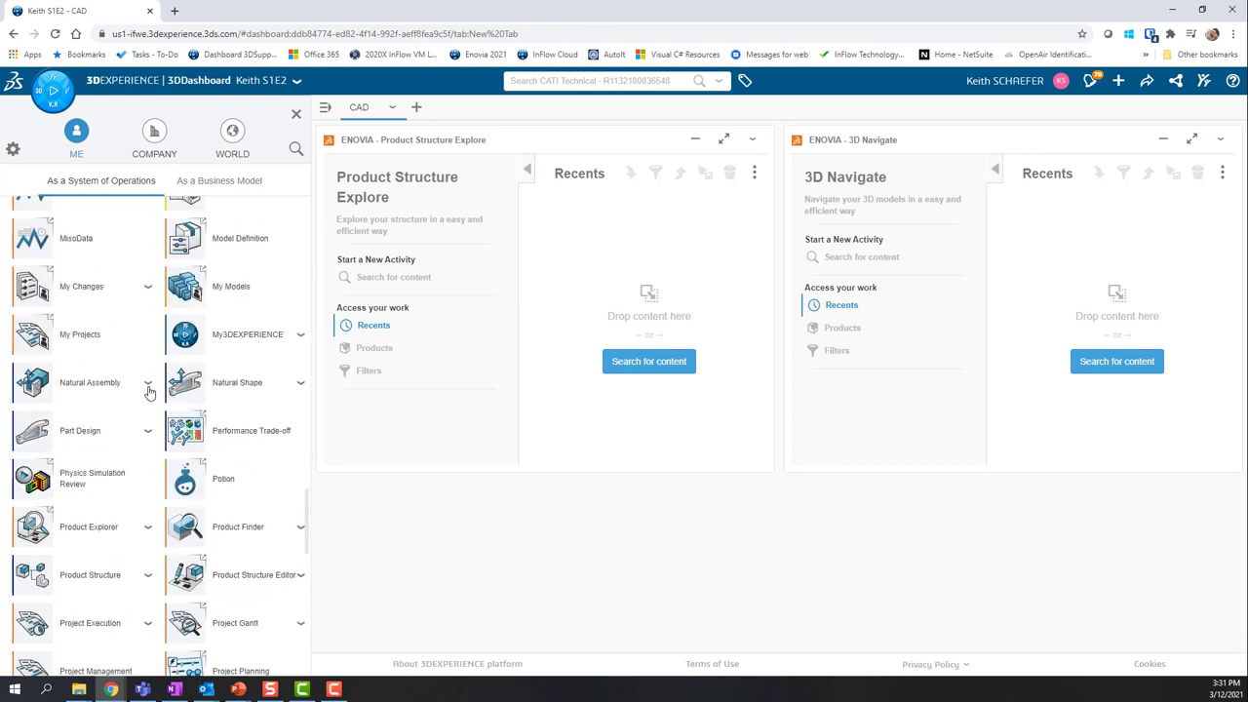
Step: Drop the Collaborative Lifecycle app into the empty area below the two widgets
{"action": "scroll", "scroll_direction": "up", "scroll_amount": 3}
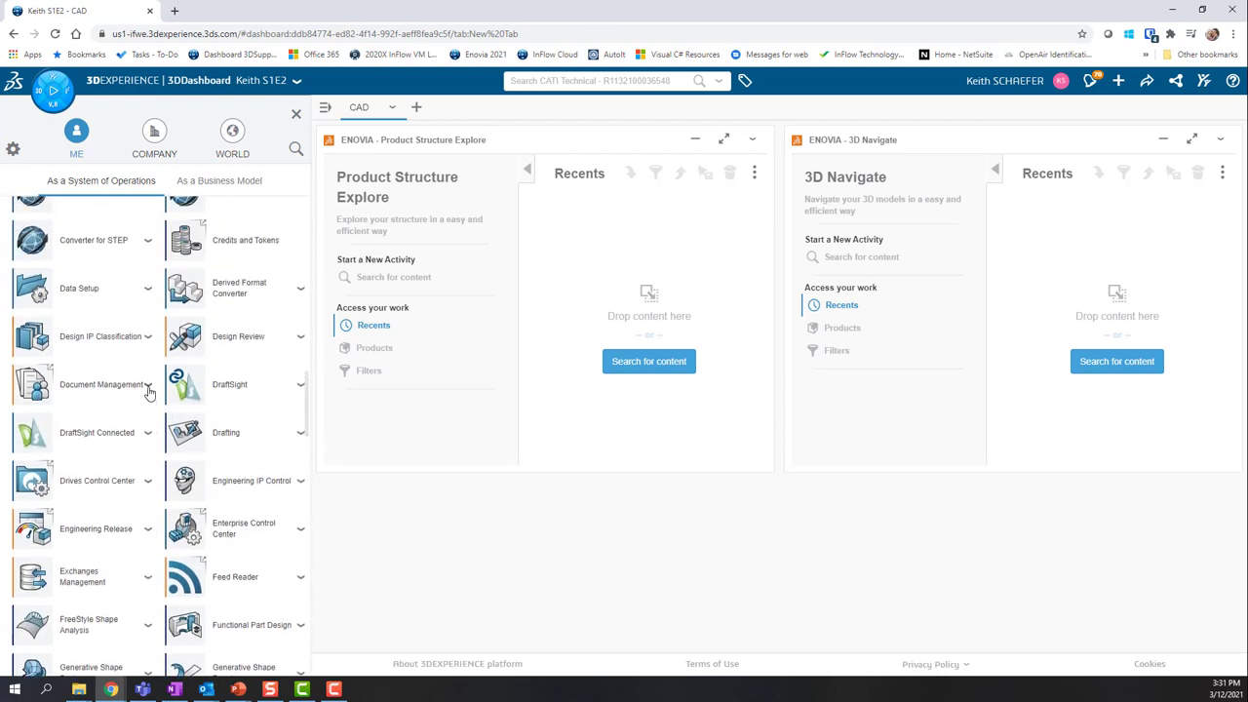
{"action": "scroll", "scroll_direction": "up", "scroll_amount": 3}
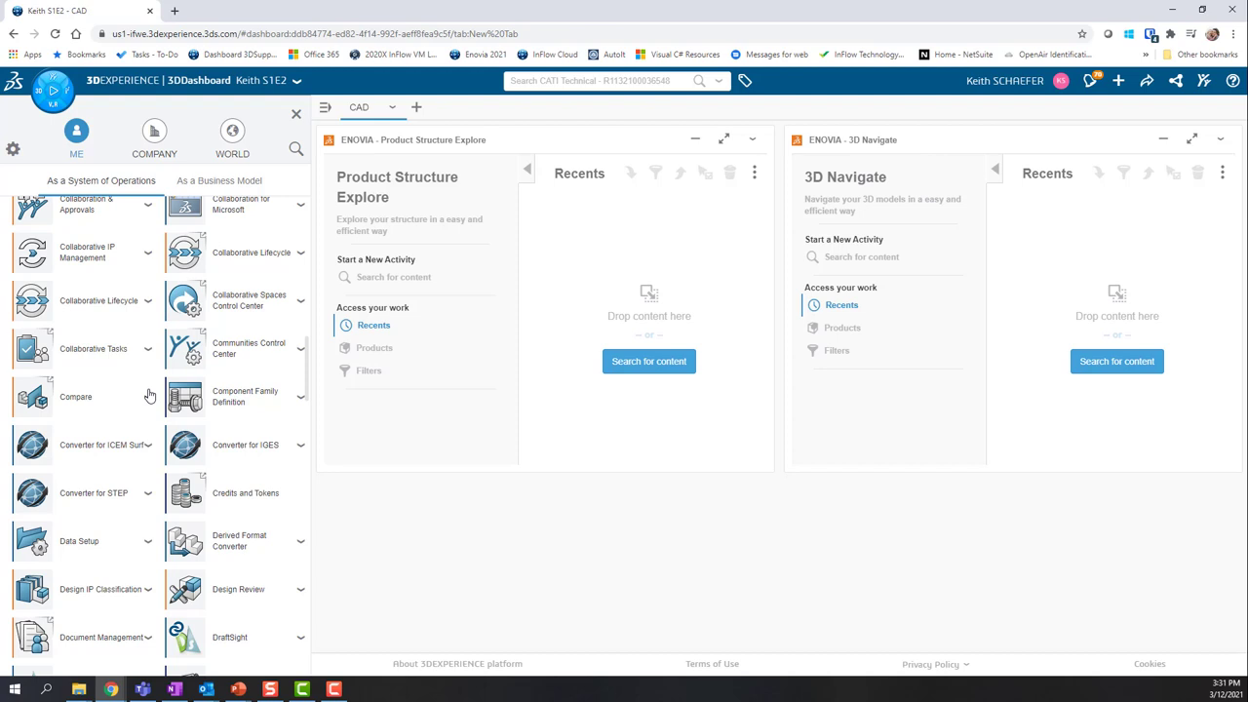
{"action": "scroll", "scroll_direction": "up", "scroll_amount": 3}
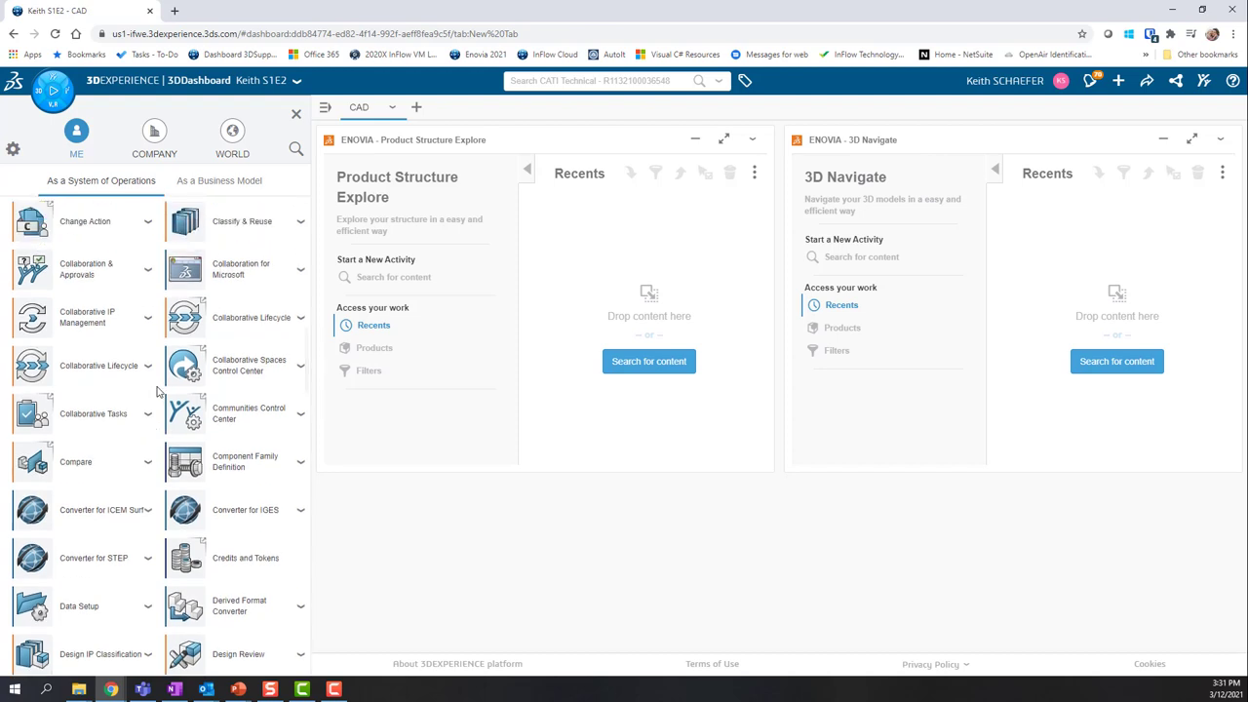
{"action": "mouse_move", "coordinate": [195, 328]}
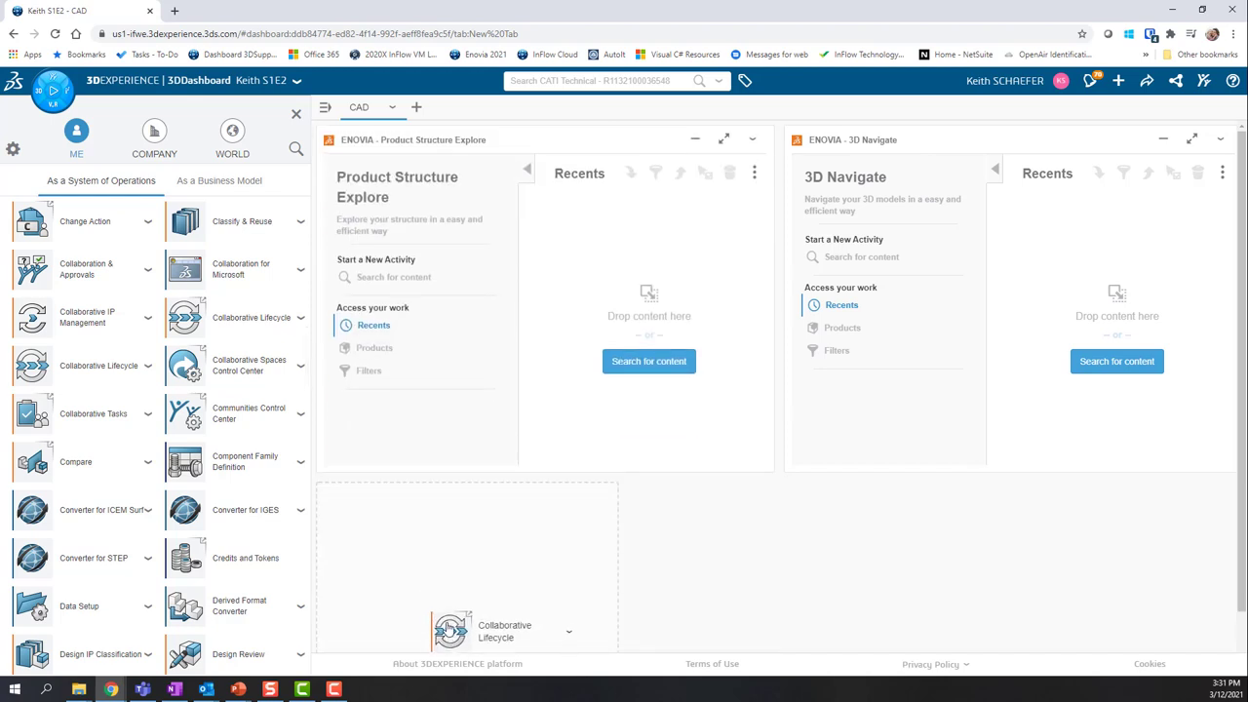
{"action": "left_click", "coordinate": [453, 628]}
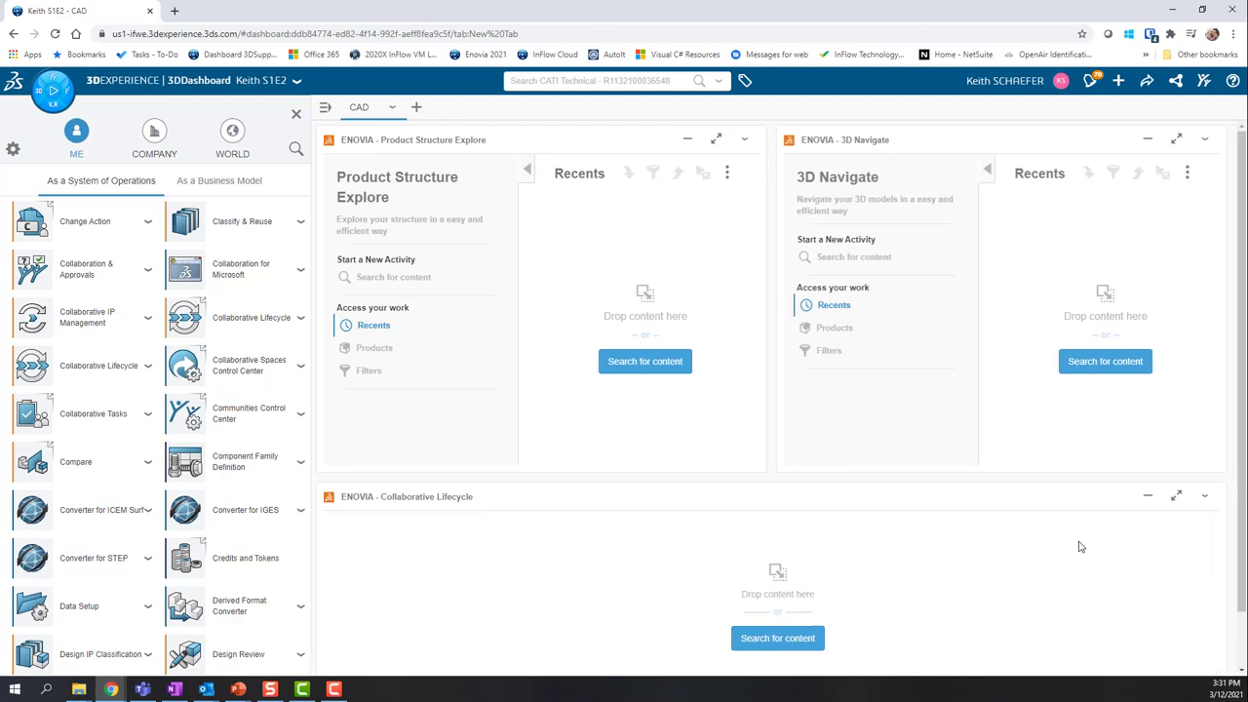
{"action": "mouse_move", "coordinate": [829, 476]}
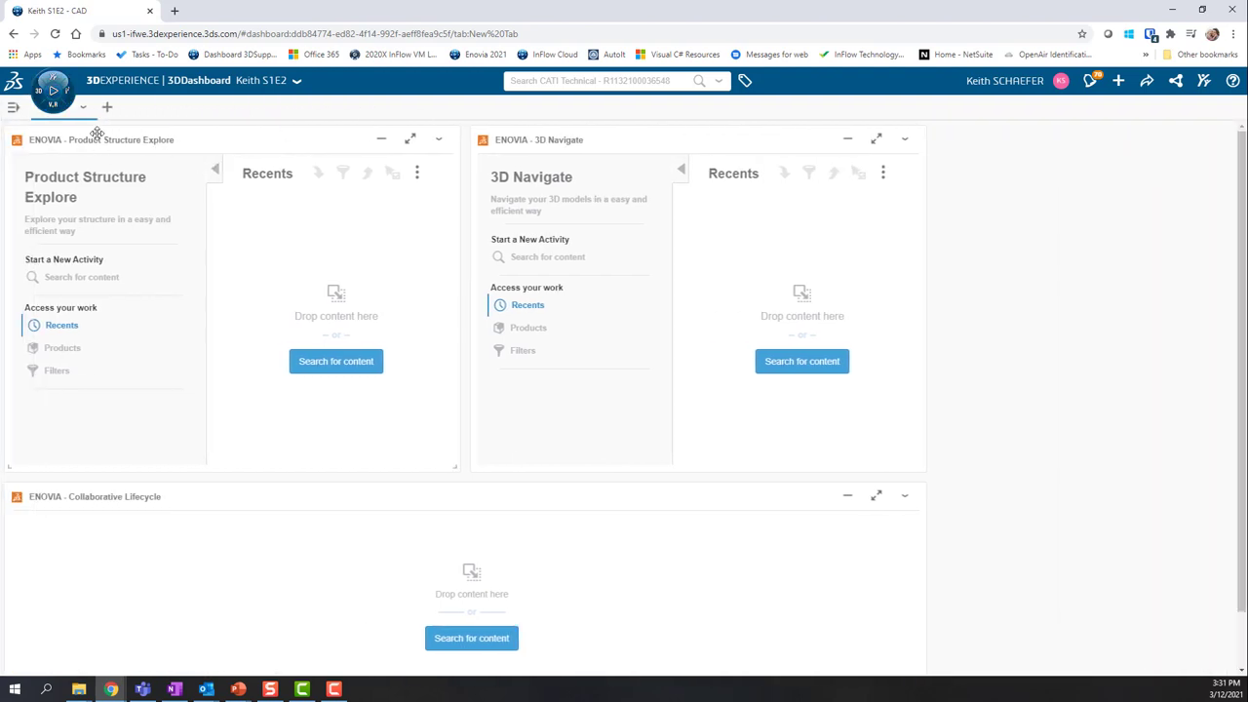
Step: Close the Compass, widen Product Structure Explore, and maximise then restore Collaborative Lifecycle
{"action": "left_click", "coordinate": [140, 108]}
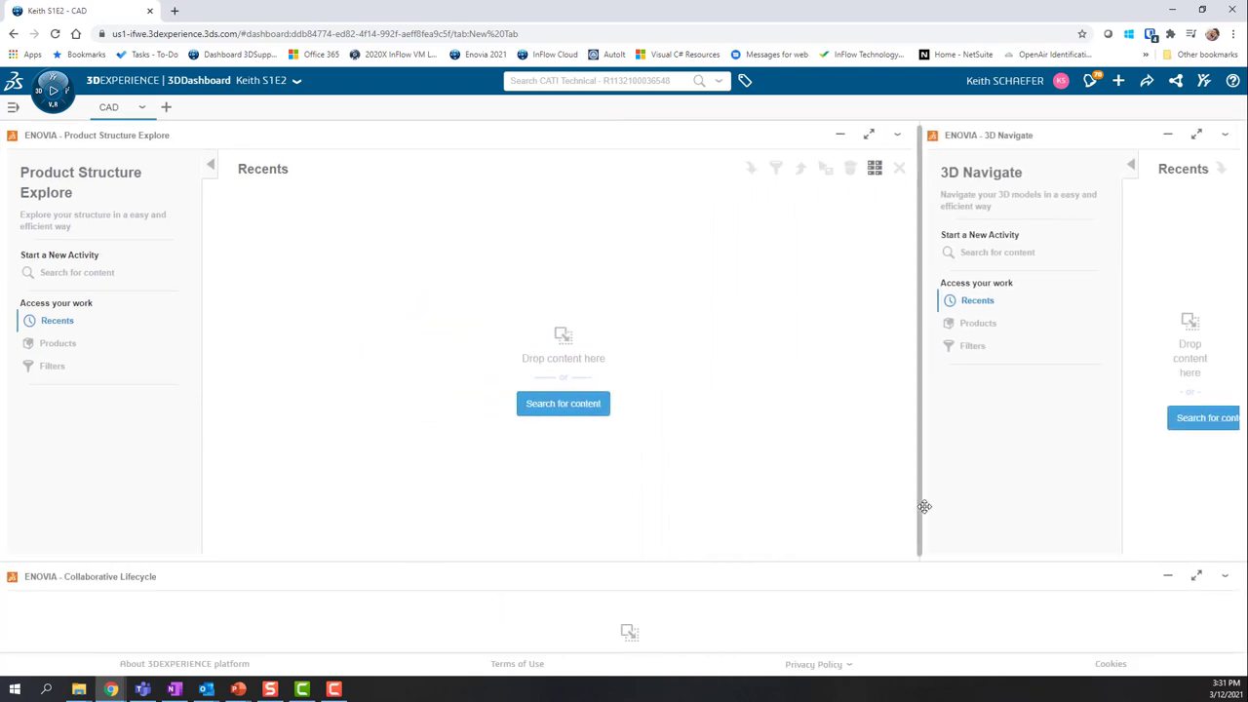
{"action": "left_click_drag", "start_coordinate": [924, 507], "coordinate": [874, 488]}
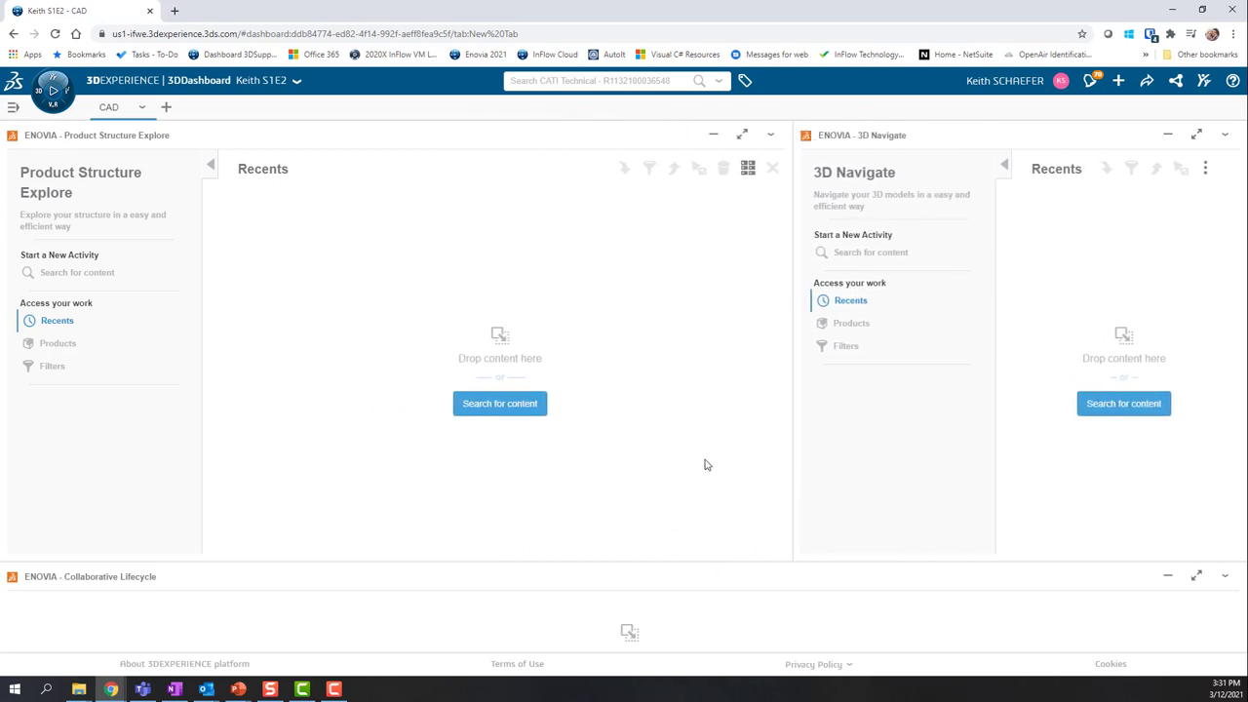
{"action": "mouse_move", "coordinate": [901, 452]}
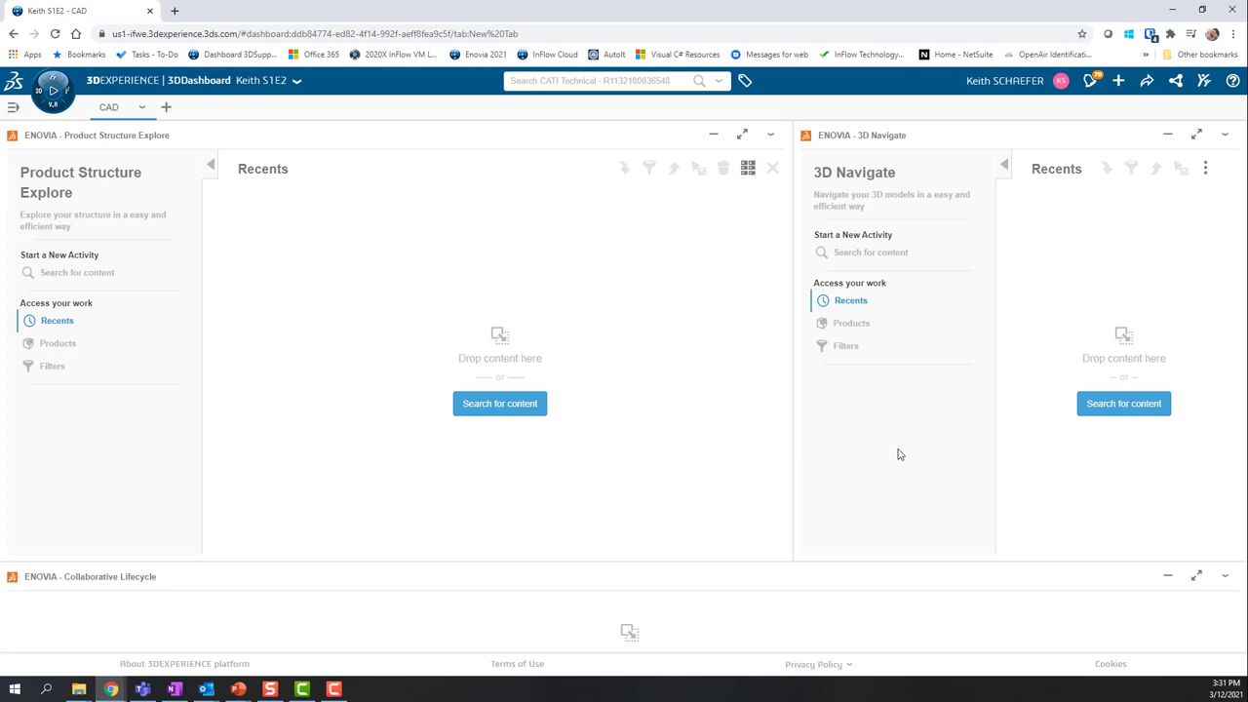
{"action": "mouse_move", "coordinate": [1198, 576]}
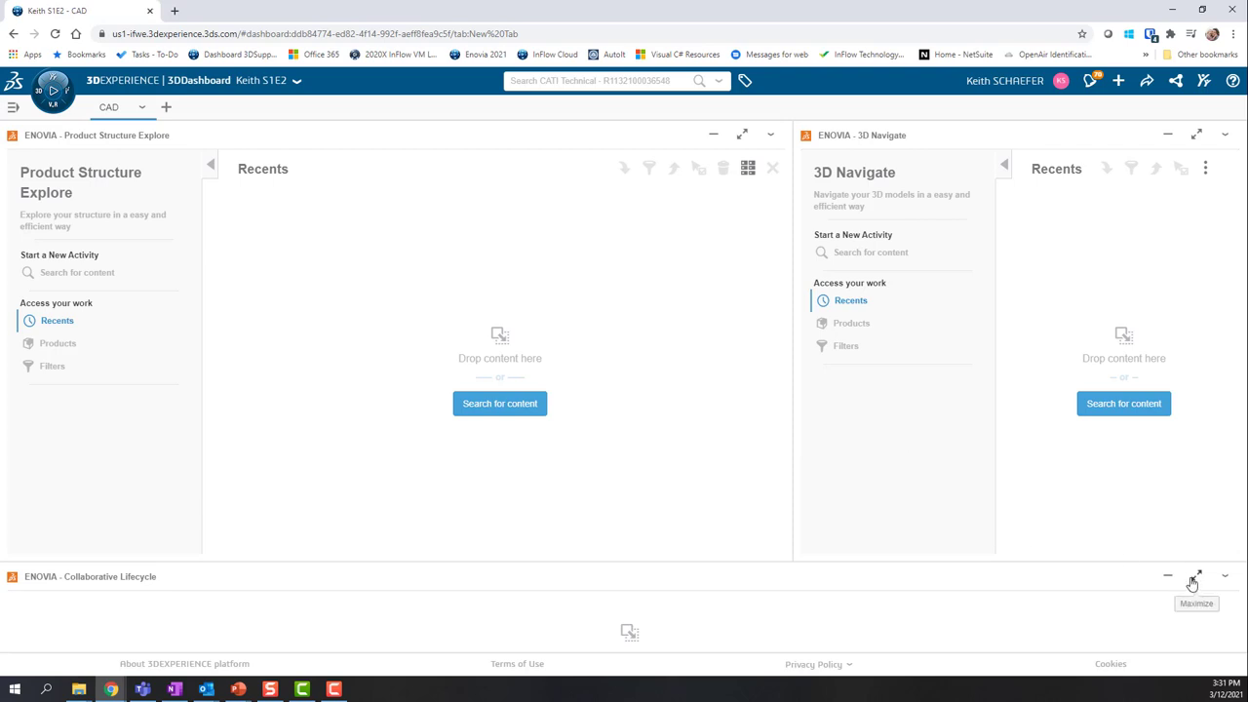
{"action": "mouse_move", "coordinate": [1199, 585]}
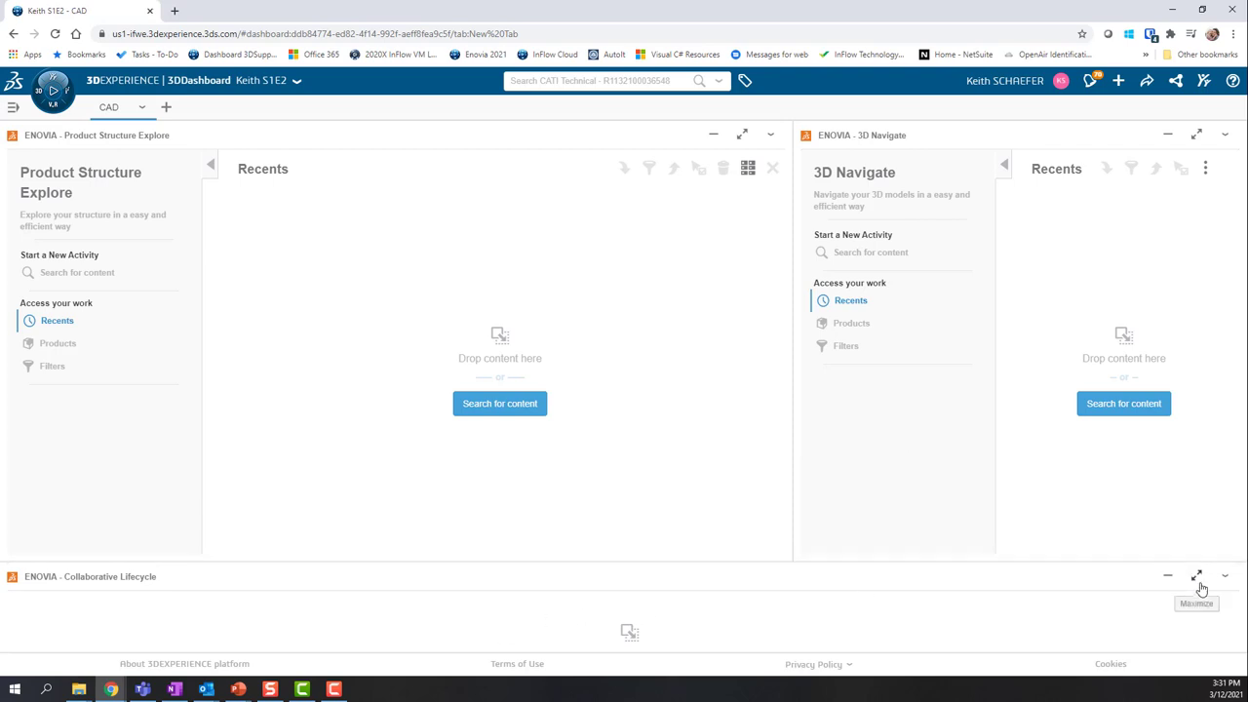
{"action": "left_click", "coordinate": [1197, 578]}
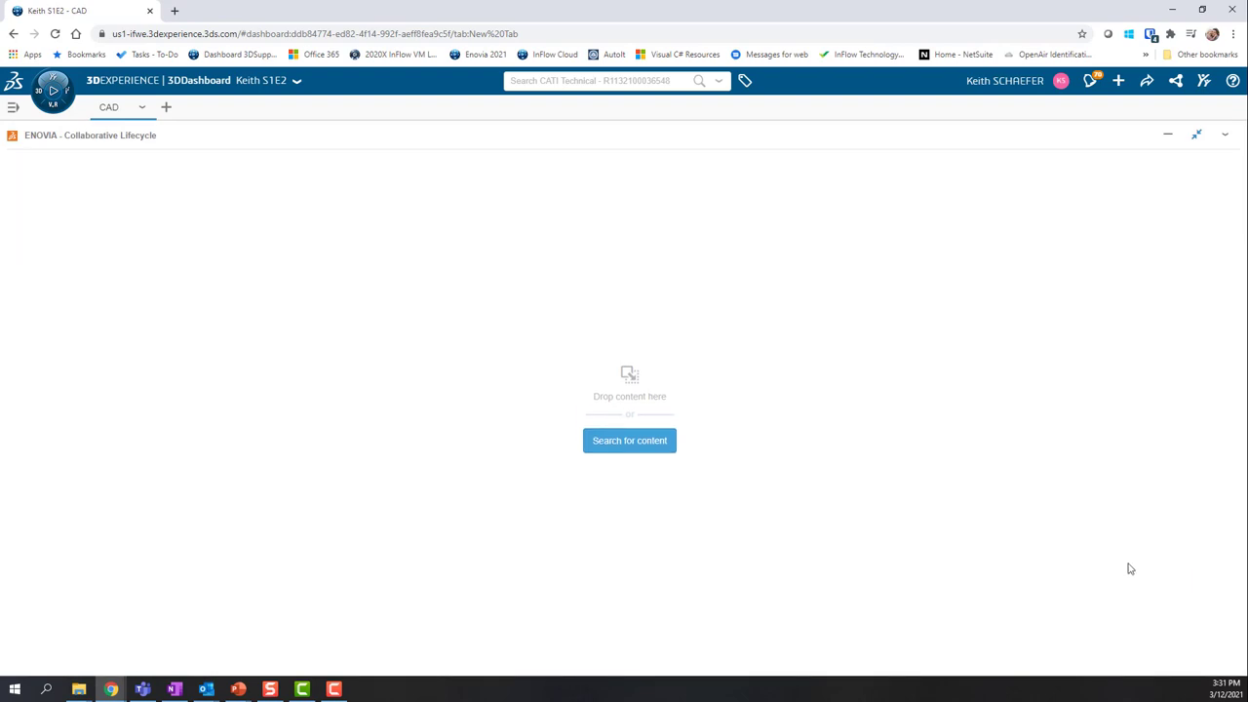
{"action": "mouse_move", "coordinate": [1198, 135]}
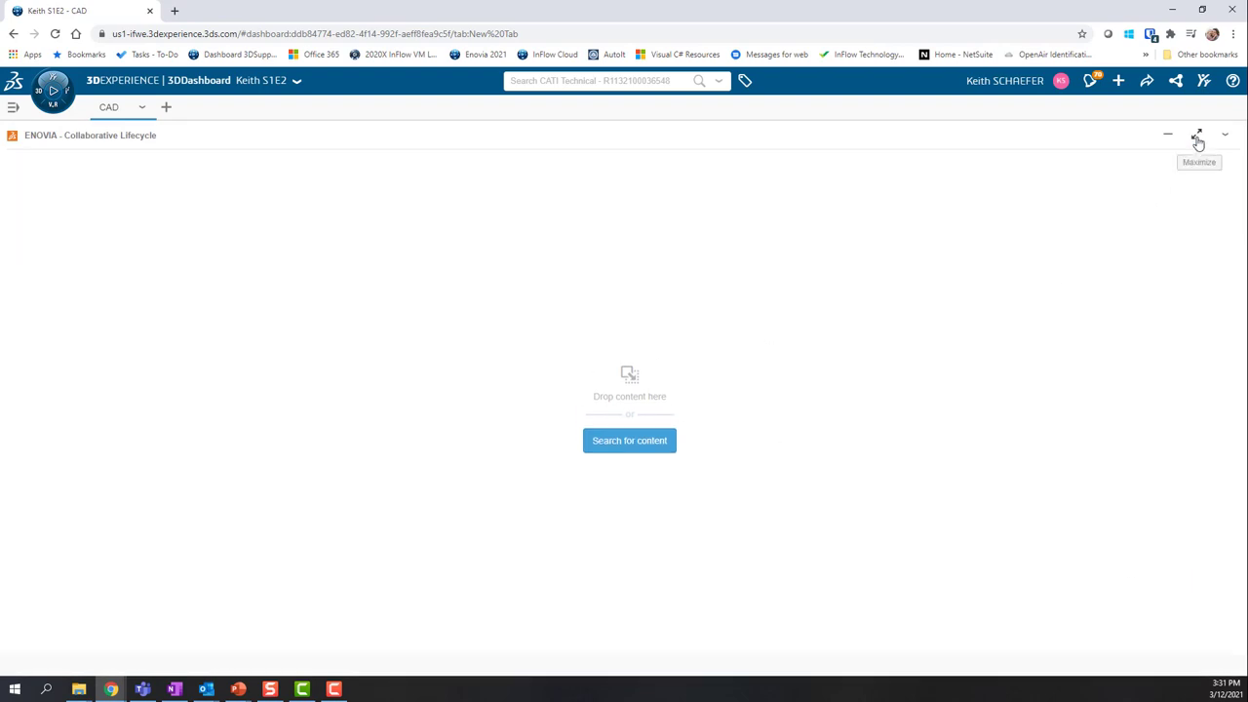
{"action": "left_click", "coordinate": [1198, 135]}
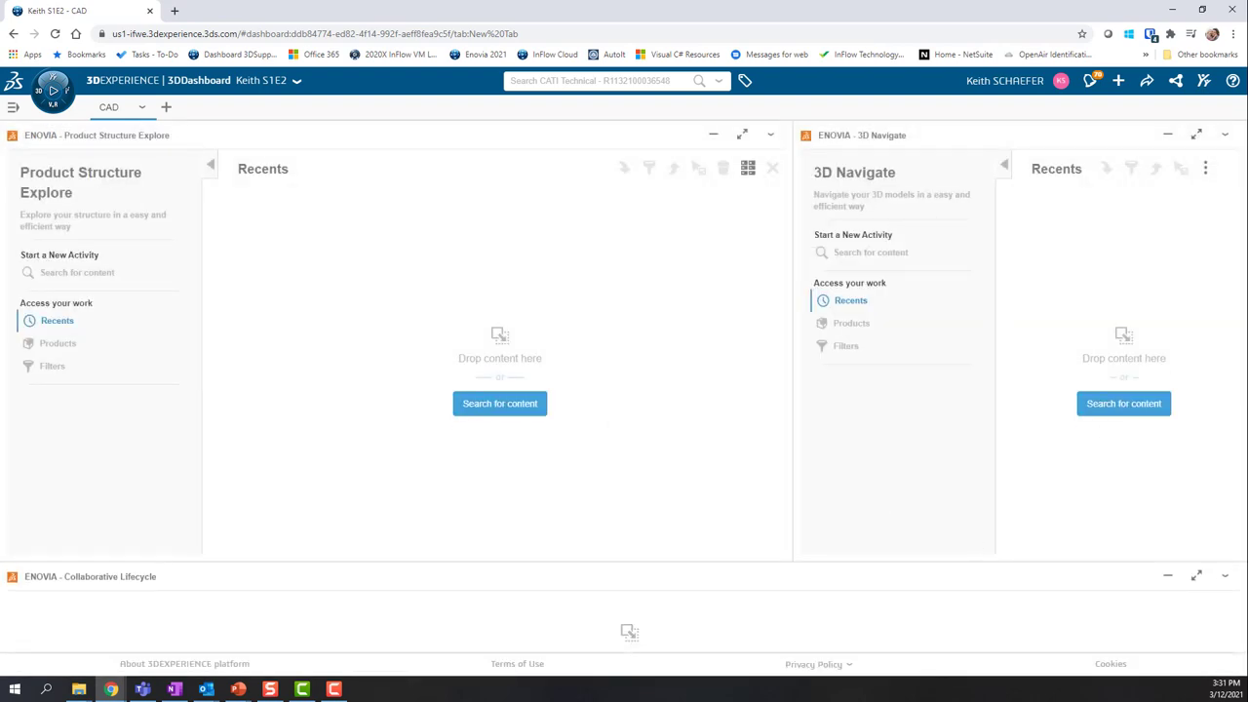
{"action": "mouse_move", "coordinate": [27, 273]}
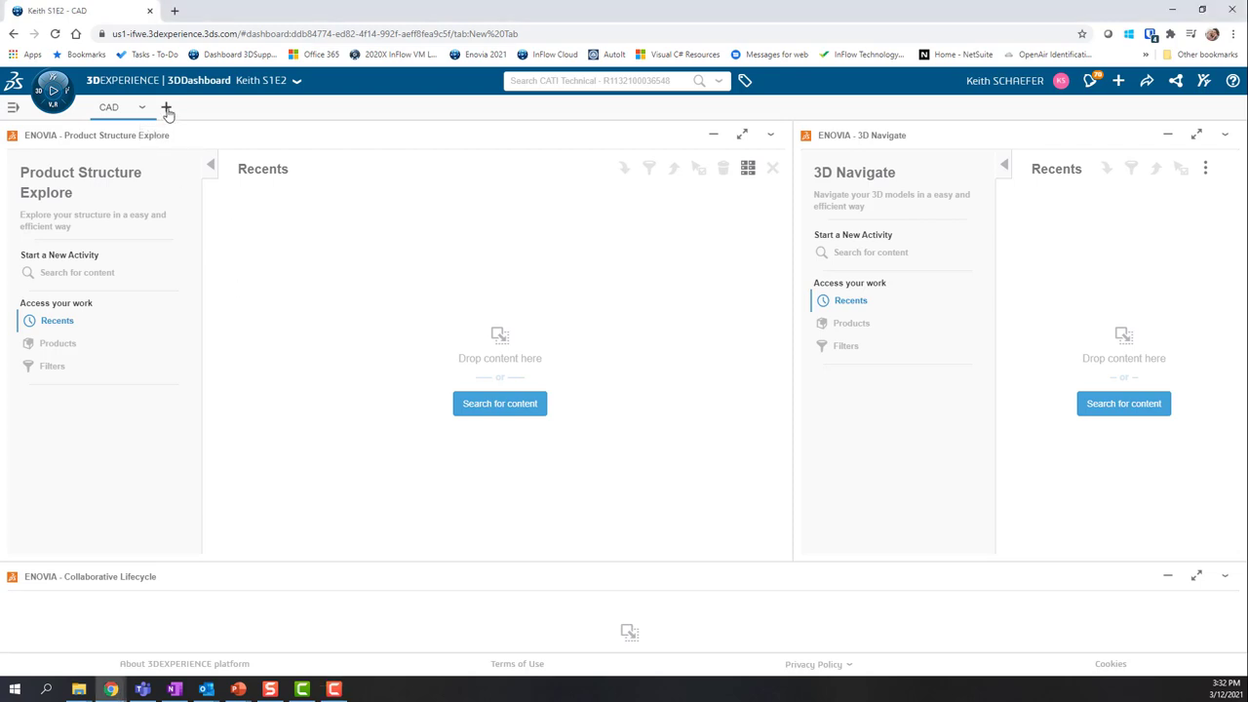
Step: Add a new dashboard tab beside CAD and rename it 'Change'
{"action": "left_click", "coordinate": [168, 108]}
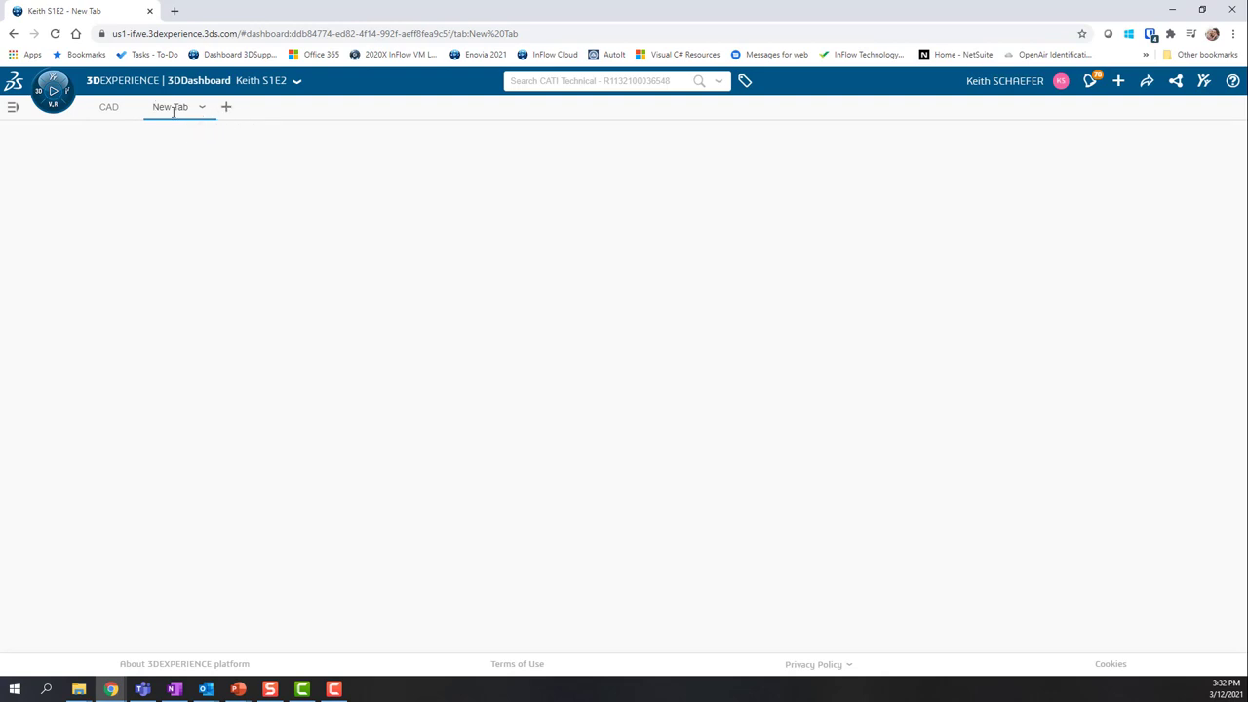
{"action": "left_click", "coordinate": [203, 108]}
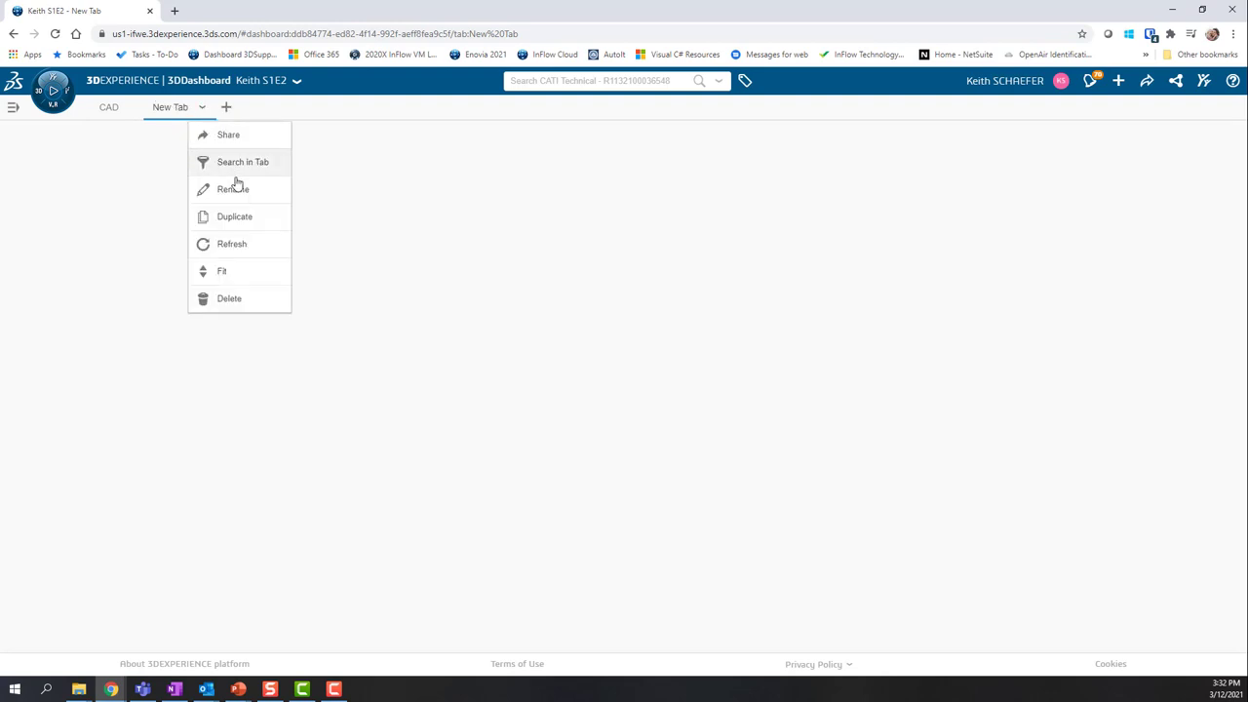
{"action": "left_click", "coordinate": [232, 189]}
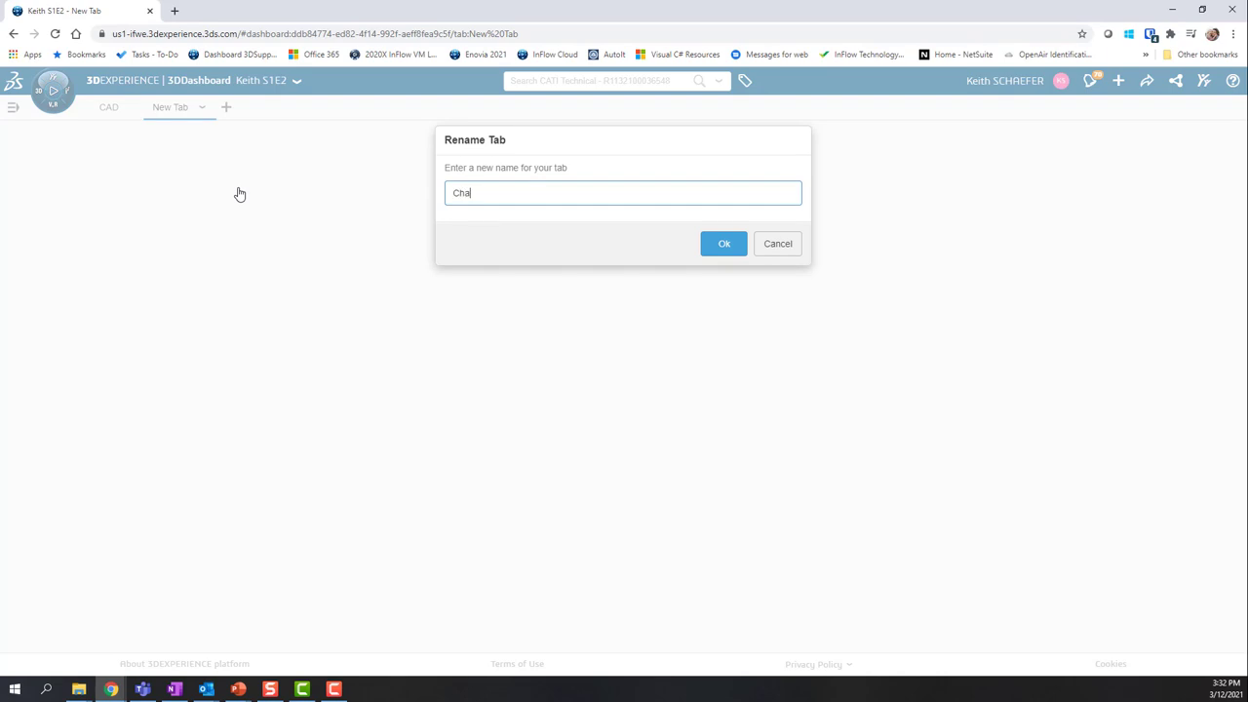
{"action": "type", "text": "nge"}
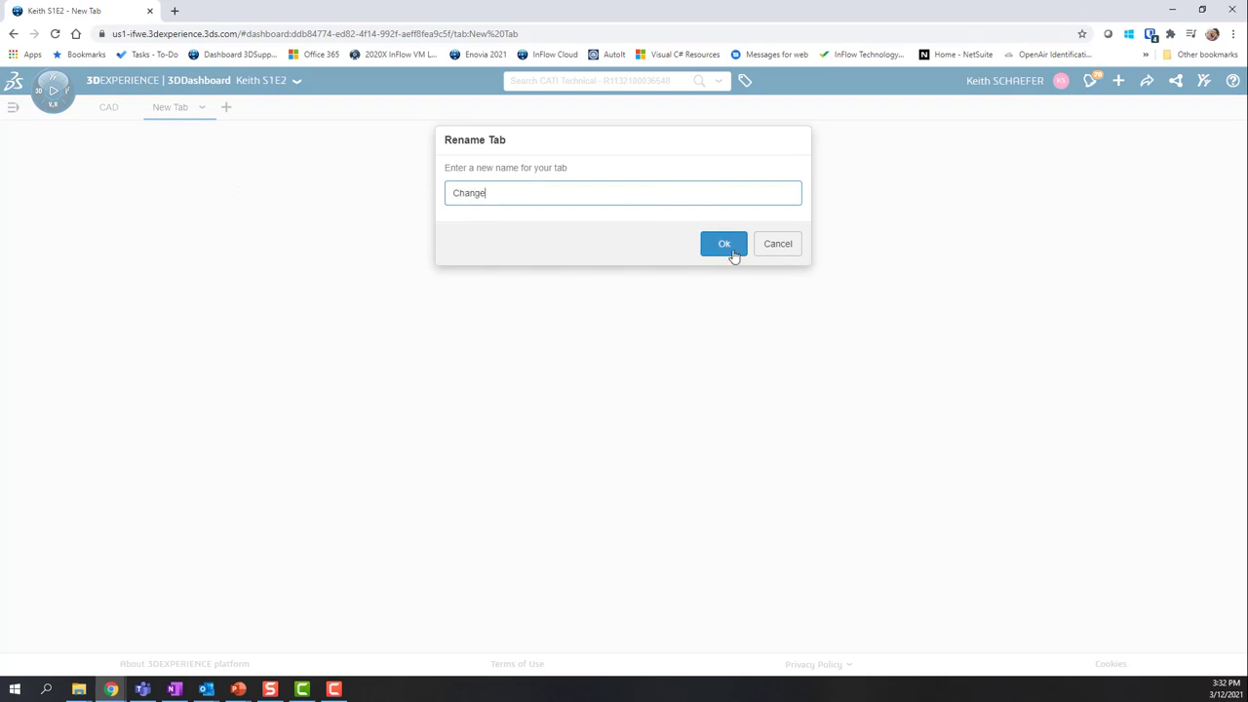
{"action": "left_click", "coordinate": [725, 242]}
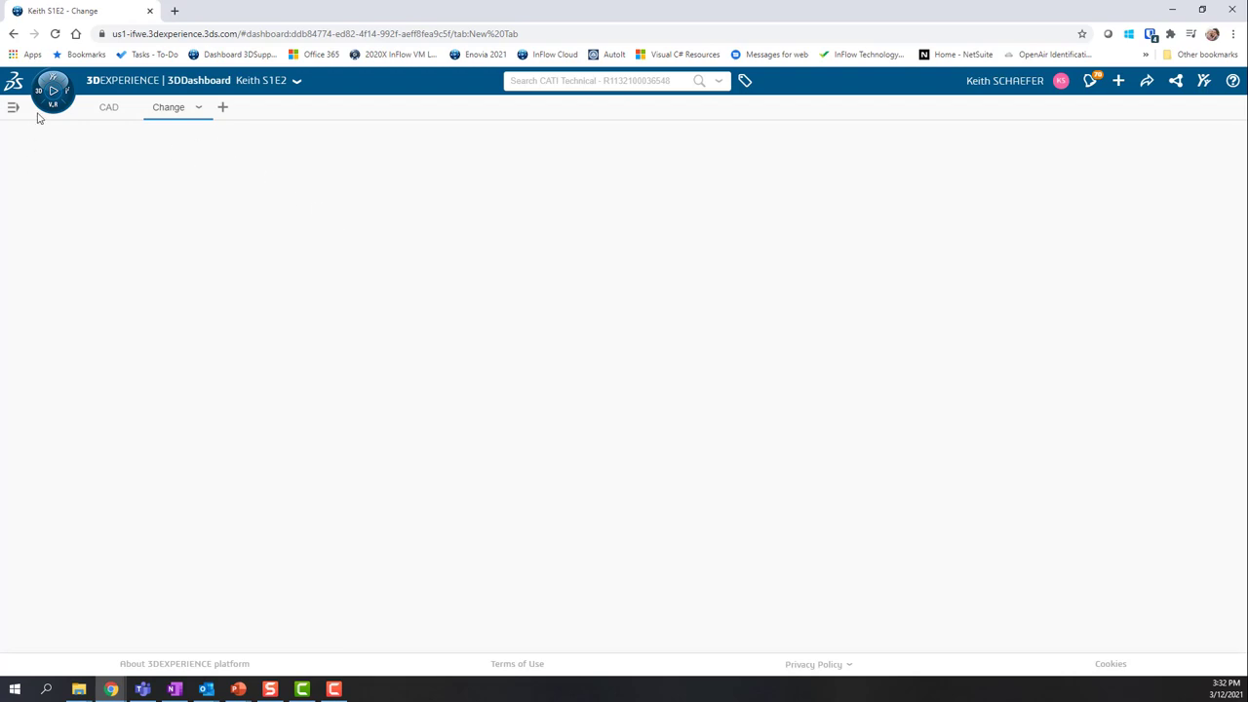
Step: Show the Compass apps list with roles collapsed, scrolled to the issue apps
{"action": "left_click", "coordinate": [53, 90]}
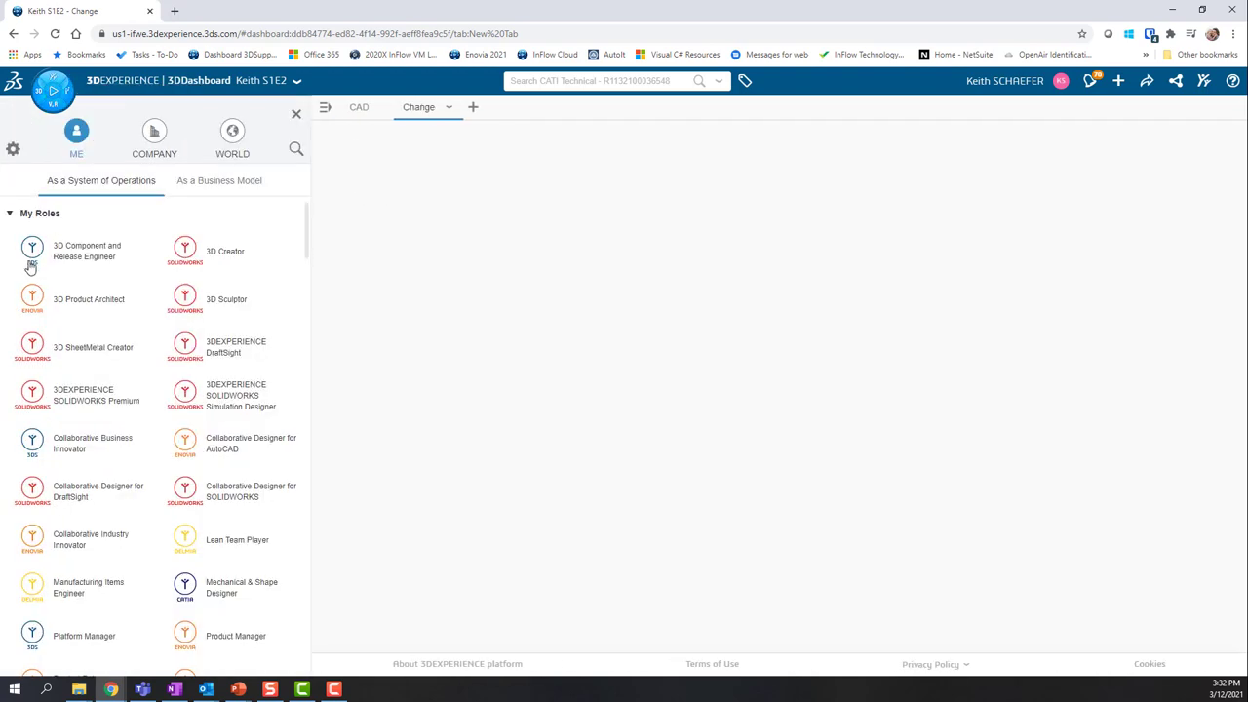
{"action": "left_click", "coordinate": [39, 213]}
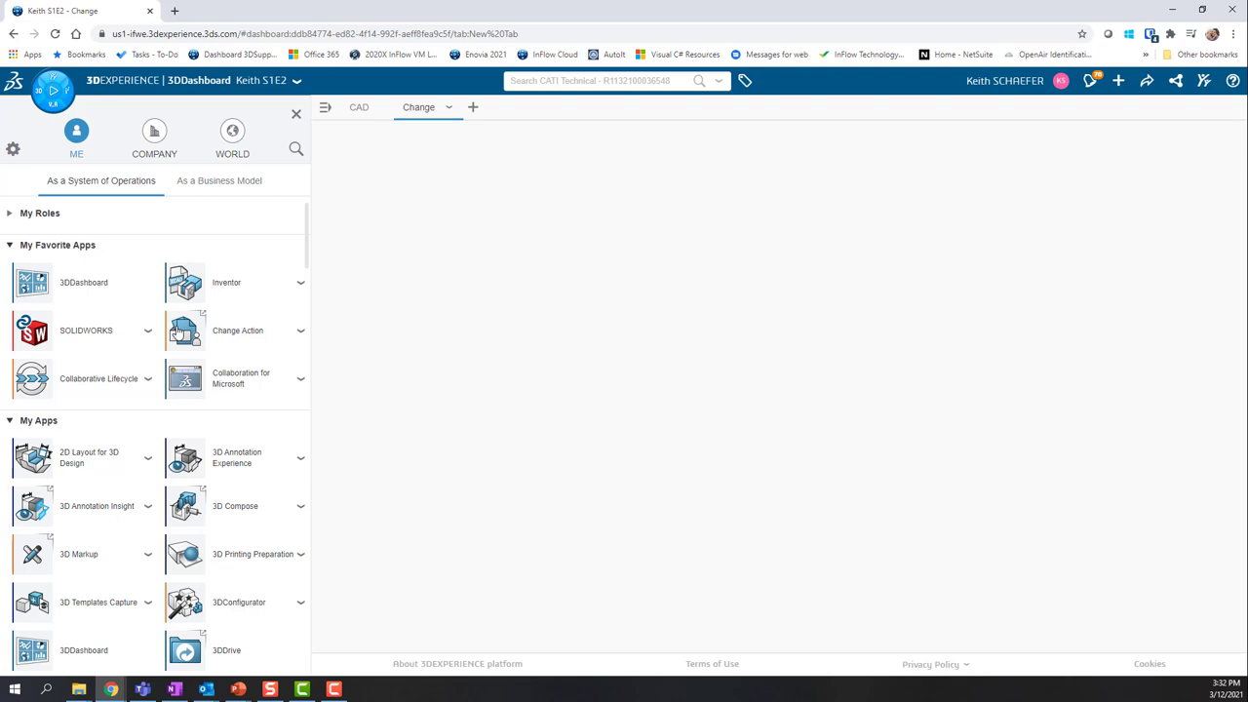
{"action": "scroll", "scroll_direction": "down", "scroll_amount": 3}
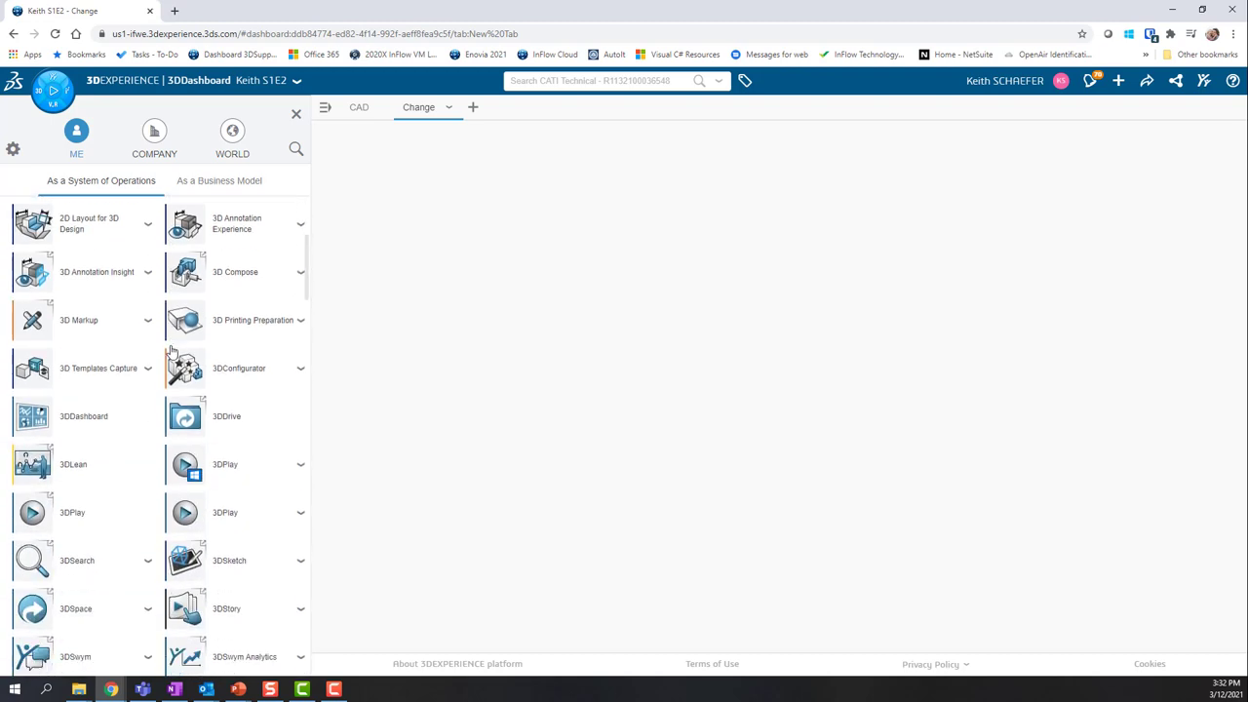
{"action": "scroll", "scroll_direction": "down", "scroll_amount": 3}
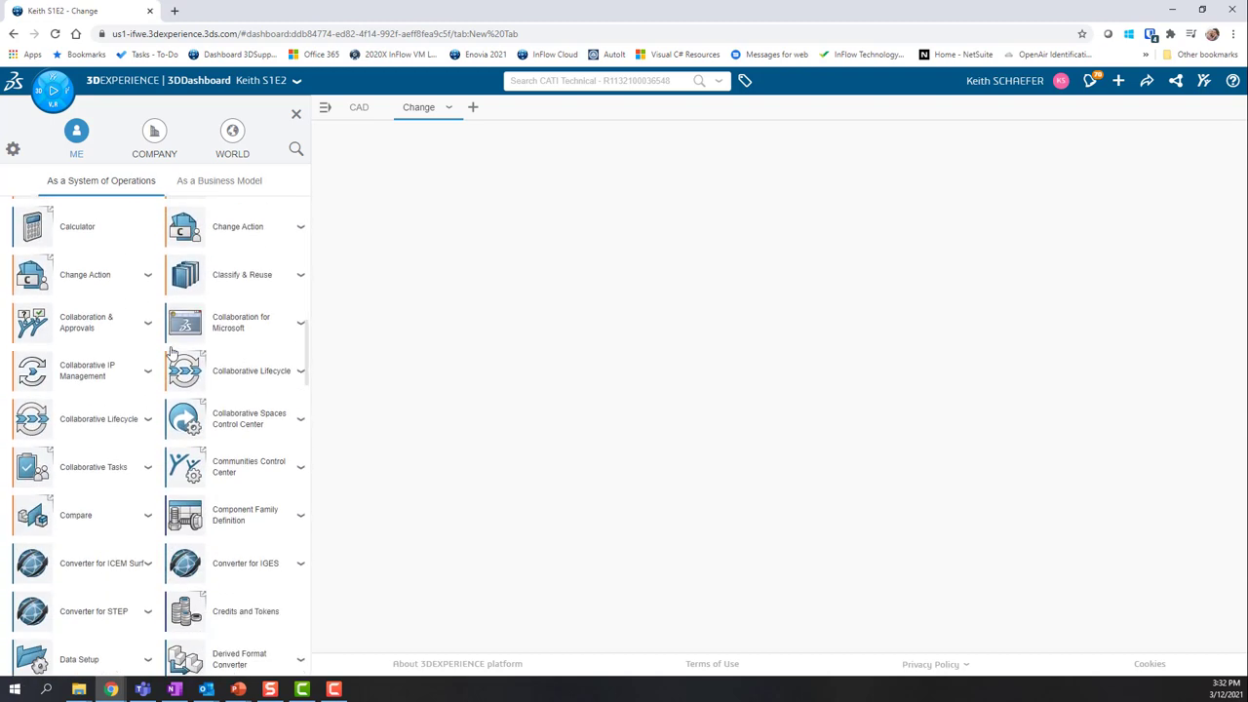
{"action": "scroll", "scroll_direction": "down", "scroll_amount": 3}
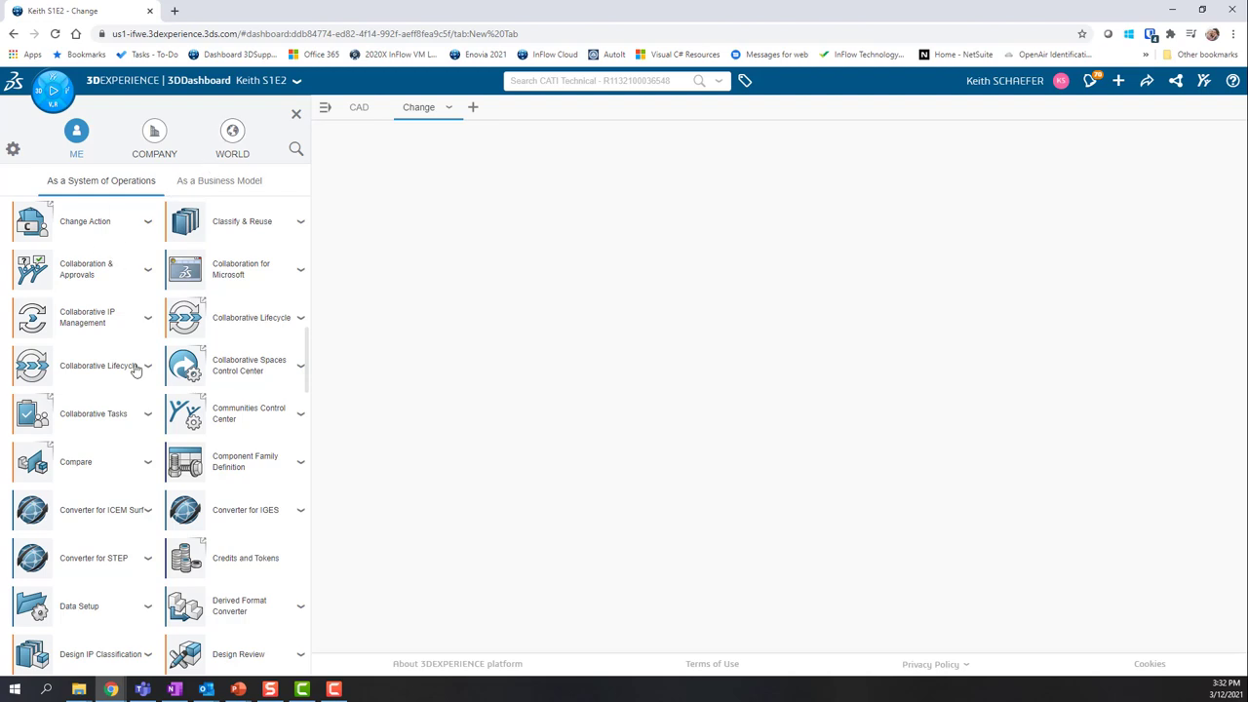
{"action": "mouse_move", "coordinate": [296, 148]}
{"action": "type", "text": "issu"}
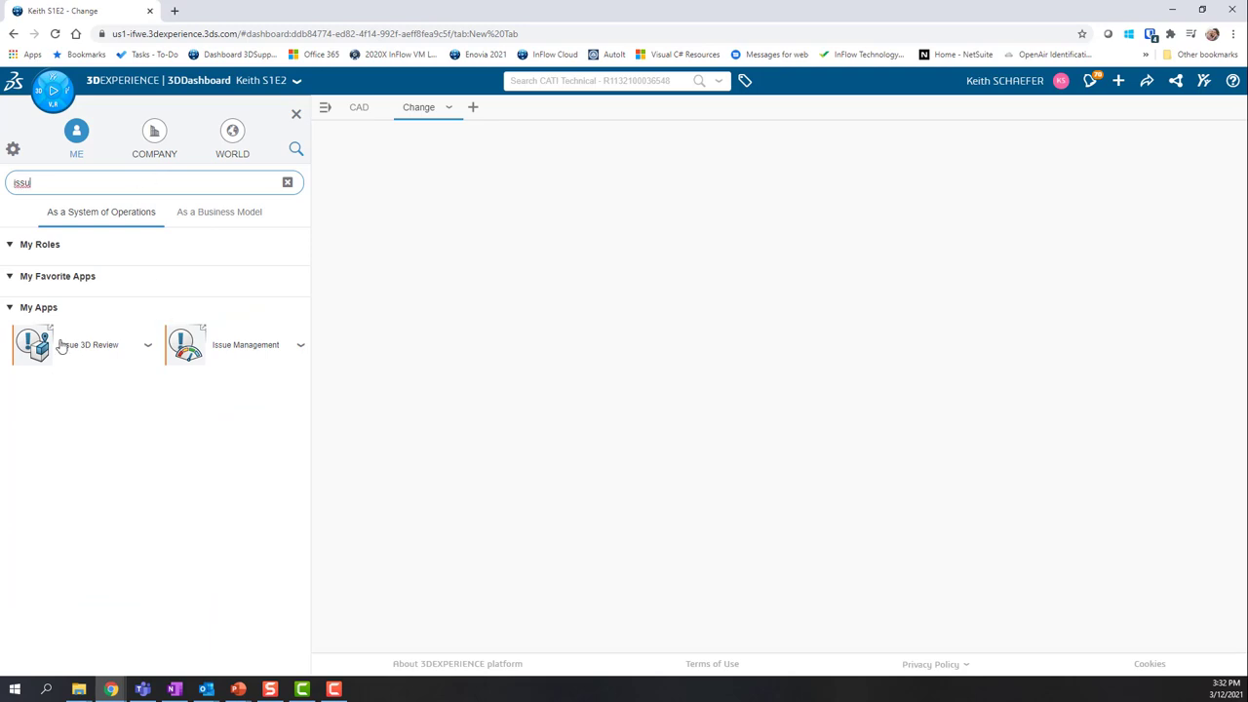
{"action": "mouse_move", "coordinate": [68, 343]}
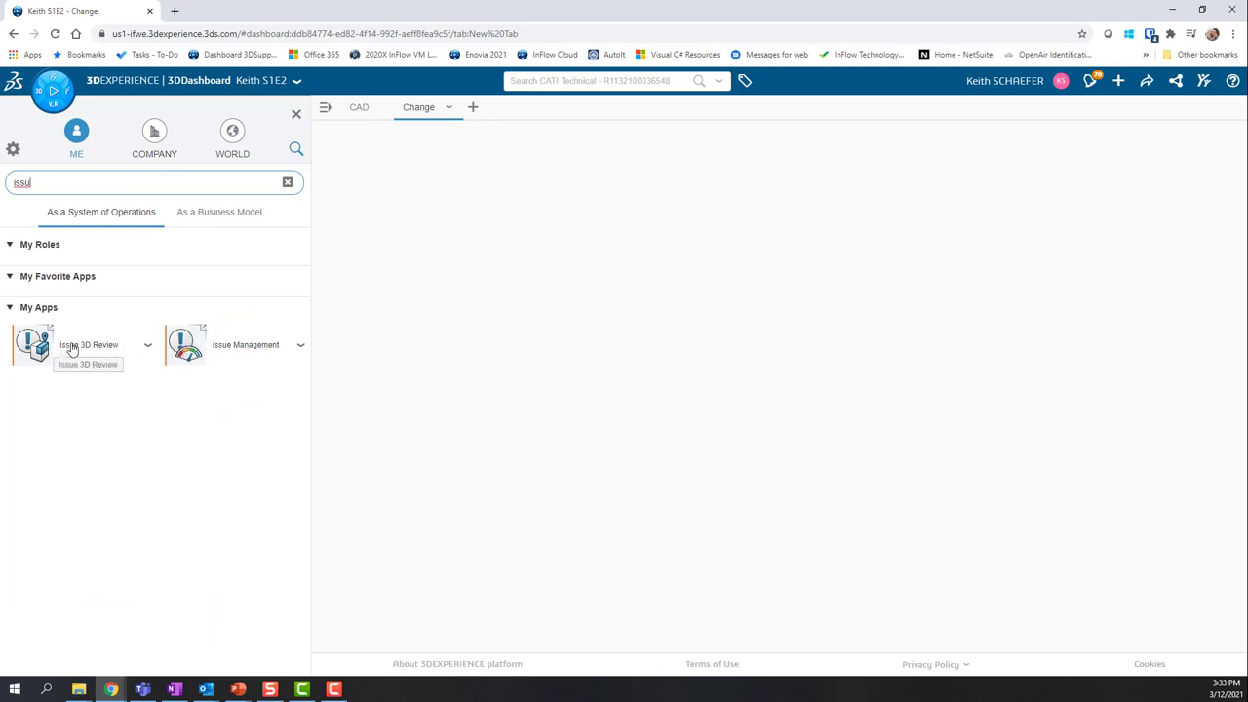
{"action": "mouse_move", "coordinate": [199, 331]}
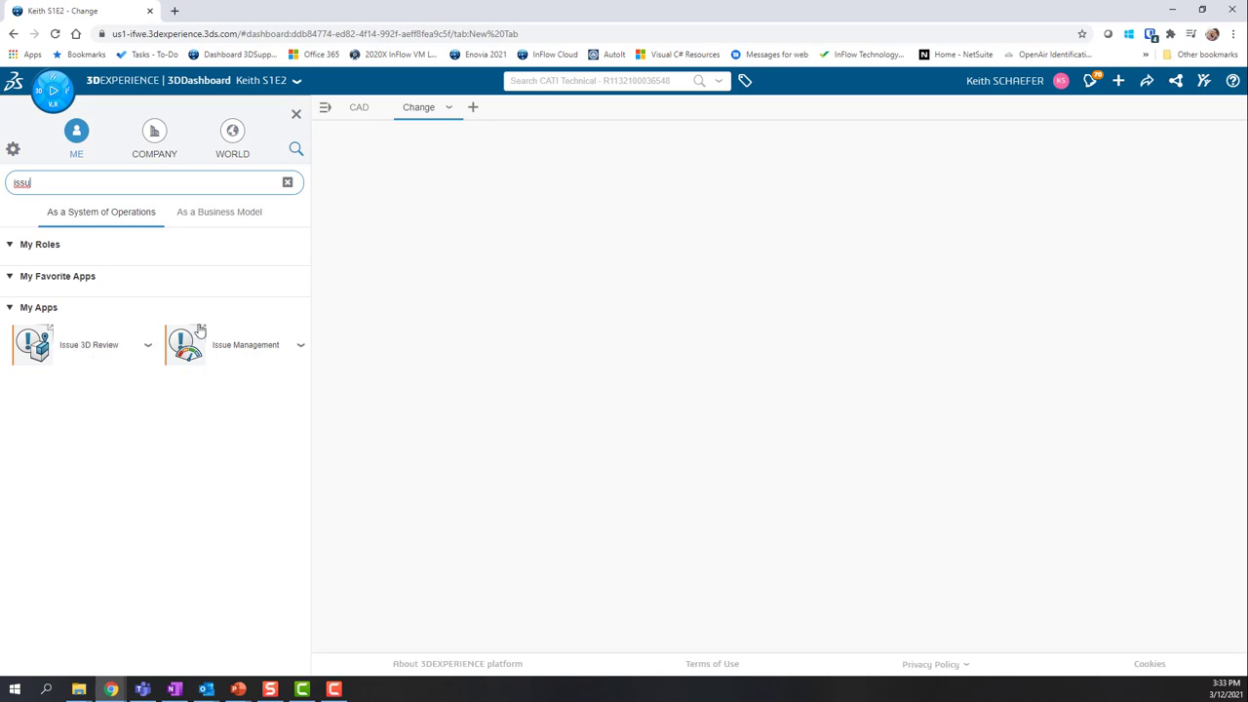
{"action": "mouse_move", "coordinate": [140, 390]}
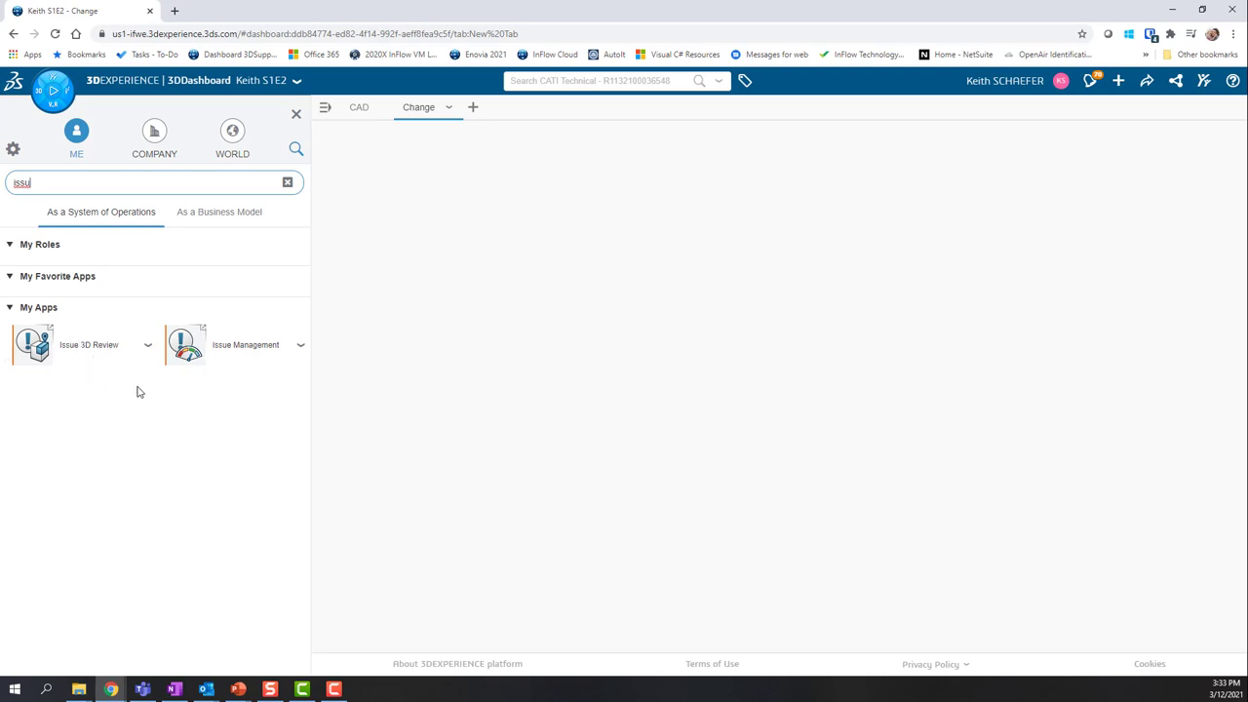
Step: Place Issue Management and Issue 3D Review side by side on the Change tab, then clear the search
{"action": "left_click_drag", "start_coordinate": [186, 343], "coordinate": [422, 261]}
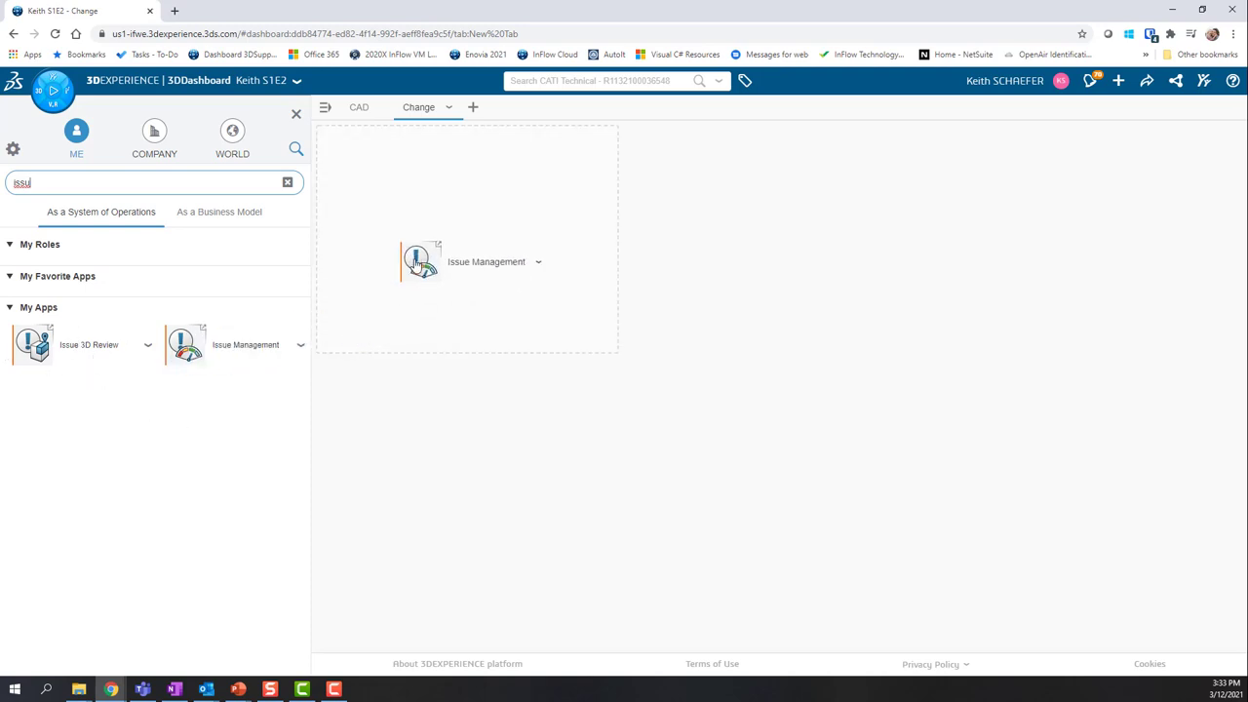
{"action": "left_click", "coordinate": [422, 261]}
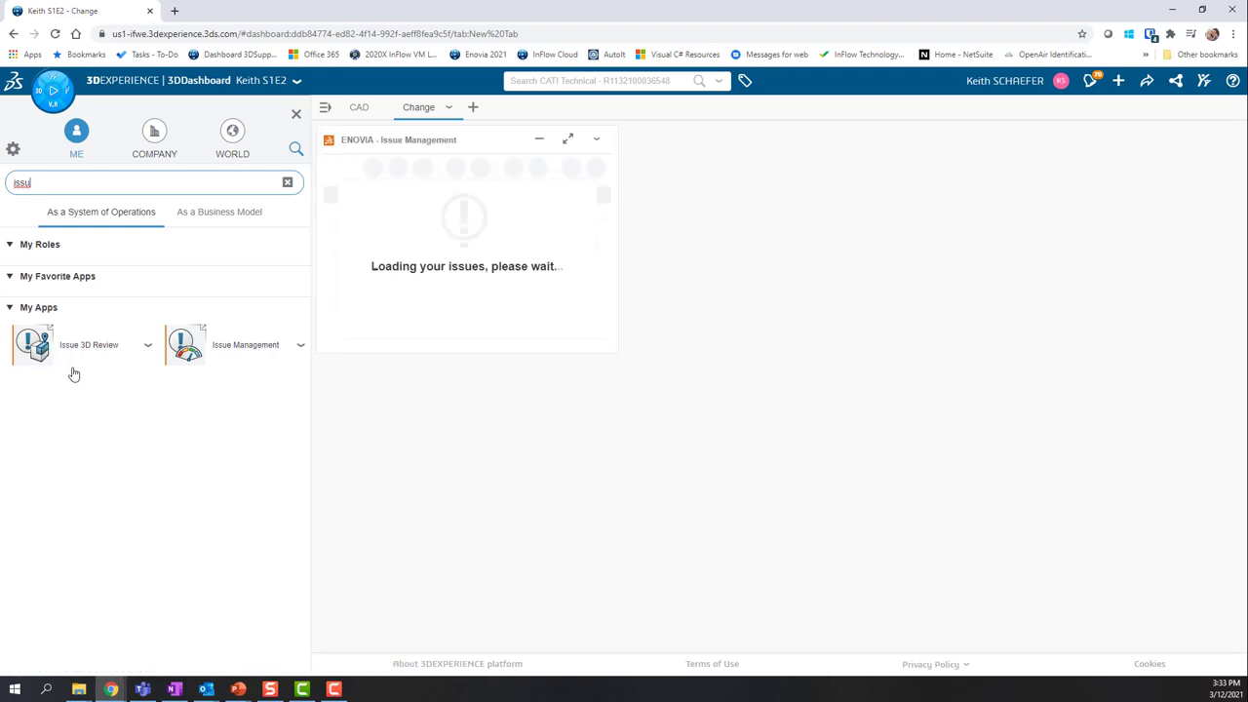
{"action": "left_click_drag", "start_coordinate": [35, 343], "coordinate": [926, 488]}
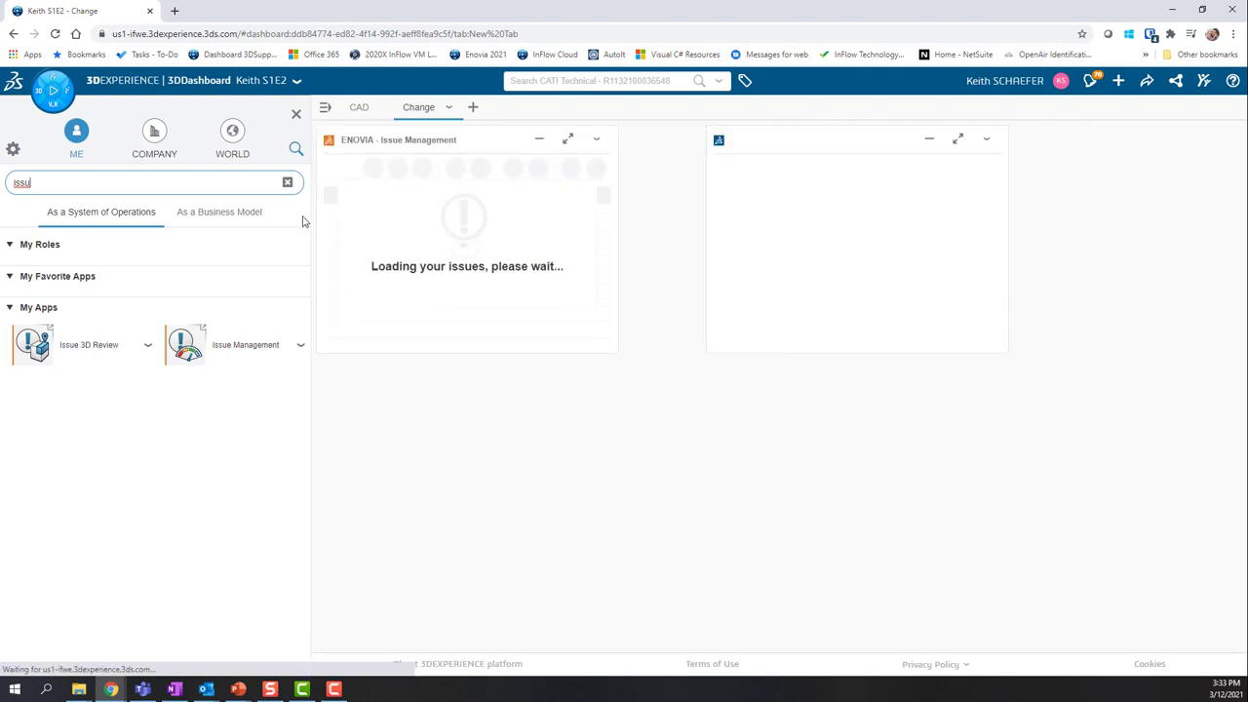
{"action": "left_click", "coordinate": [288, 183]}
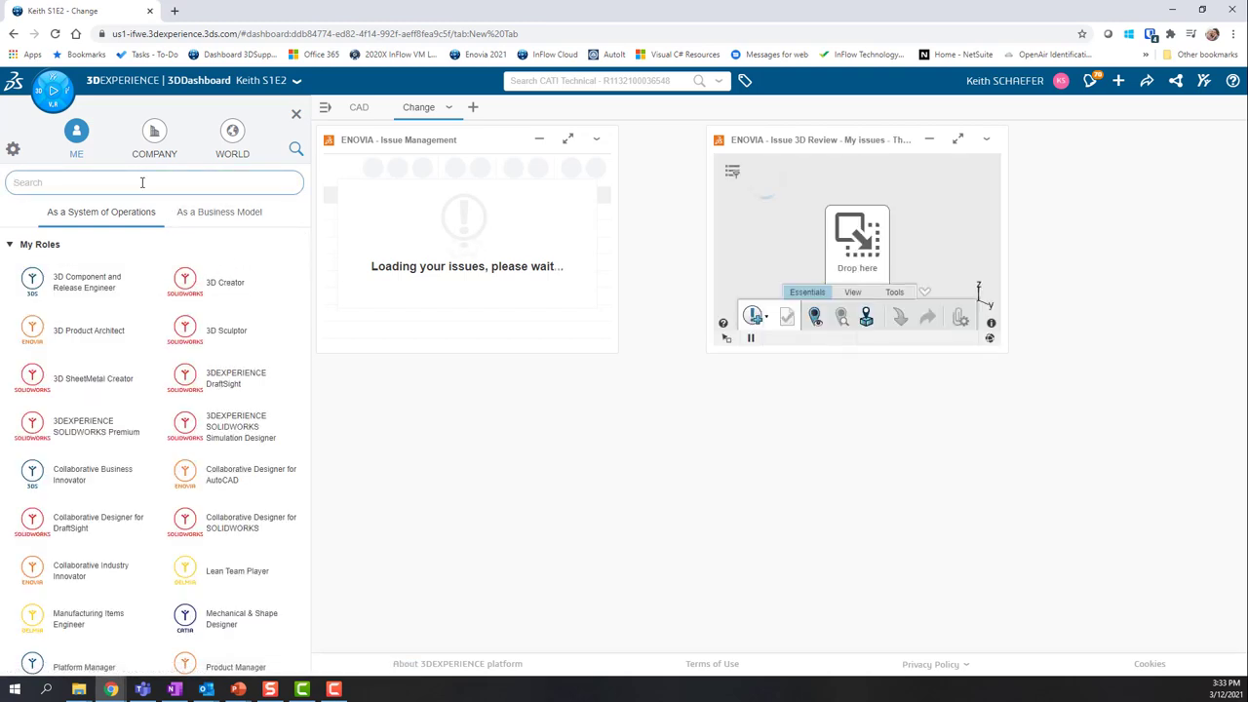
Step: Search 'ch' in the Compass to add the Change Action app to the Change tab
{"action": "type", "text": "ch"}
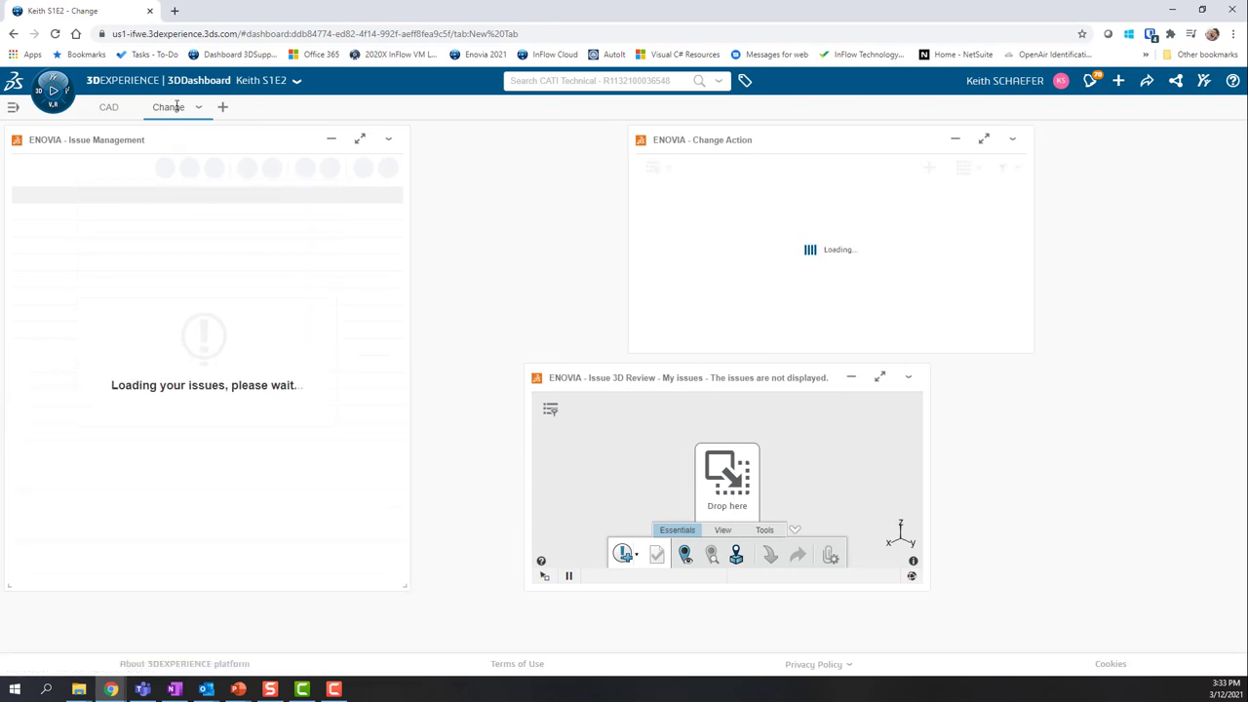
Step: Use the Change tab's Fit option so its three widgets fill the tab
{"action": "left_click", "coordinate": [199, 108]}
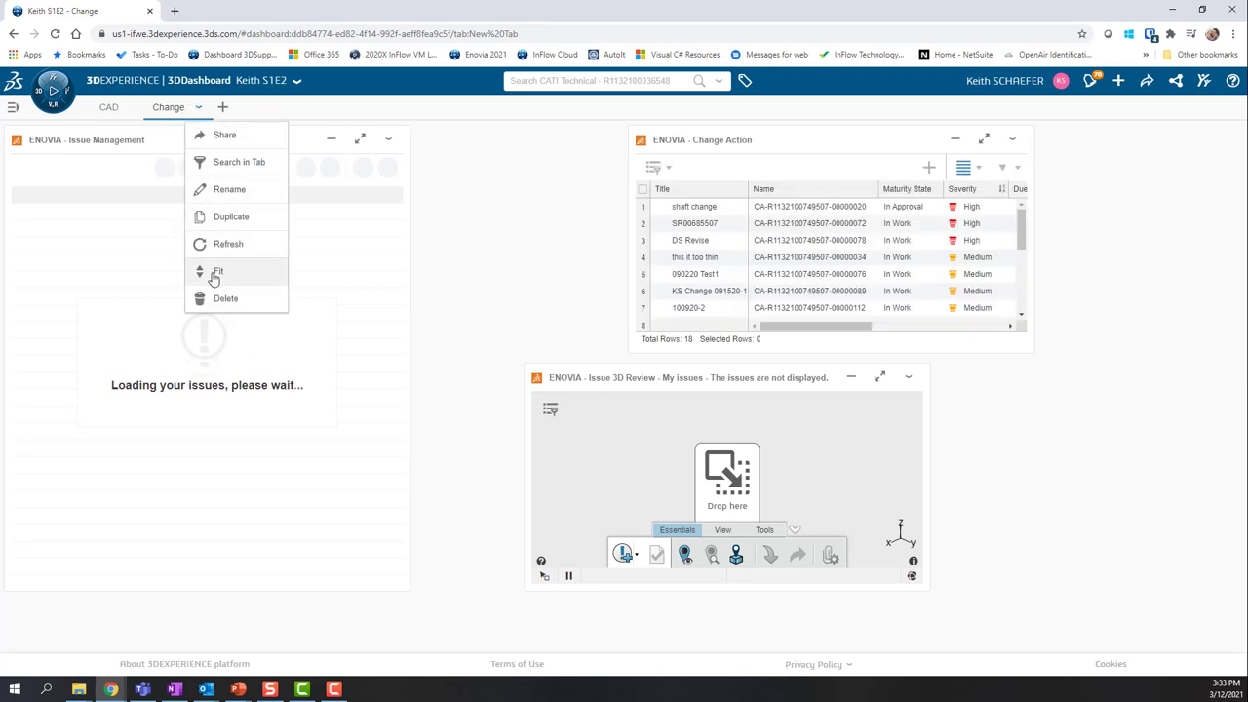
{"action": "left_click", "coordinate": [218, 271]}
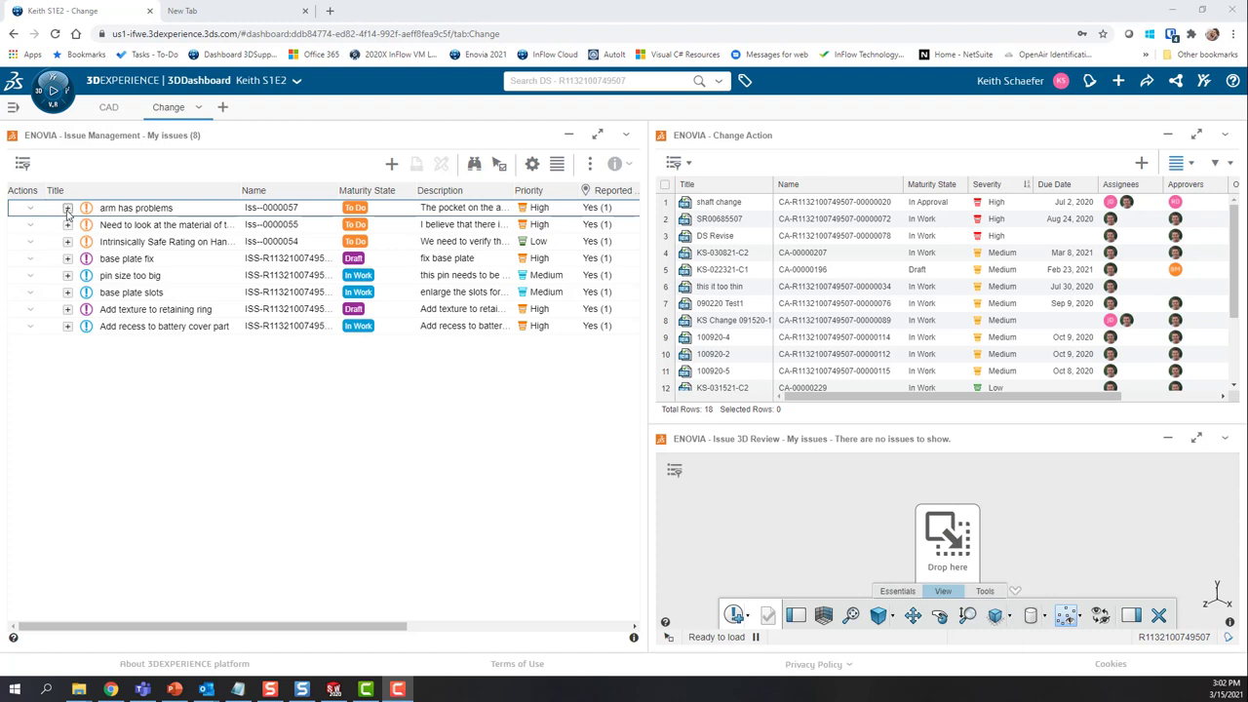
Step: Load the 4240 Spreader from the 'arm has problems' issue into Issue 3D Review, then return to CAD
{"action": "left_click", "coordinate": [66, 206]}
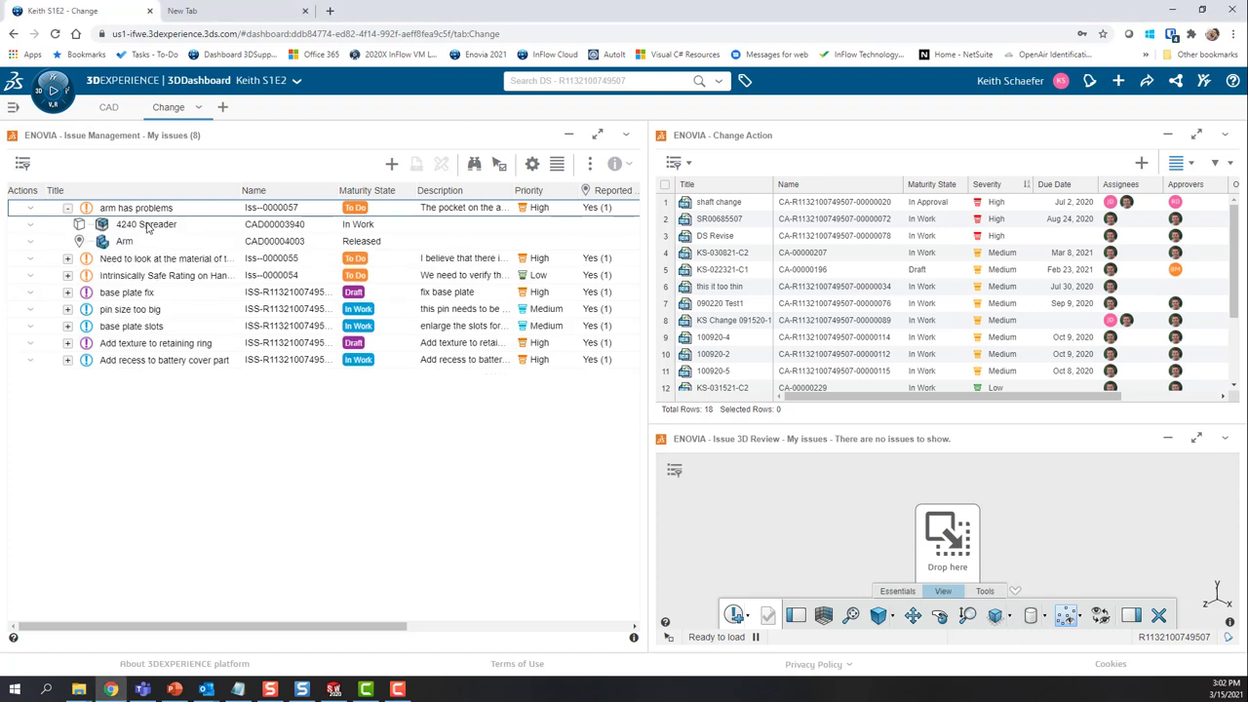
{"action": "left_click_drag", "start_coordinate": [146, 224], "coordinate": [849, 530]}
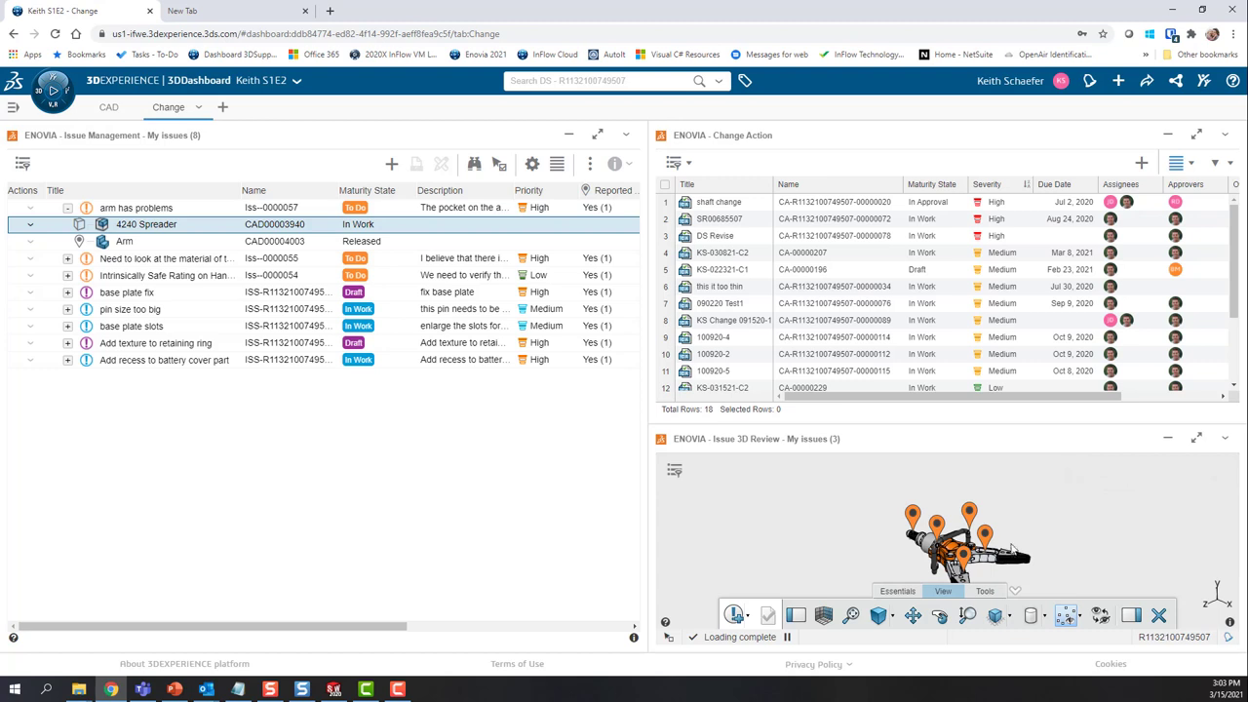
{"action": "mouse_move", "coordinate": [1193, 583]}
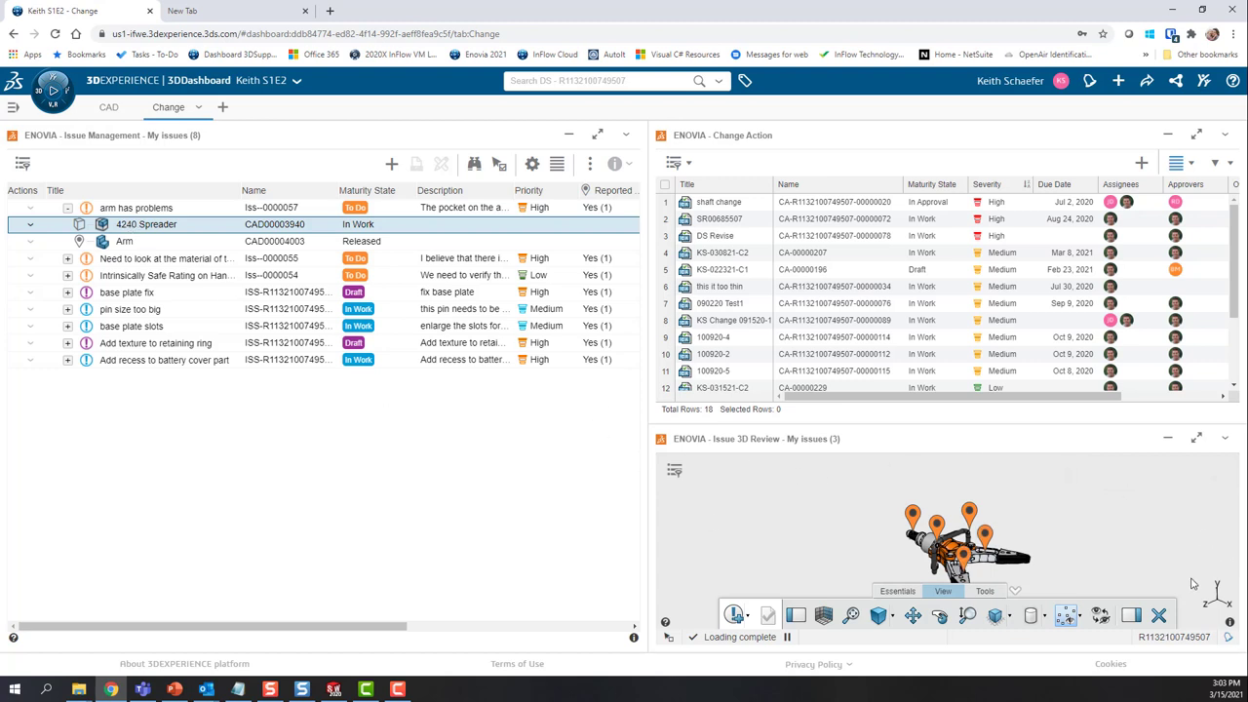
{"action": "mouse_move", "coordinate": [733, 201]}
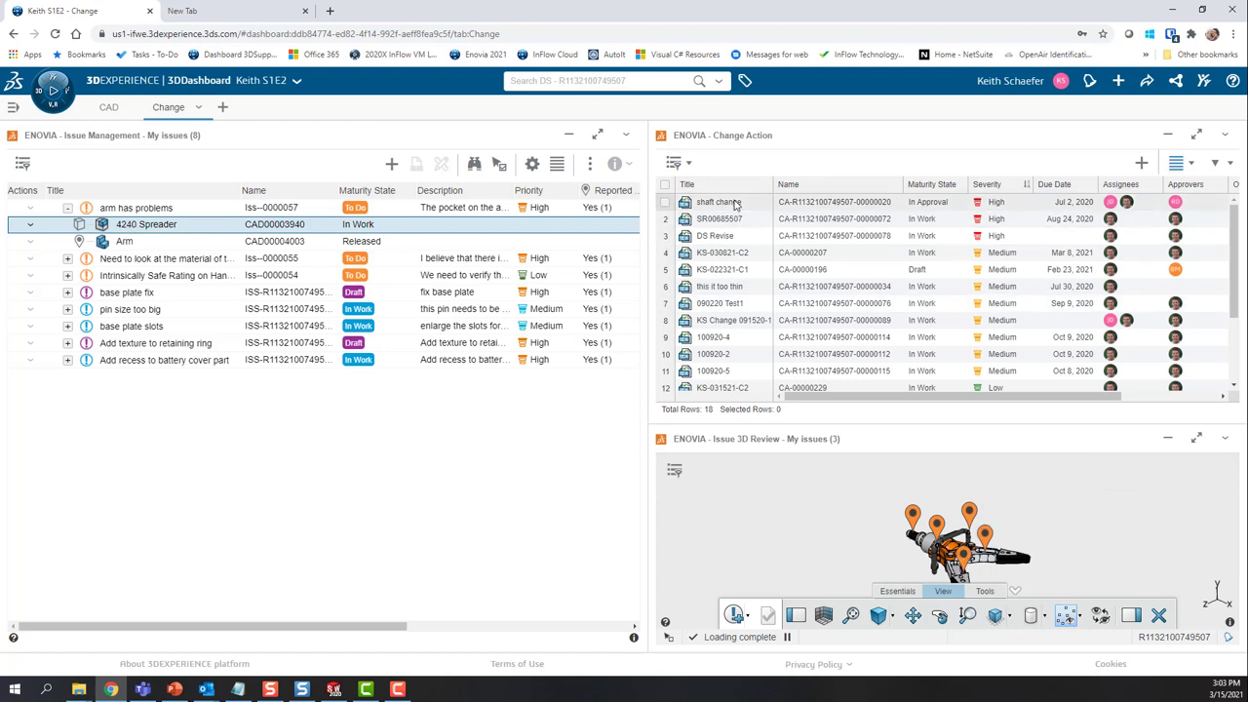
{"action": "mouse_move", "coordinate": [815, 236]}
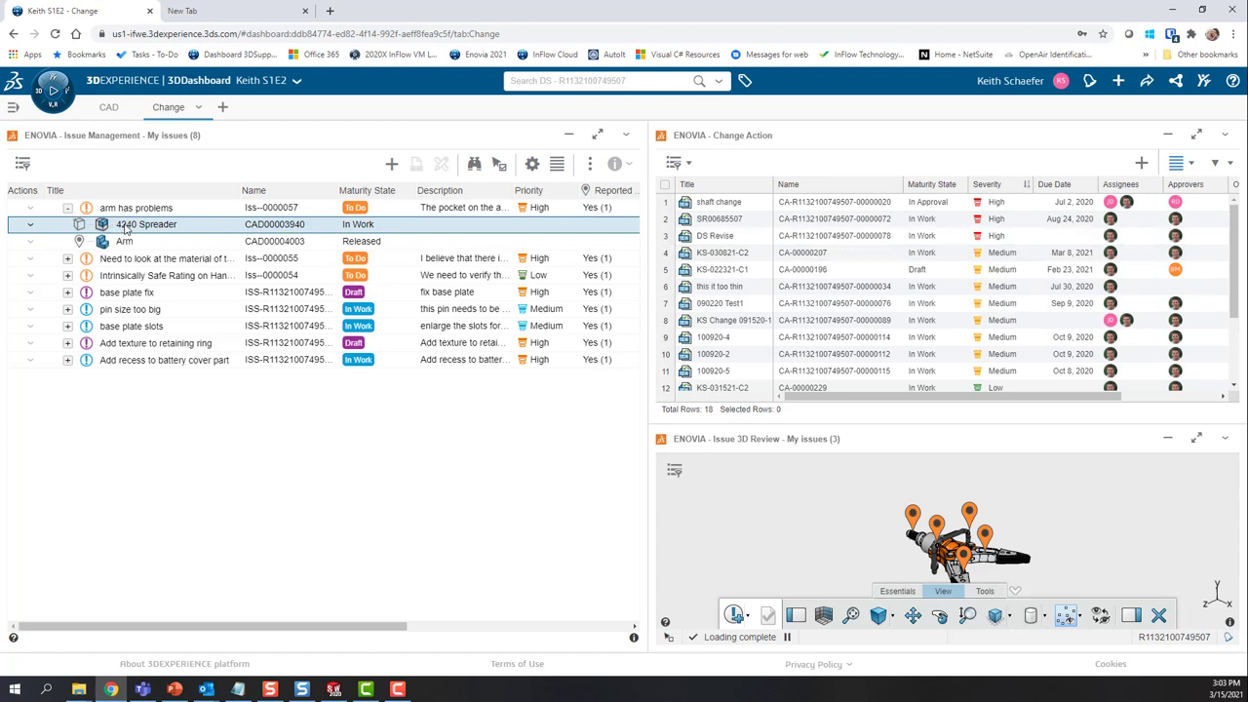
{"action": "left_click", "coordinate": [137, 206]}
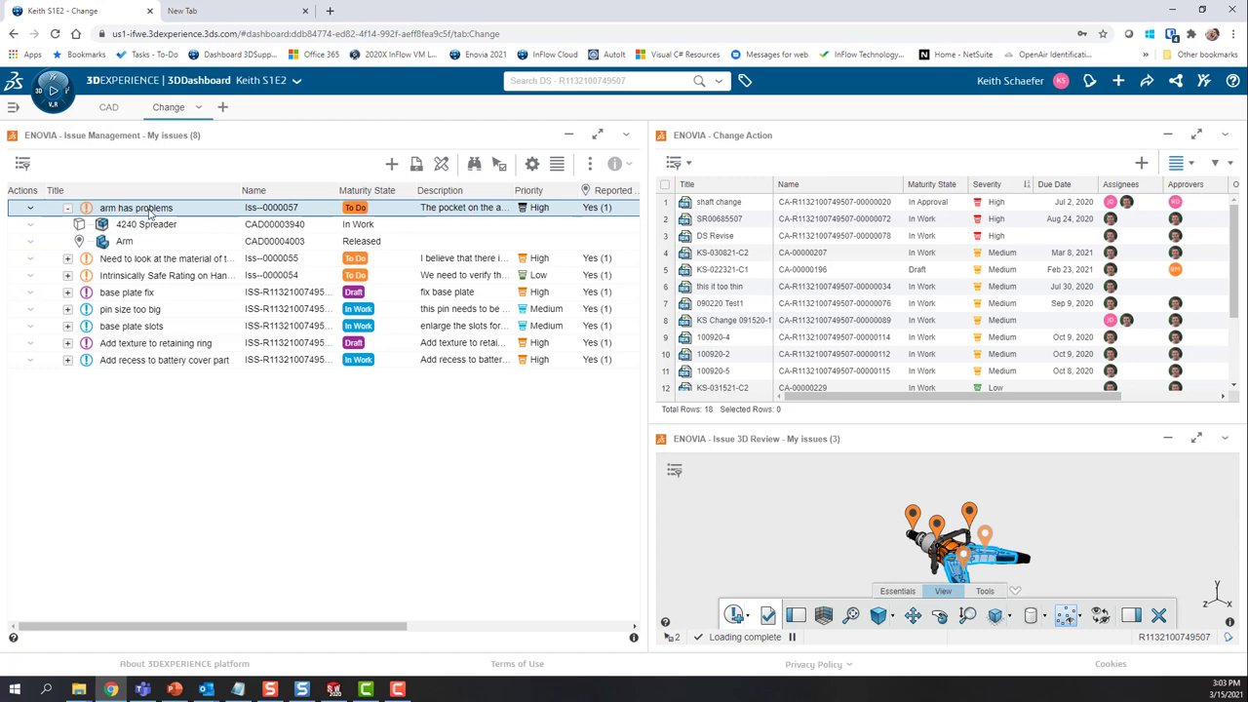
{"action": "mouse_move", "coordinate": [416, 164]}
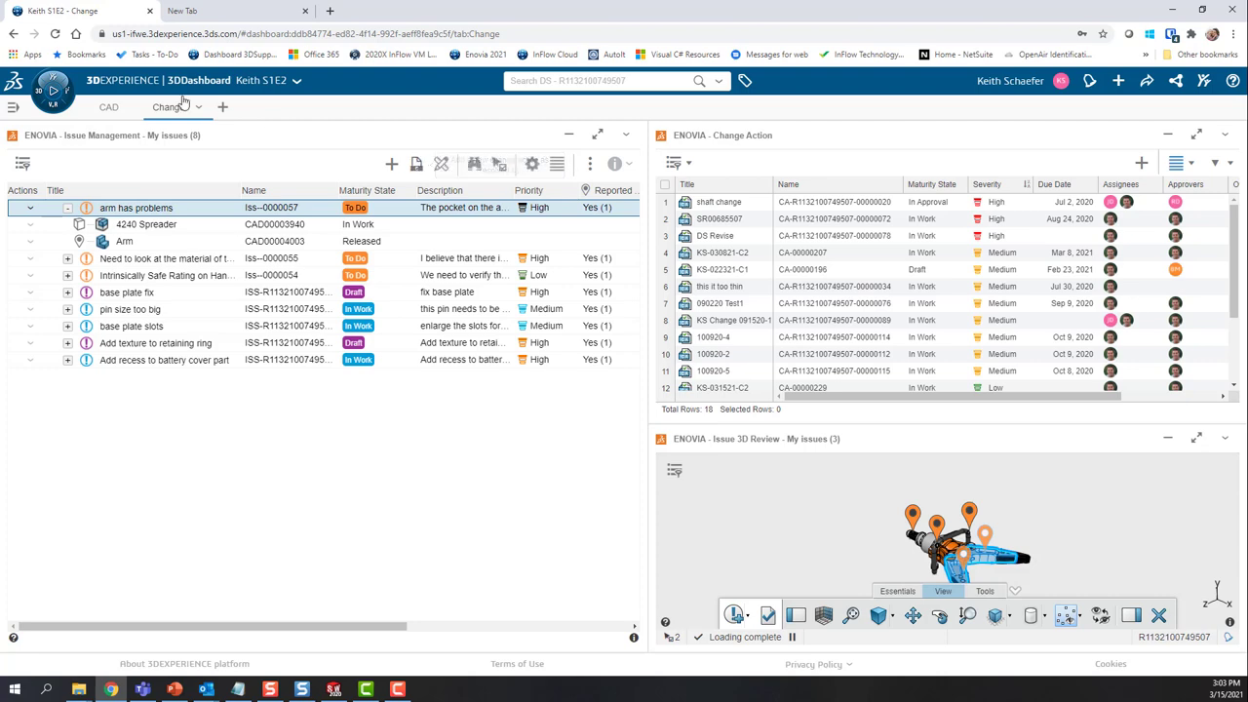
{"action": "left_click", "coordinate": [109, 108]}
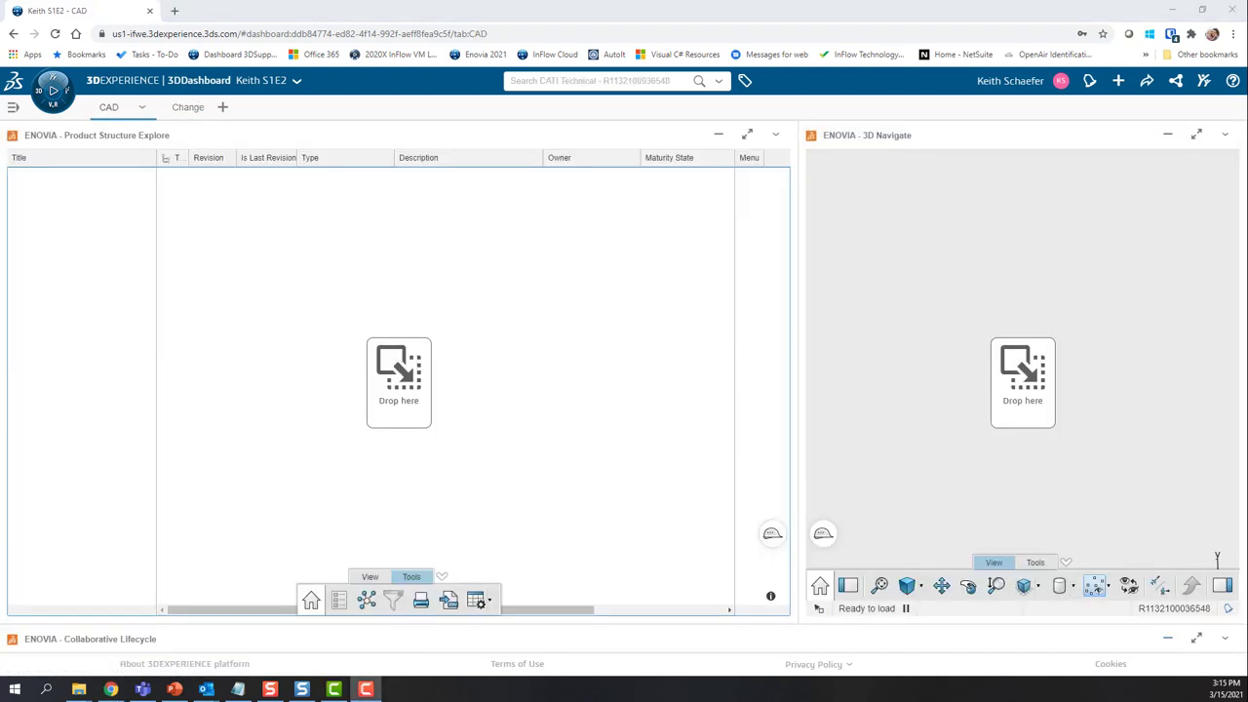
{"action": "mouse_move", "coordinate": [95, 117]}
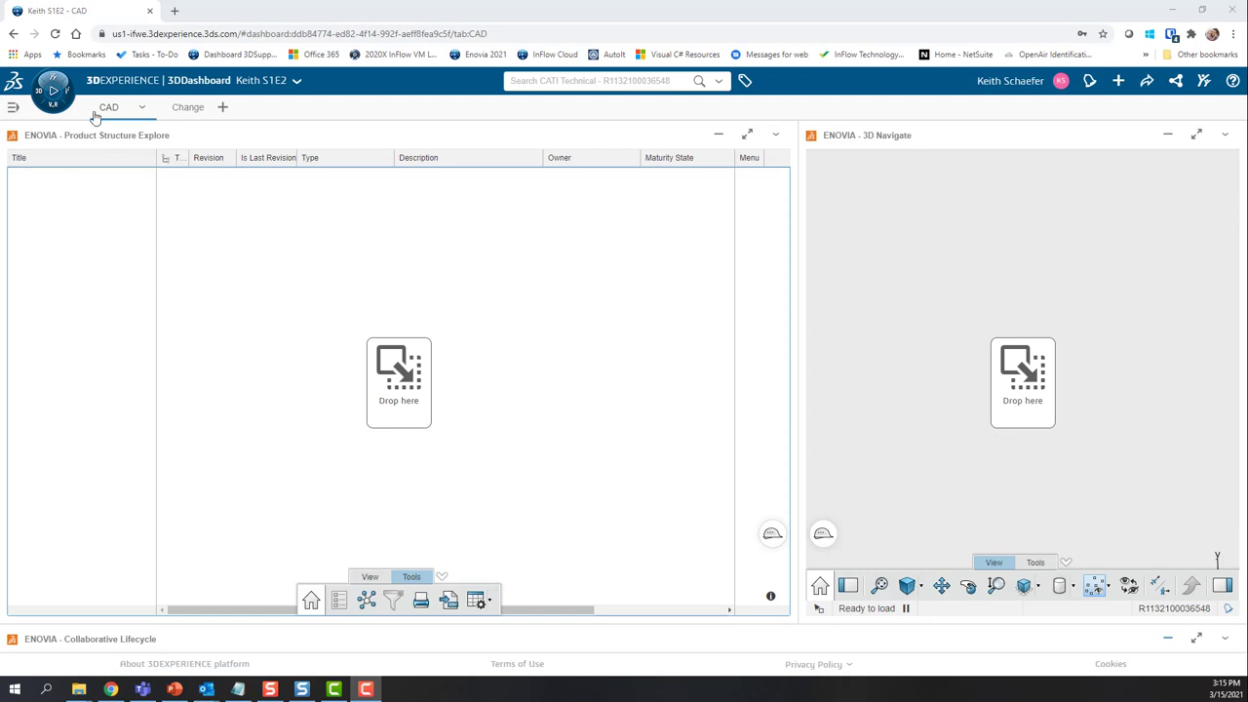
{"action": "mouse_move", "coordinate": [397, 217]}
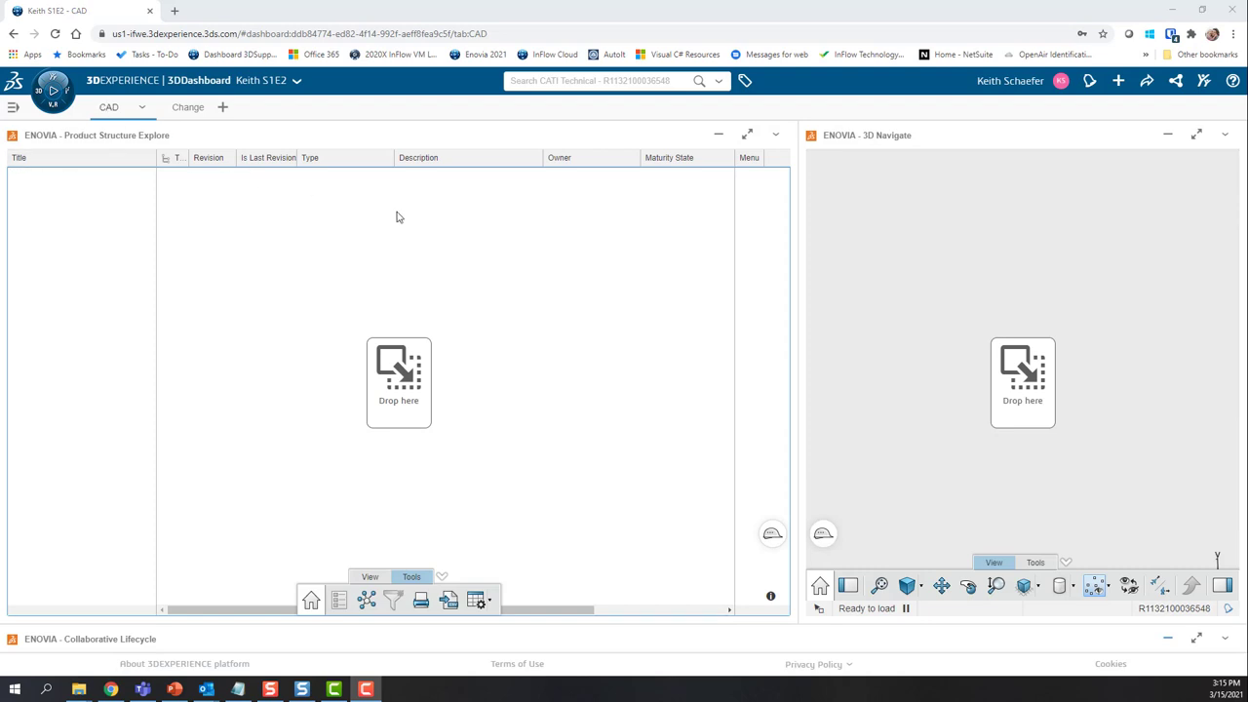
Step: Search 'bob', filter to root products and load 10000239 Drive Frame into the structure widgets
{"action": "left_click", "coordinate": [604, 80]}
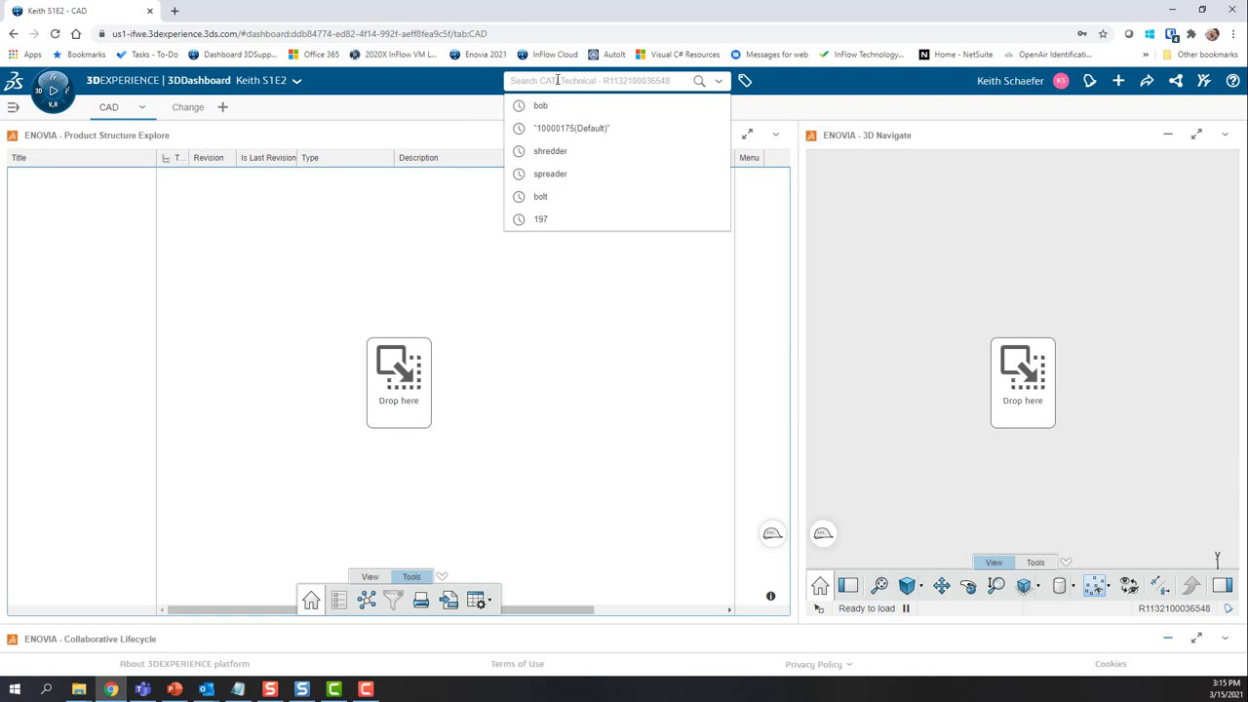
{"action": "type", "text": "bob"}
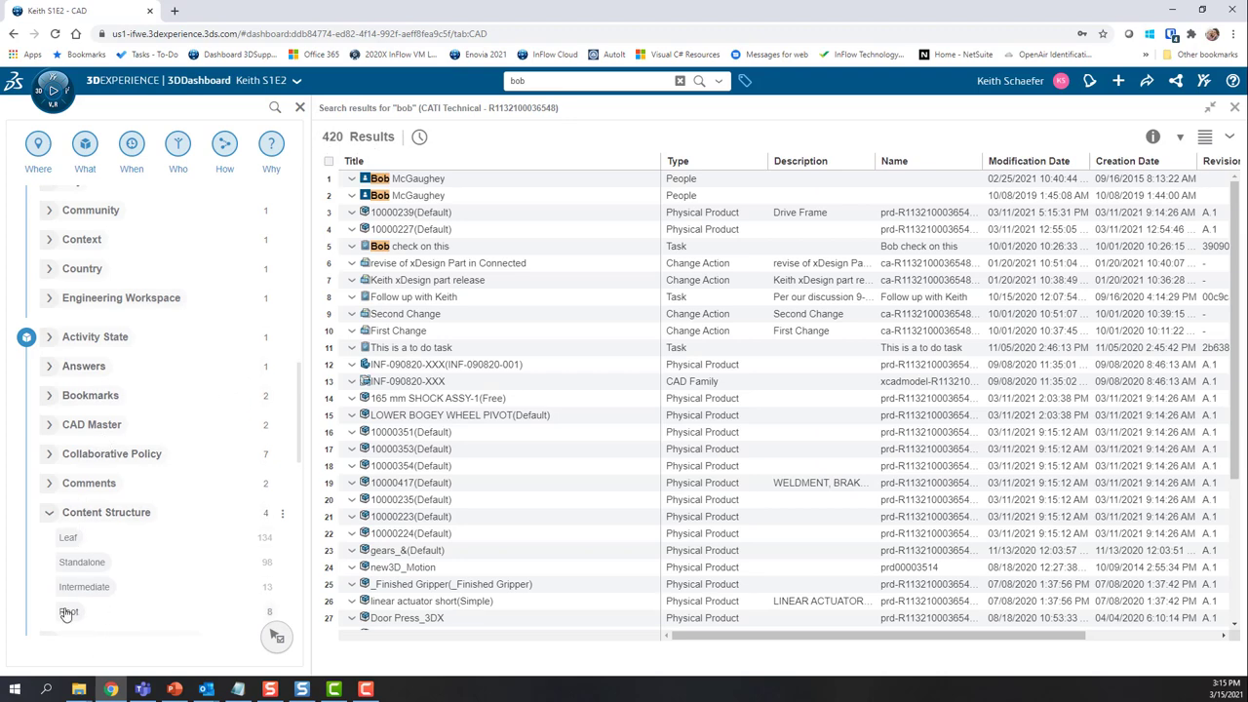
{"action": "left_click", "coordinate": [70, 613]}
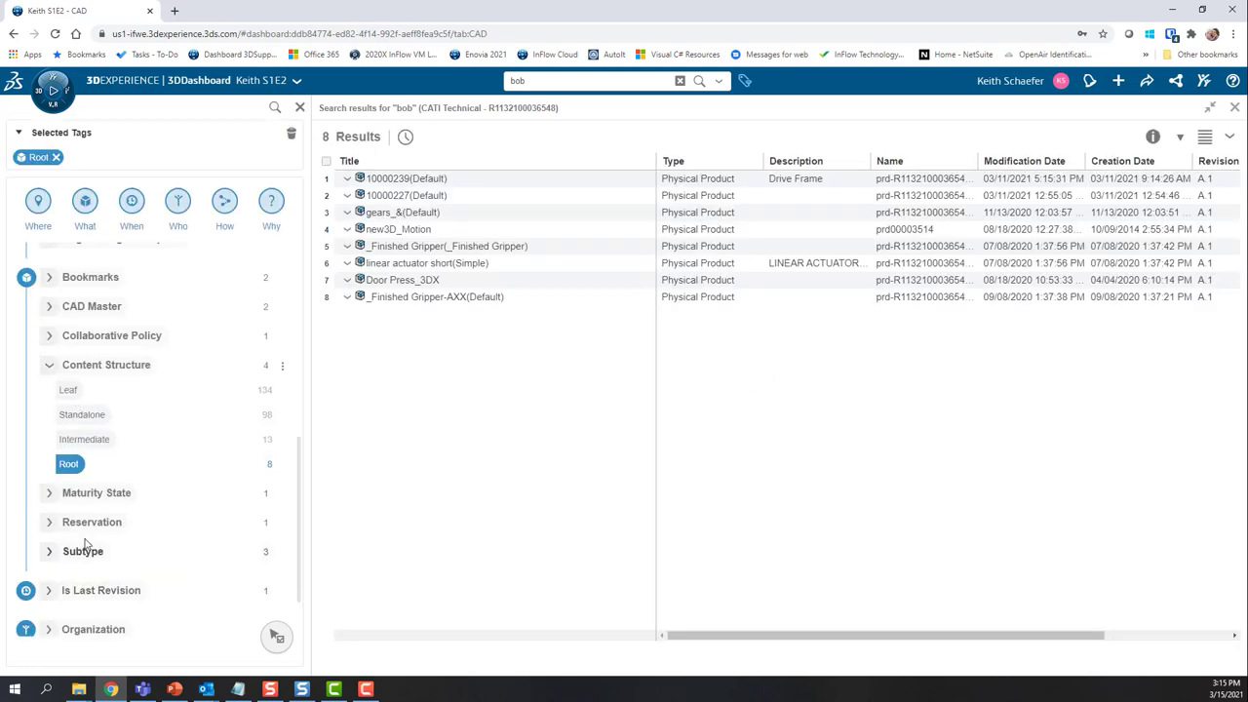
{"action": "left_click", "coordinate": [406, 179]}
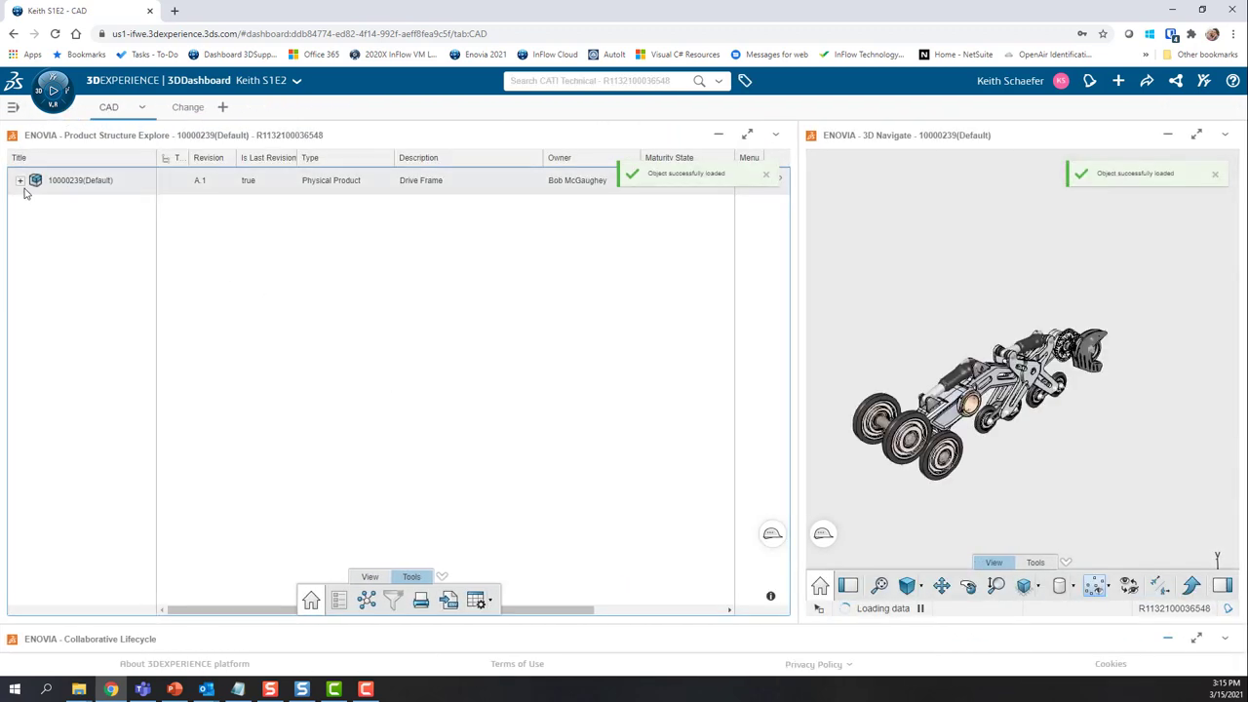
Step: Expand the 10000239 Drive Frame structure and show it at revision A.1, In Work, in Collaborative Lifecycle
{"action": "left_click", "coordinate": [20, 179]}
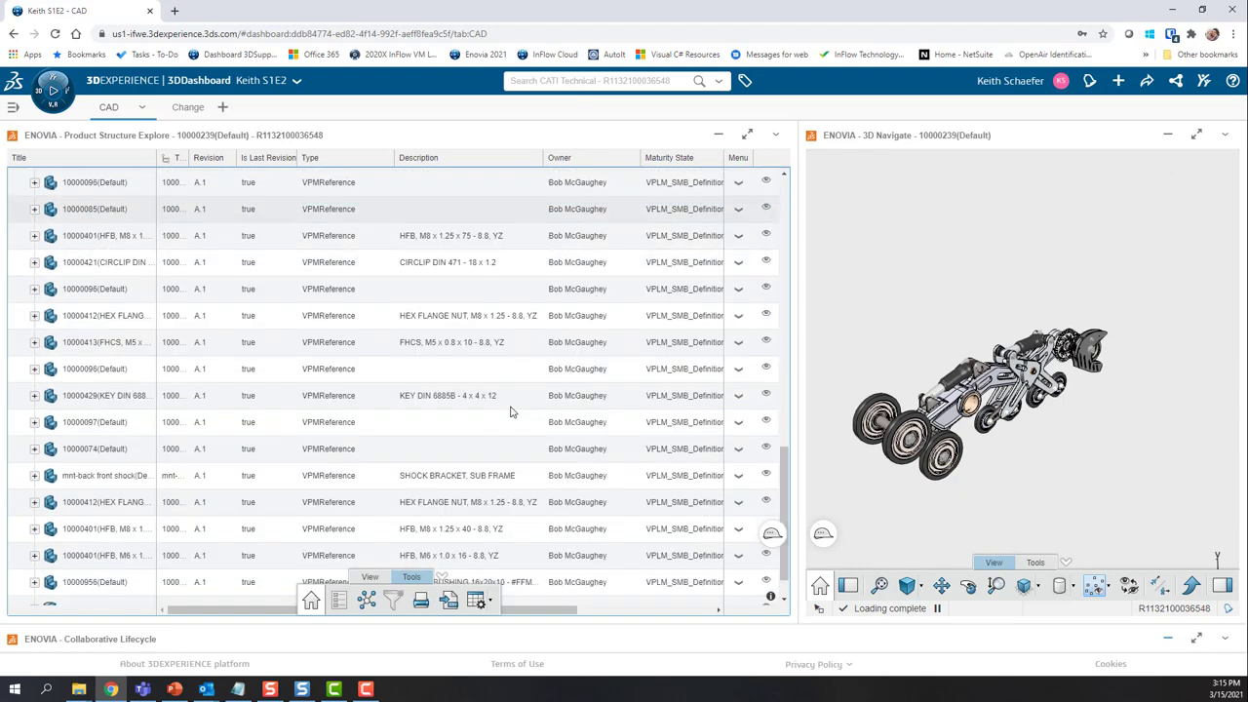
{"action": "scroll", "scroll_direction": "down", "scroll_amount": 3}
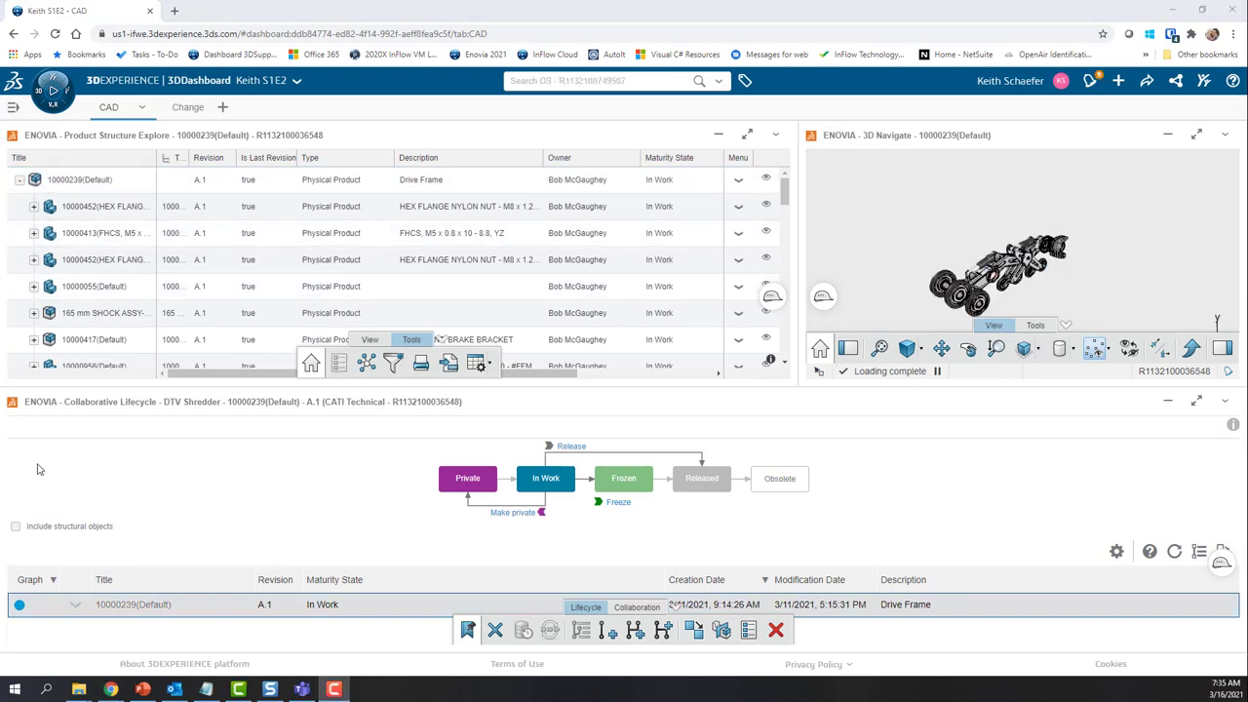
{"action": "mouse_move", "coordinate": [35, 125]}
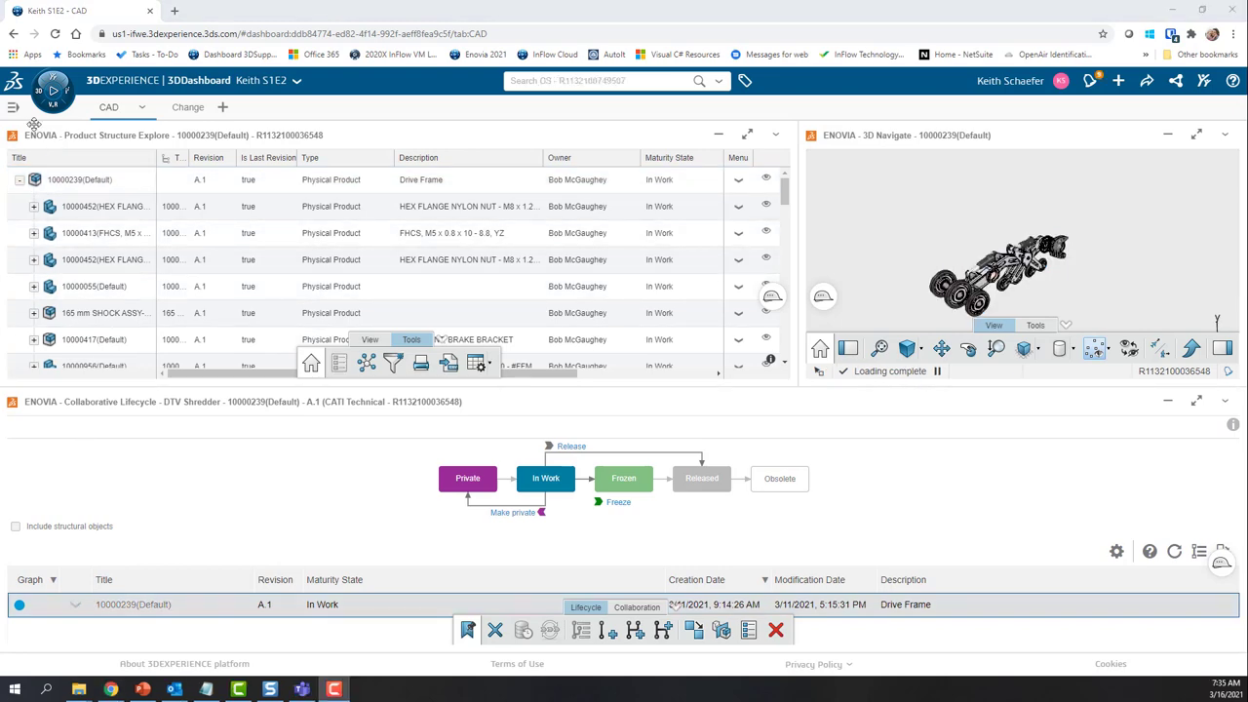
Step: Start sharing the Keith 51E2 dashboard and add the InFlow Informed (2 members) group as recipient
{"action": "left_click", "coordinate": [13, 107]}
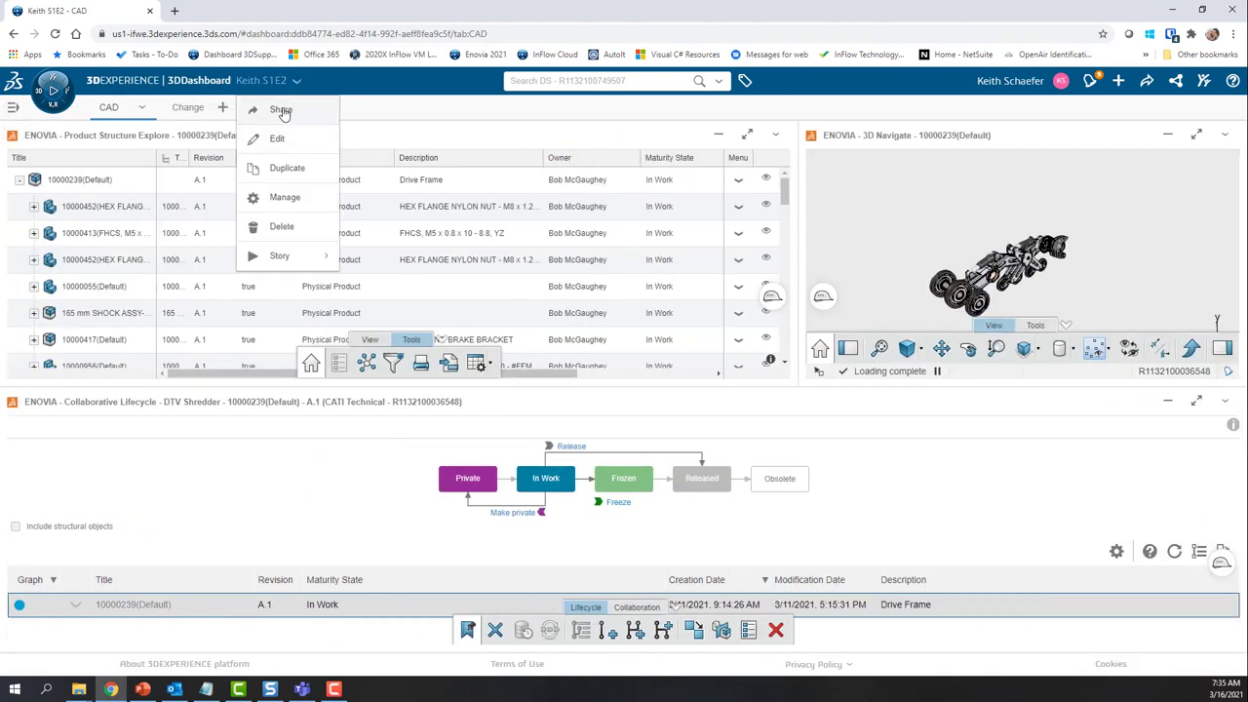
{"action": "left_click", "coordinate": [280, 109]}
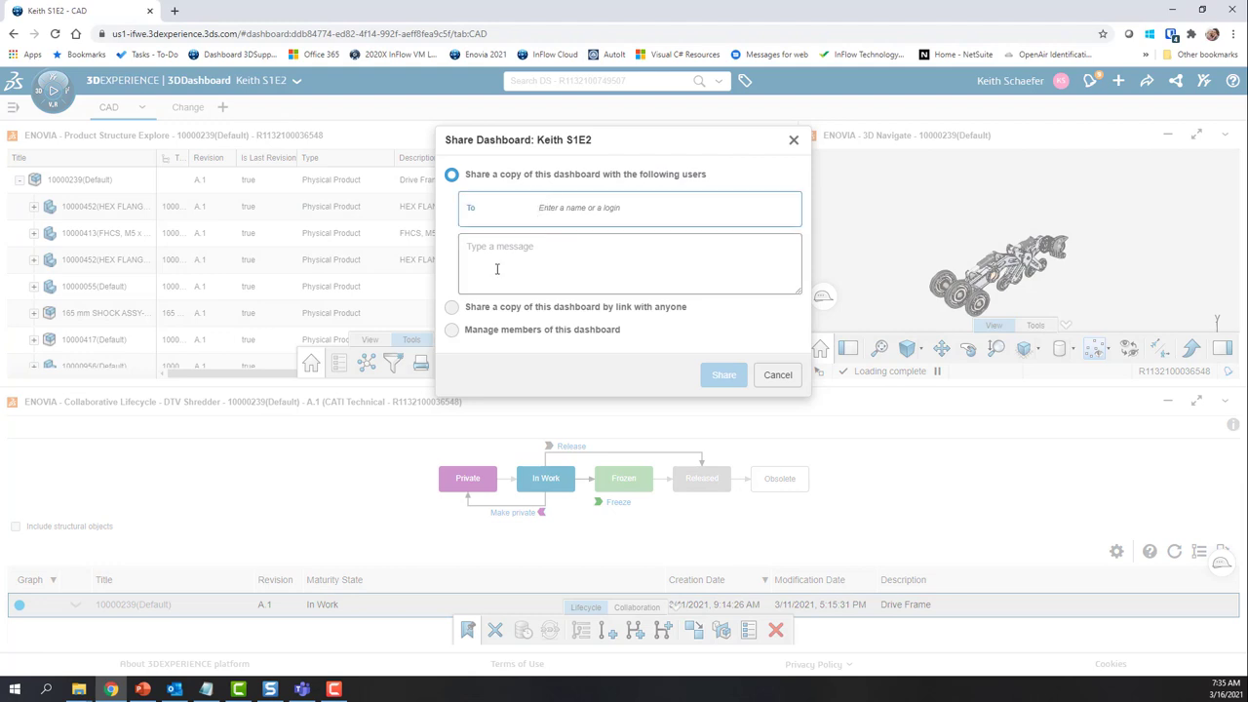
{"action": "type", "text": "je"}
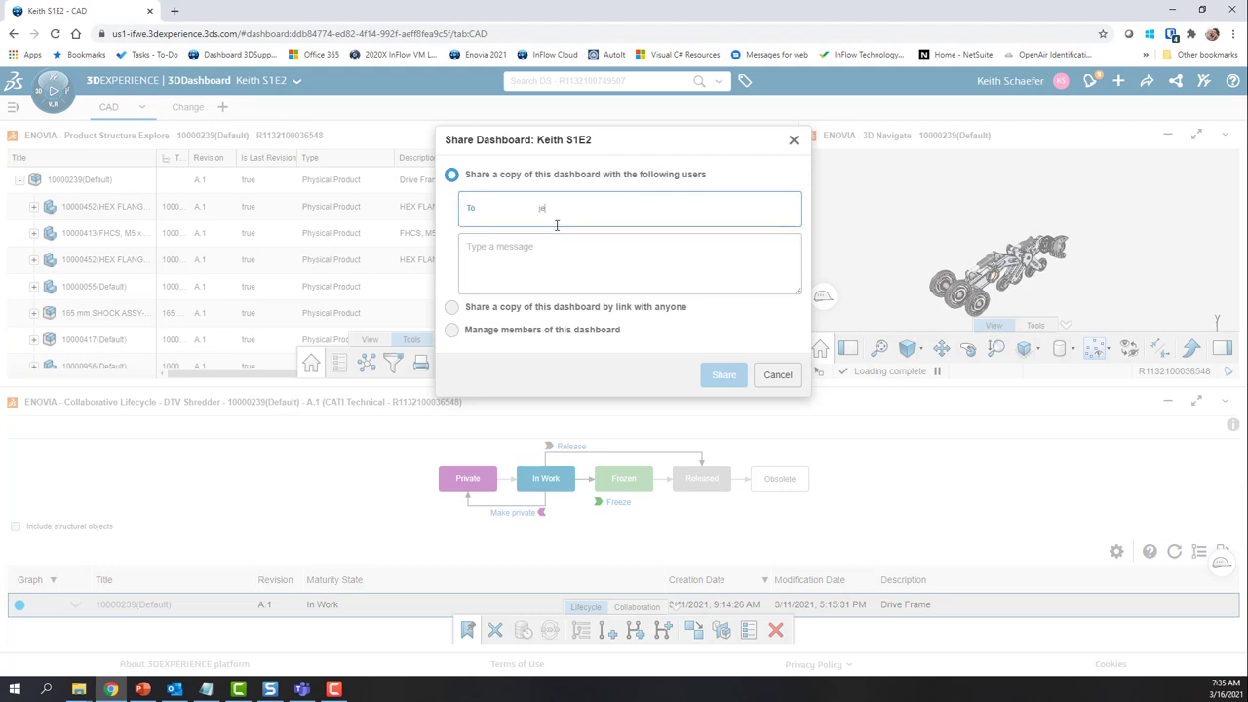
{"action": "type", "text": "jeff"}
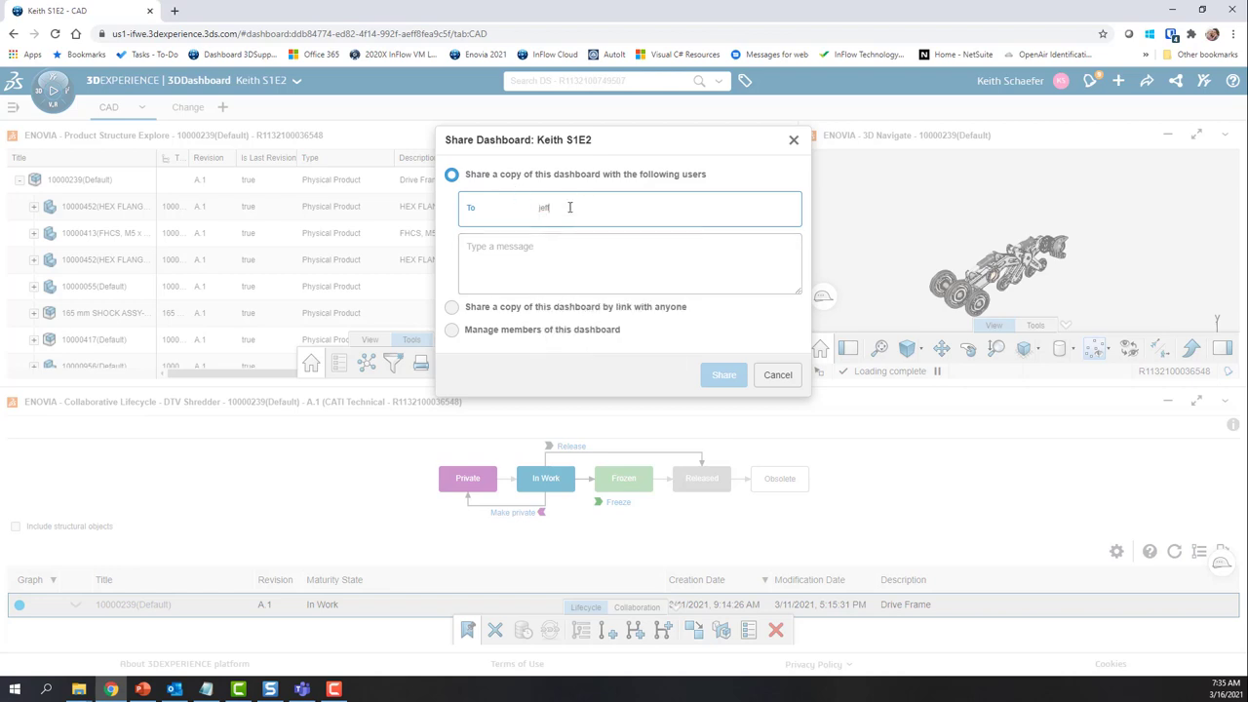
{"action": "key", "text": "Backspace"}
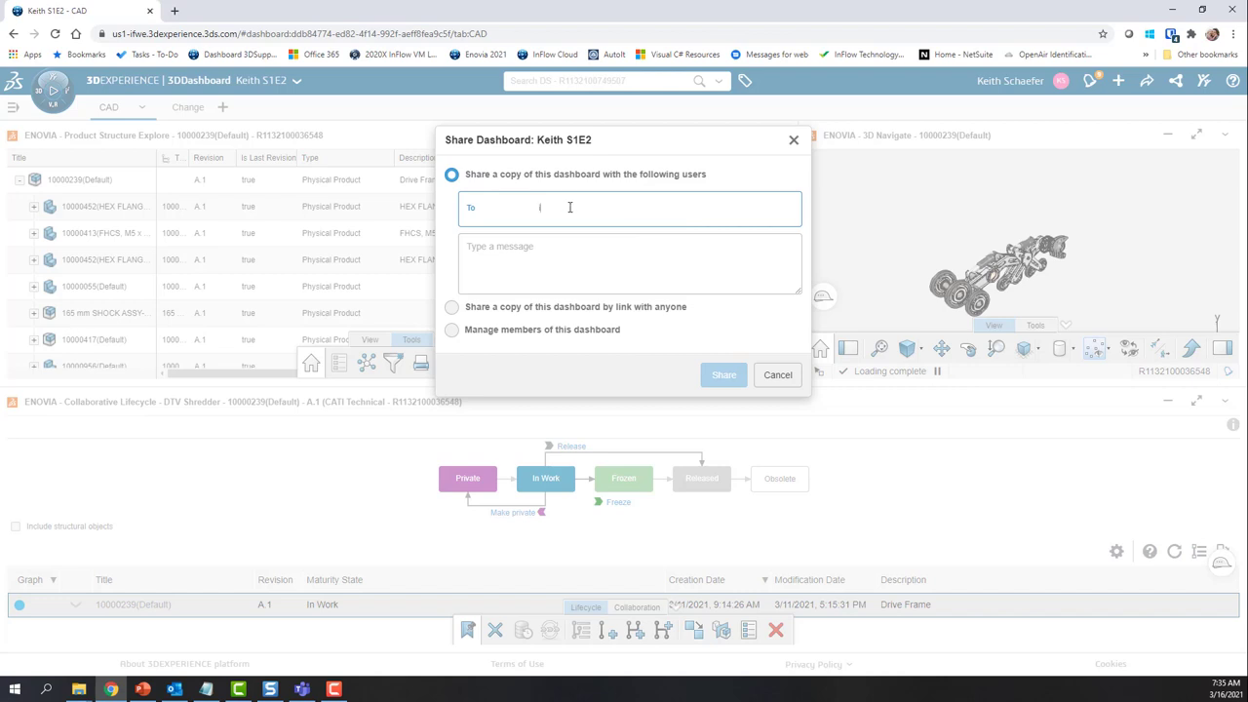
{"action": "type", "text": "inflow"}
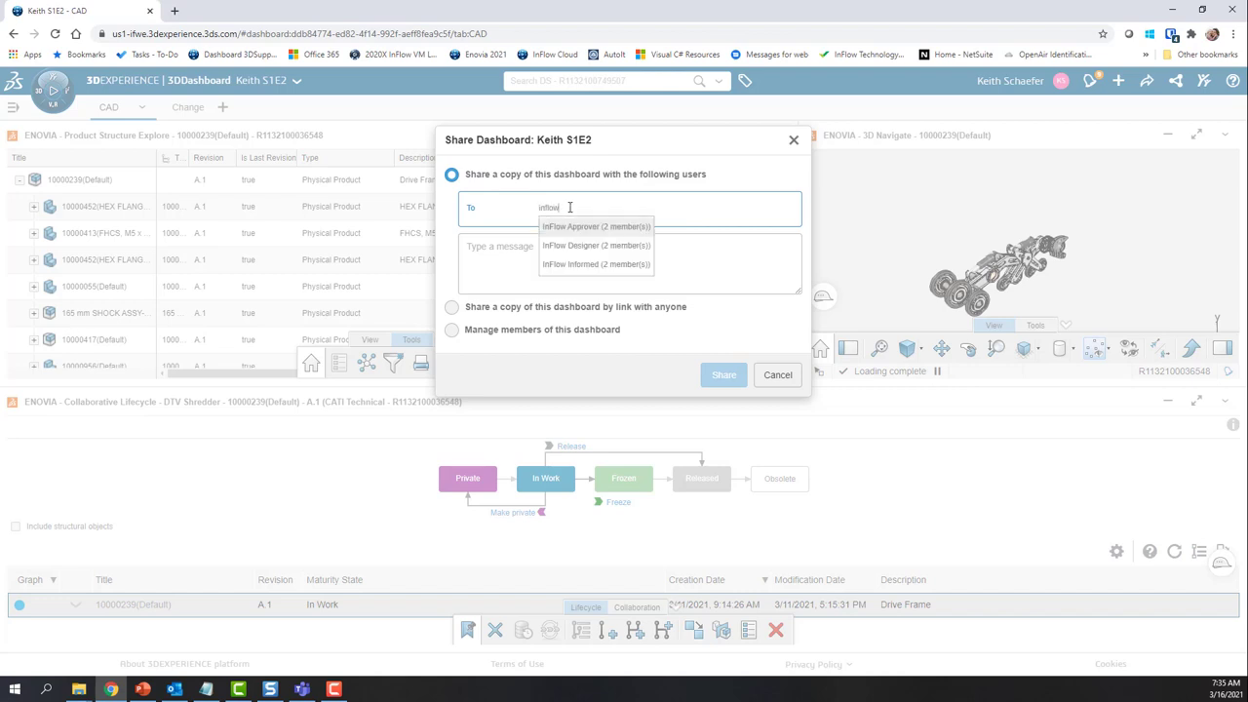
{"action": "mouse_move", "coordinate": [536, 246]}
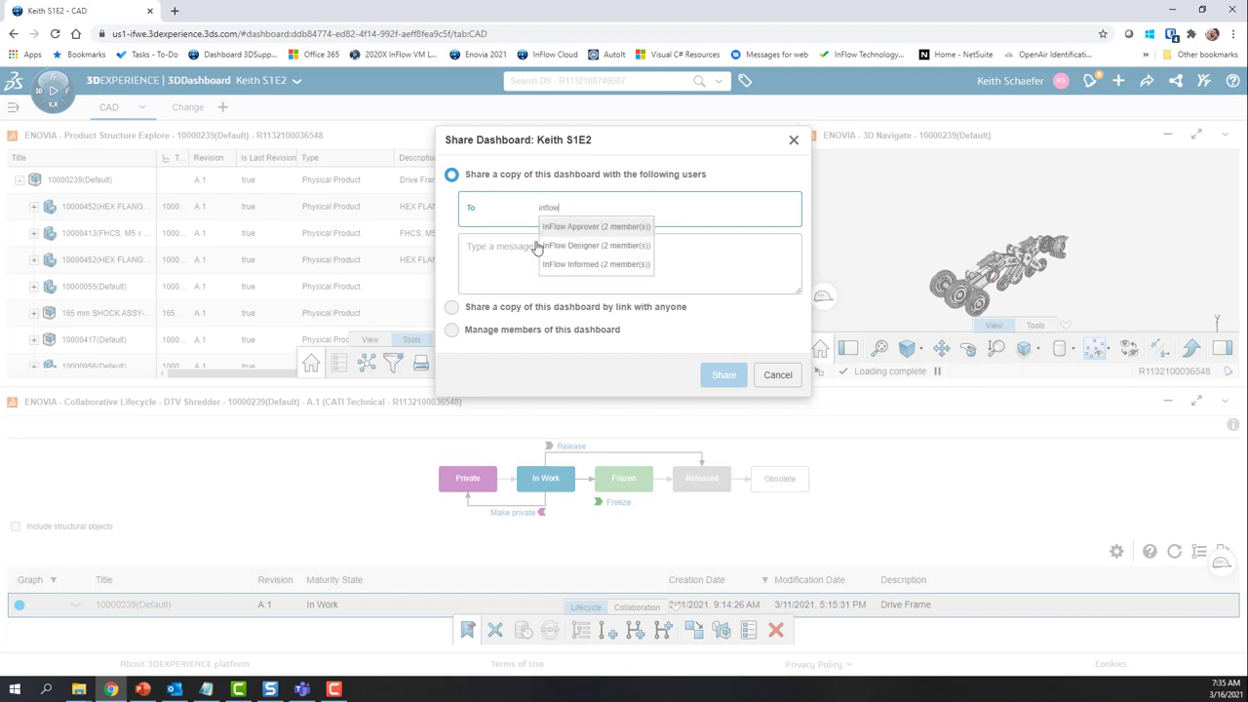
{"action": "left_click", "coordinate": [597, 265]}
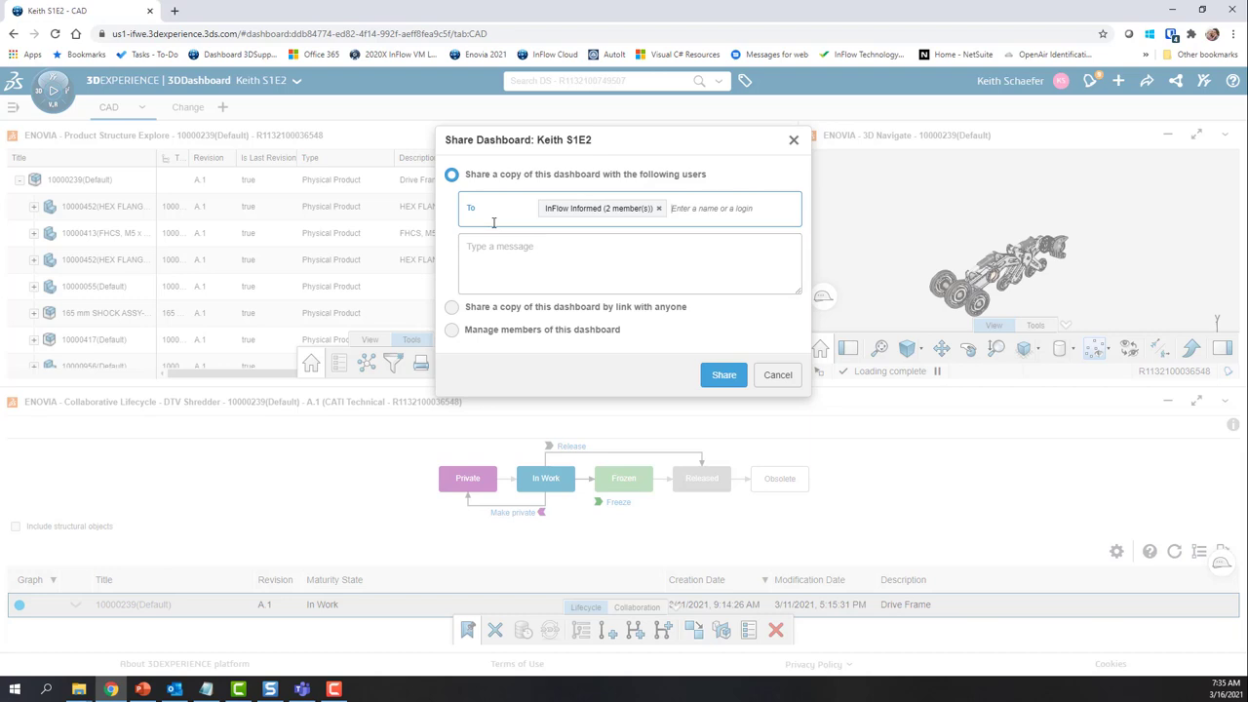
{"action": "mouse_move", "coordinate": [723, 374]}
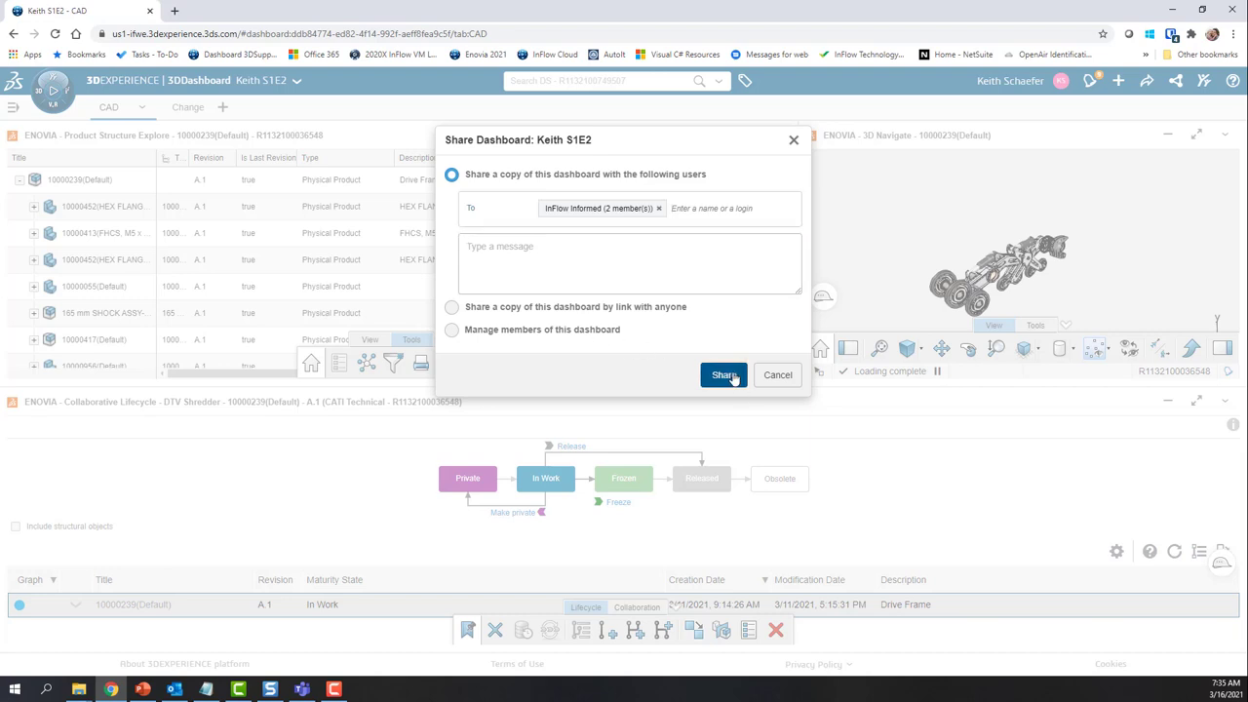